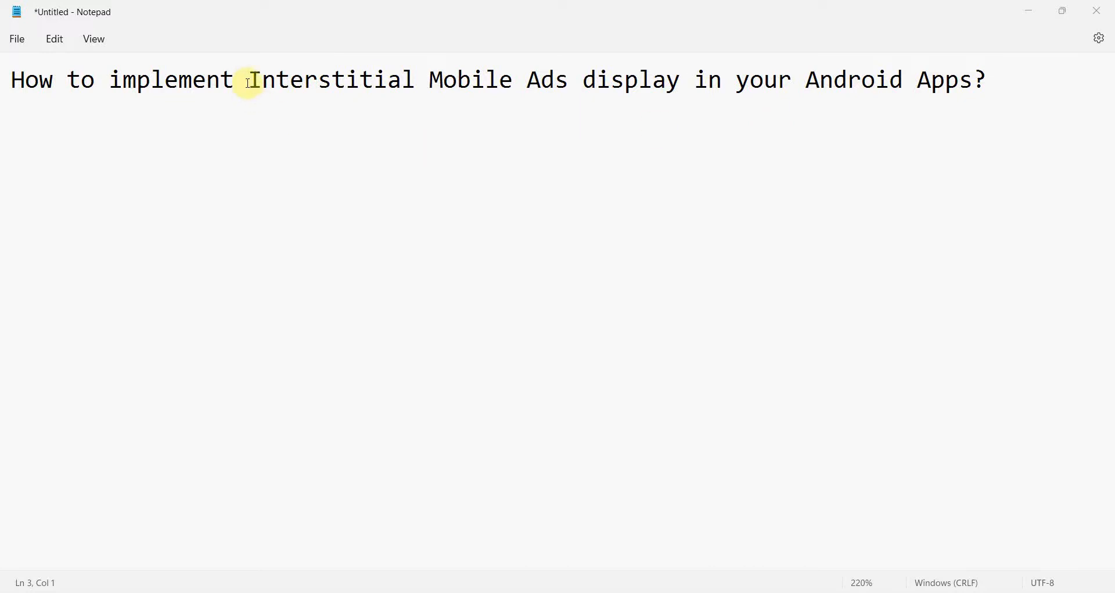
Step: Highlight the Interstitial ads guide title and scroll down toward the Load an ad section
{"action": "double_click", "coordinate": [332, 79]}
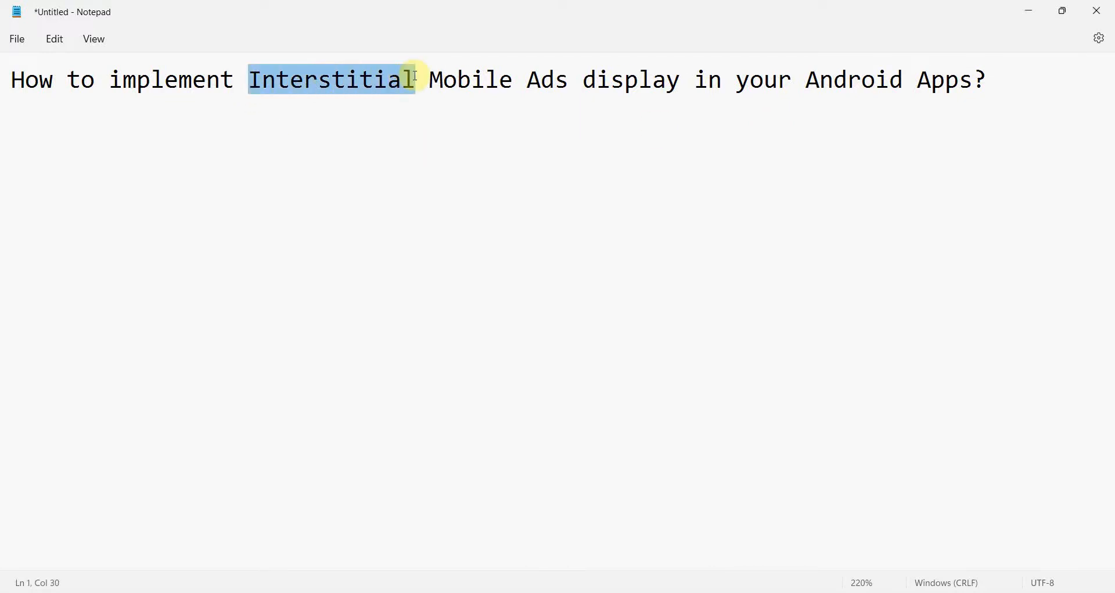
{"action": "left_click_drag", "start_coordinate": [416, 79], "coordinate": [658, 79]}
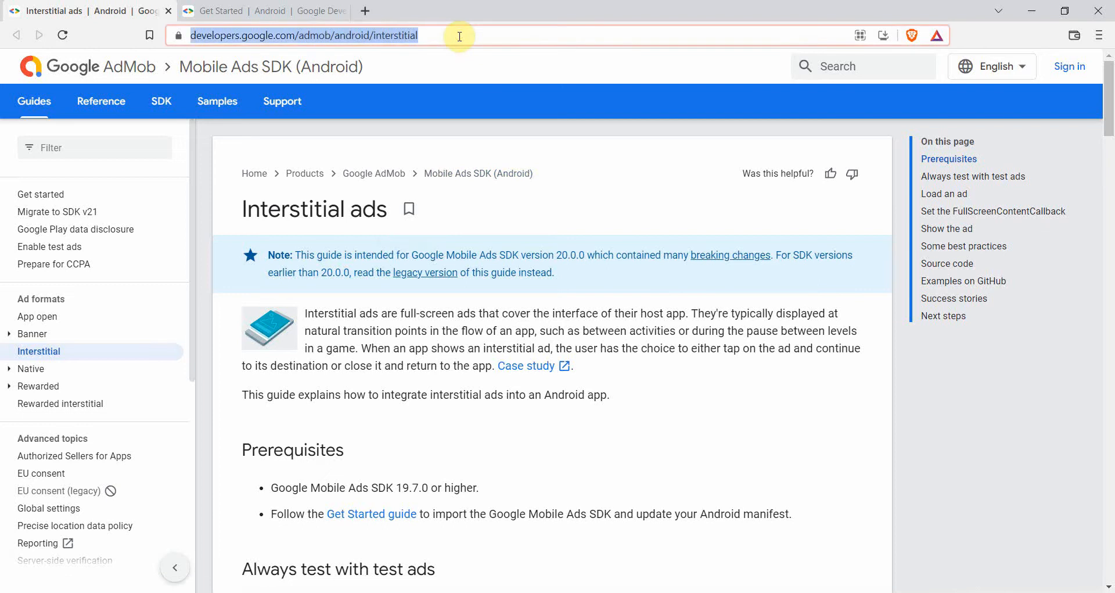
{"action": "mouse_move", "coordinate": [498, 221]}
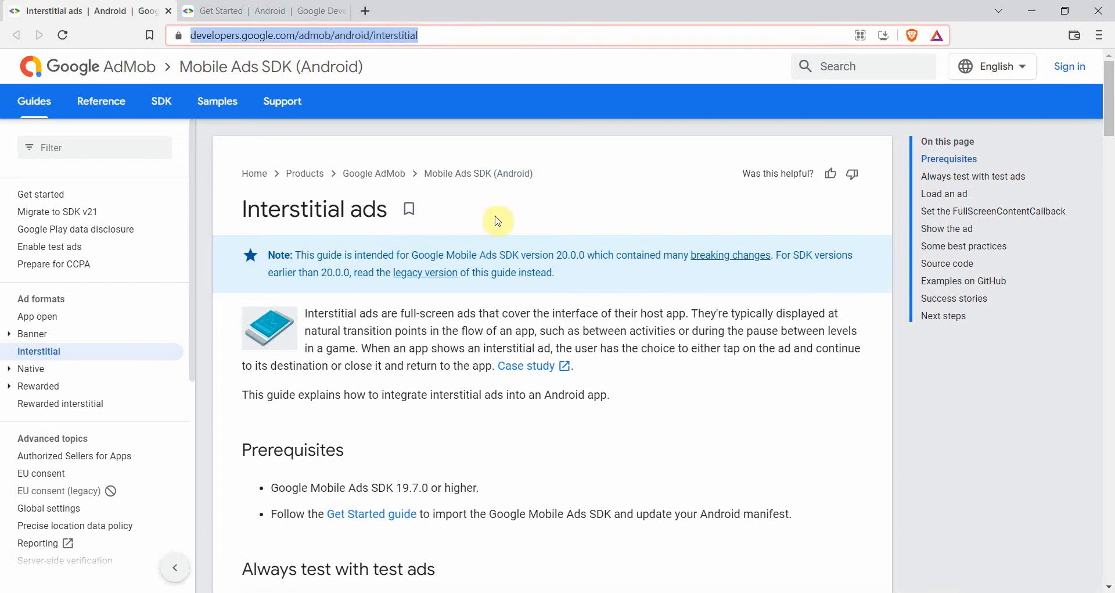
{"action": "scroll", "scroll_direction": "down", "scroll_amount": 3}
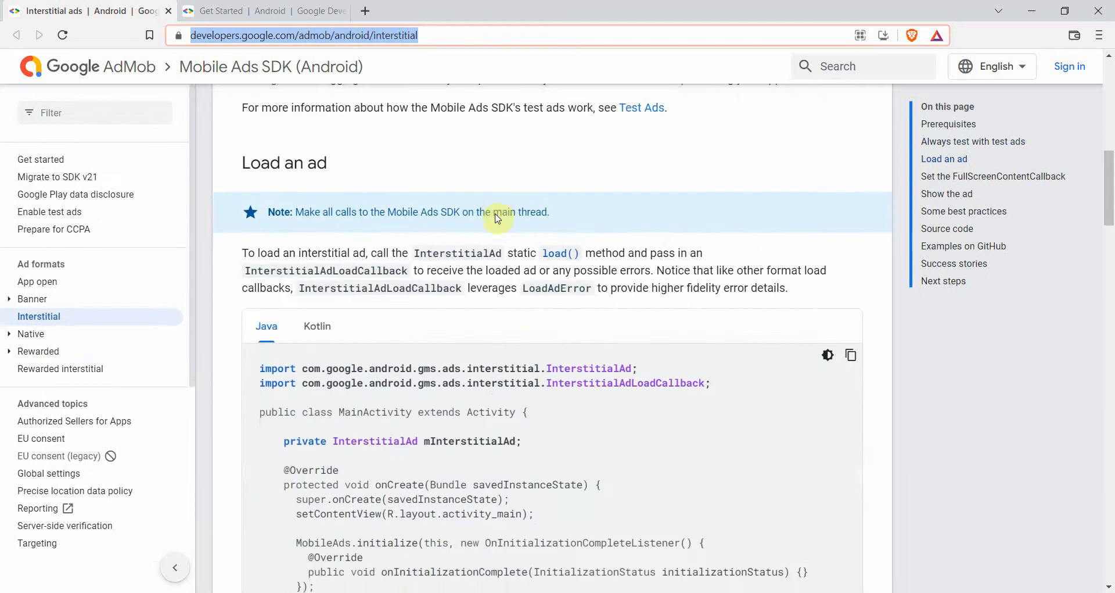
{"action": "scroll", "scroll_direction": "down", "scroll_amount": 3}
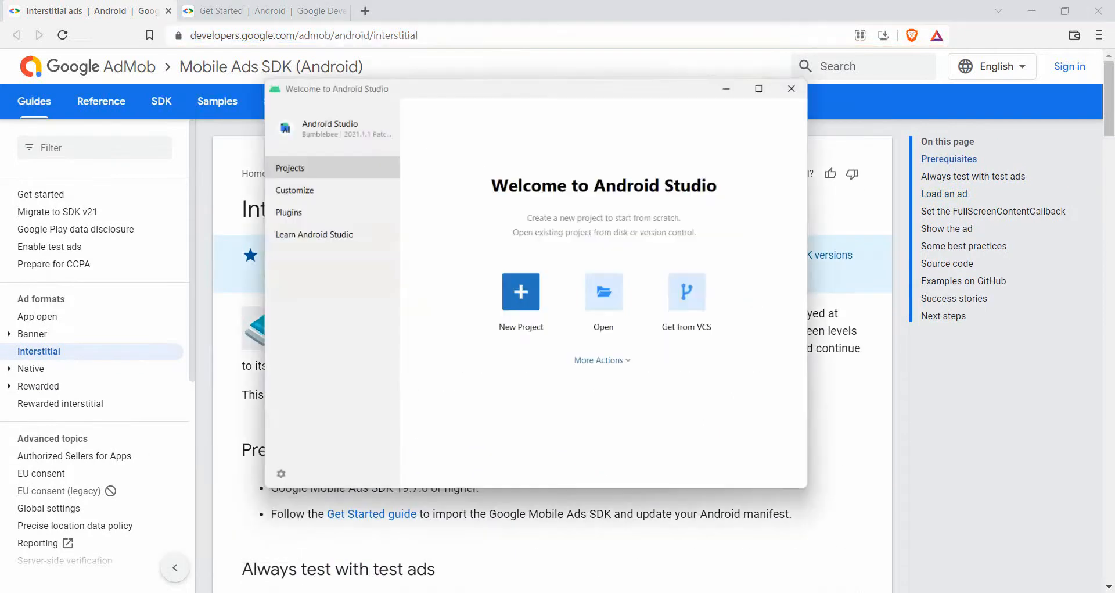
Step: Create an Empty Activity project named 'Interstitial Ads App' with its minimum SDK chosen
{"action": "left_click", "coordinate": [520, 292]}
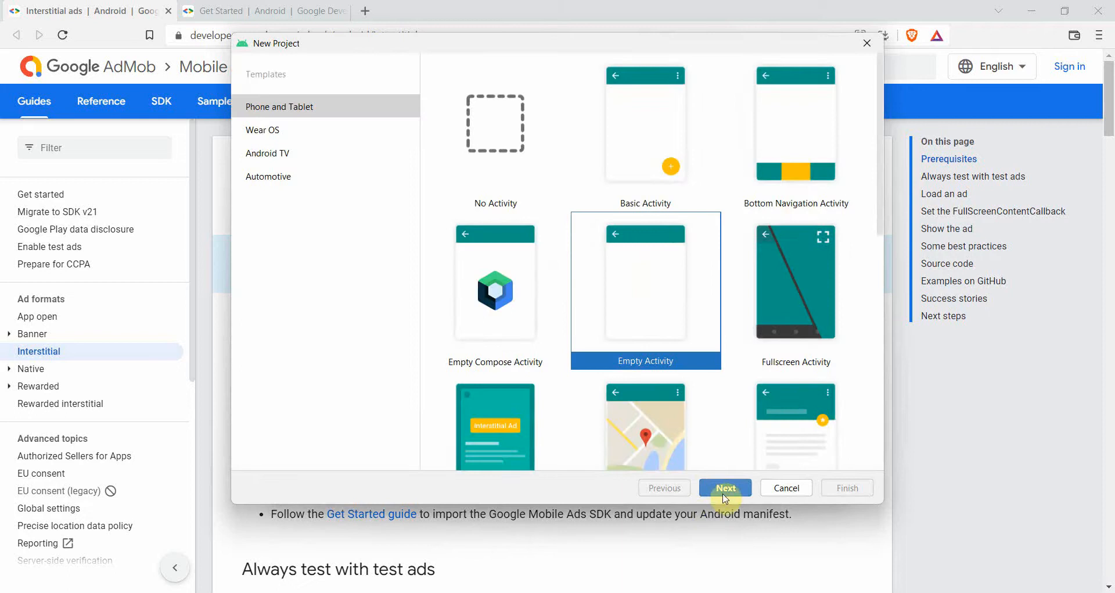
{"action": "left_click", "coordinate": [725, 487]}
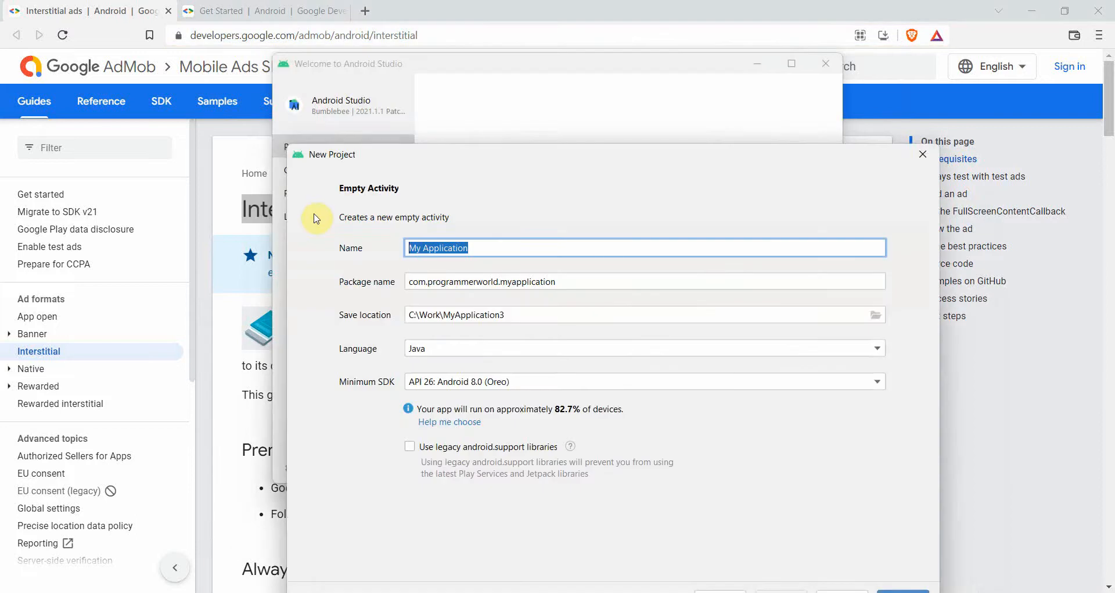
{"action": "type", "text": "Interstitial Ads App"}
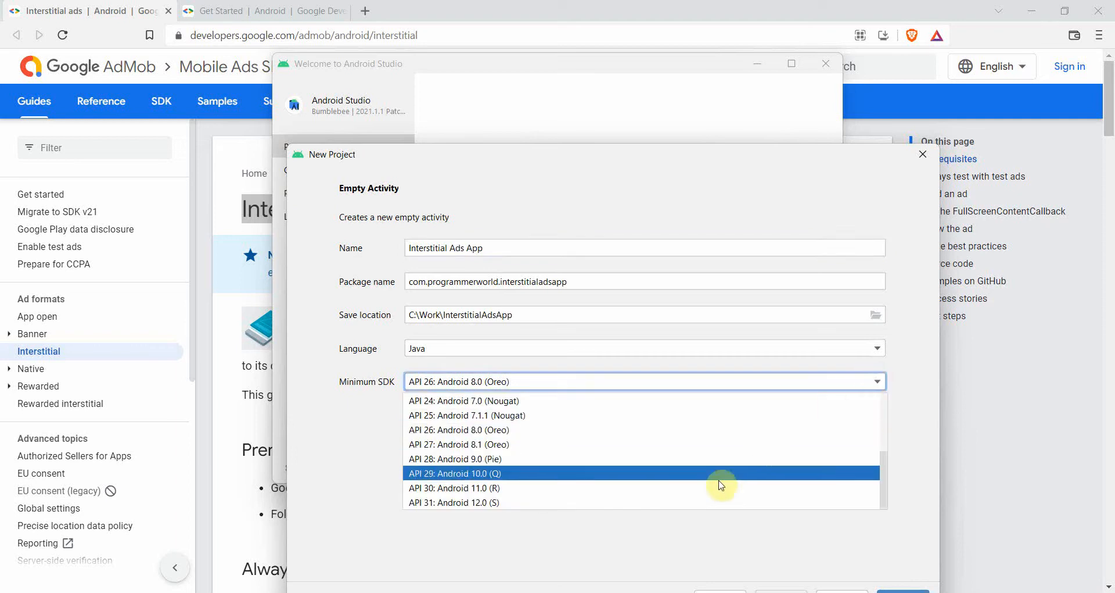
{"action": "left_click", "coordinate": [454, 502]}
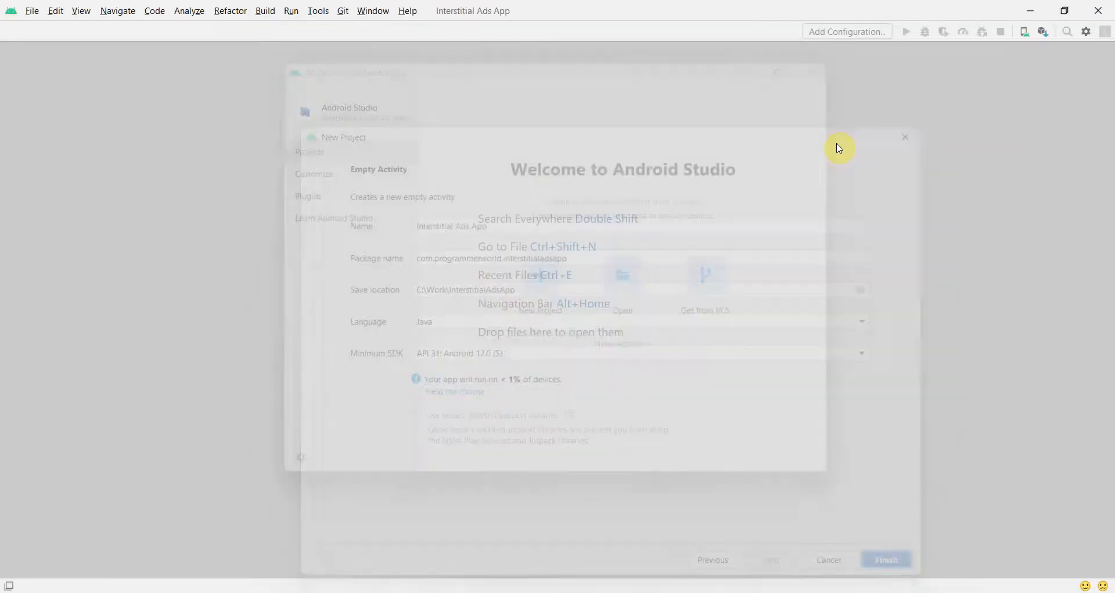
{"action": "left_click", "coordinate": [886, 559]}
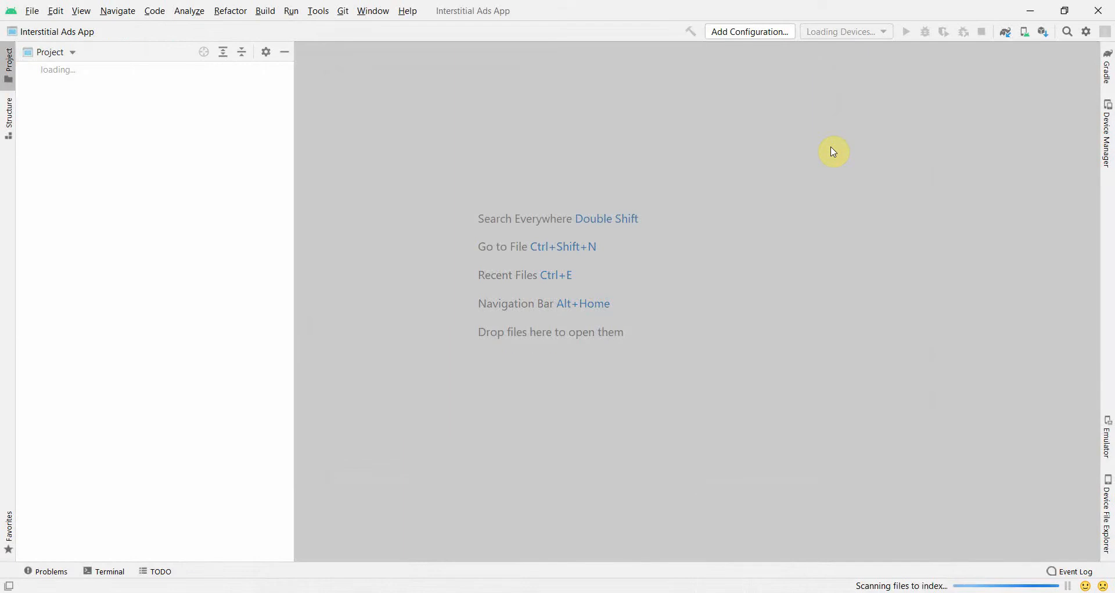
{"action": "mouse_move", "coordinate": [283, 524]}
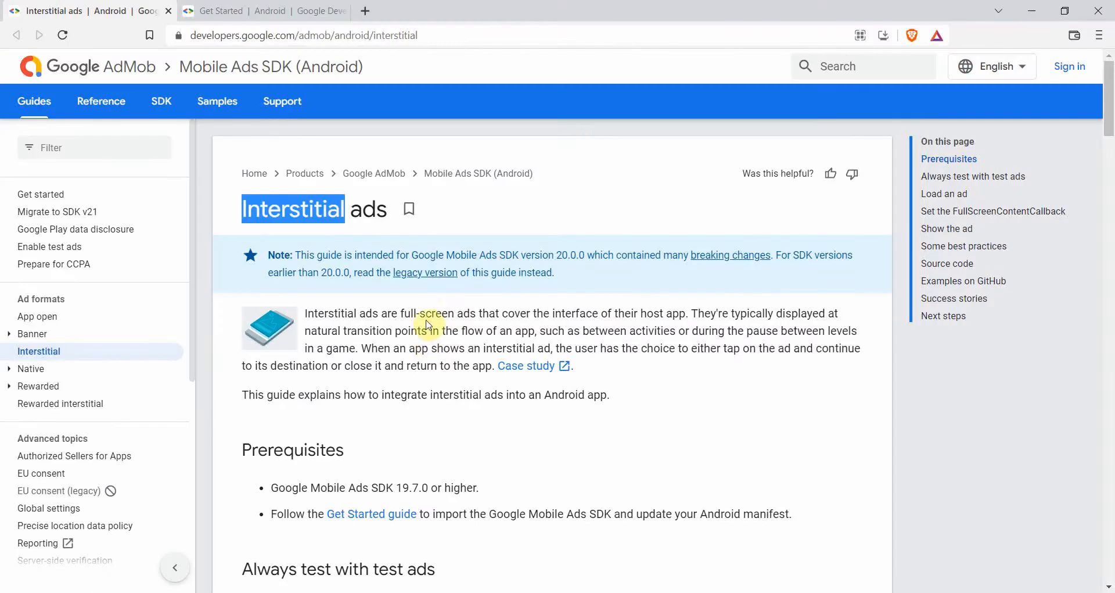
Step: Scroll the Get Started guide to the ad formats and highlight the Interstitial description
{"action": "scroll", "scroll_direction": "down", "scroll_amount": 3}
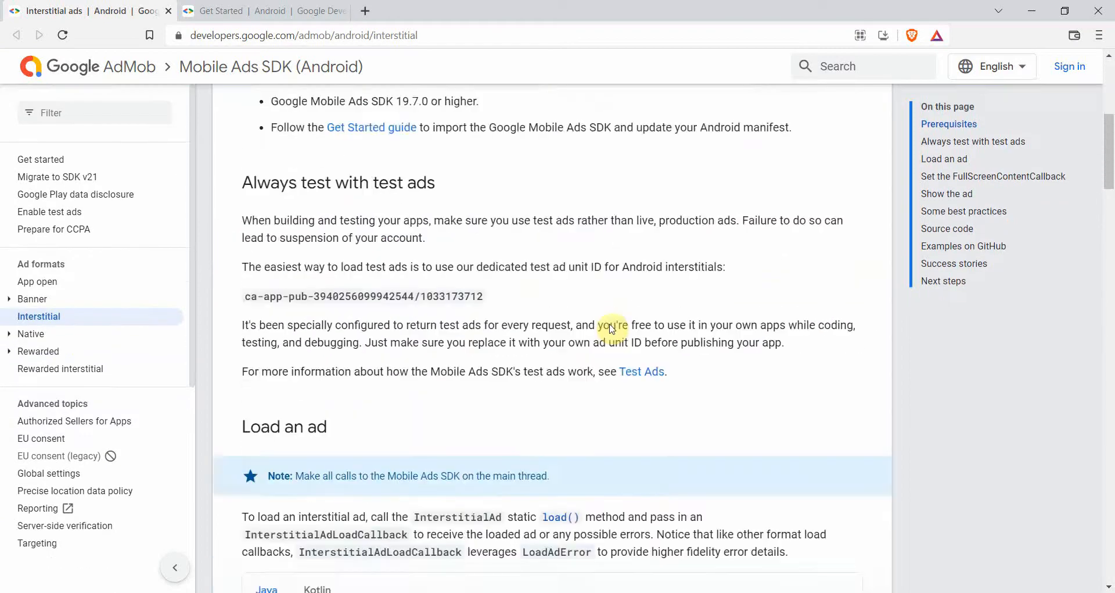
{"action": "scroll", "scroll_direction": "down", "scroll_amount": 3}
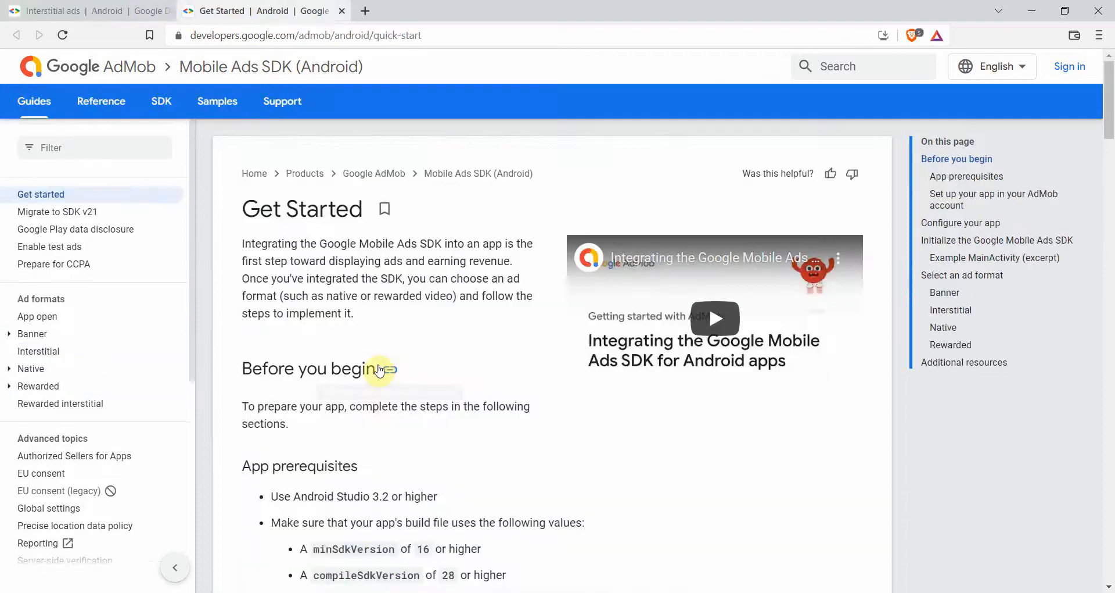
{"action": "scroll", "scroll_direction": "down", "scroll_amount": 3}
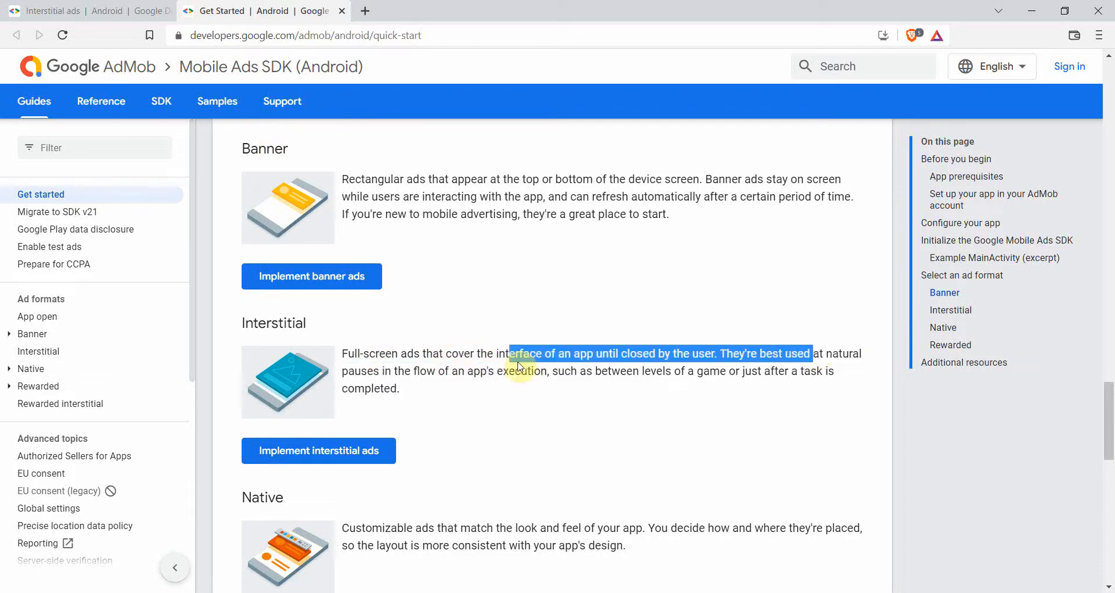
{"action": "left_click_drag", "start_coordinate": [518, 365], "coordinate": [644, 370]}
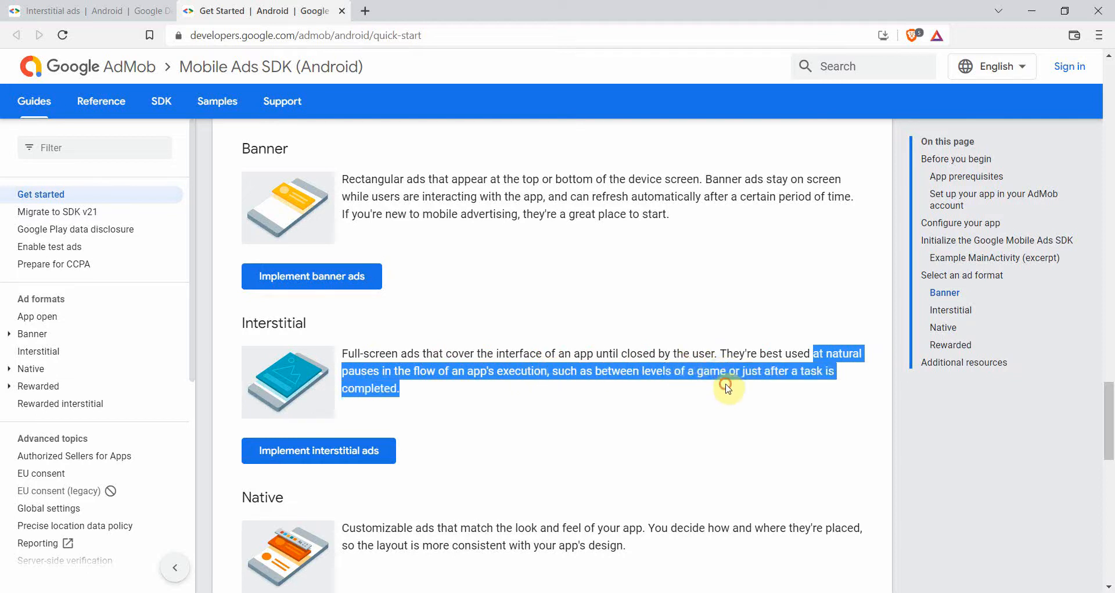
{"action": "left_click", "coordinate": [727, 389]}
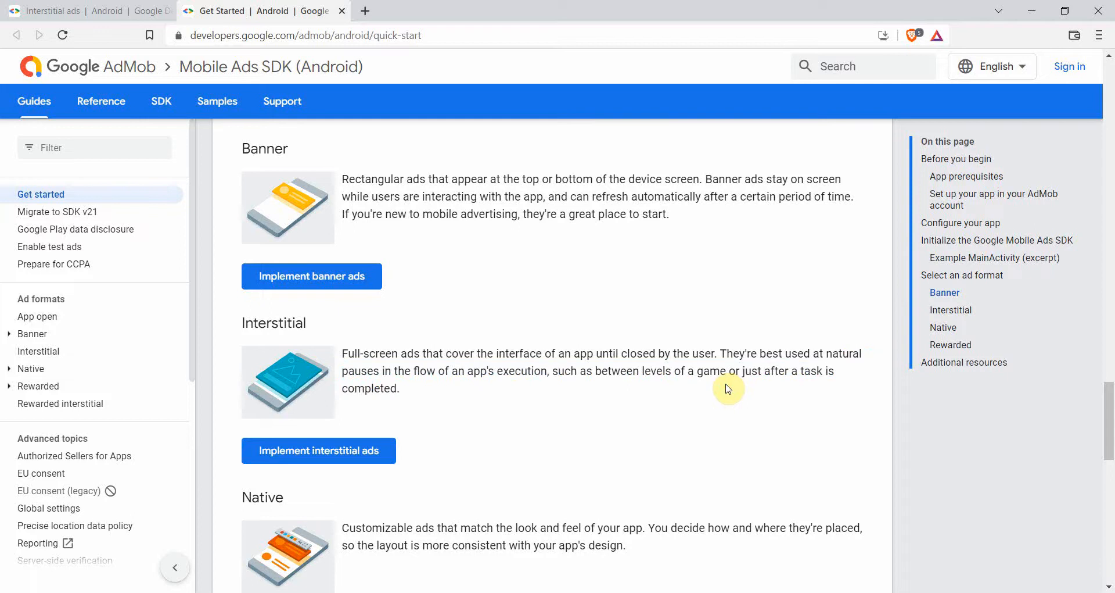
{"action": "mouse_move", "coordinate": [412, 393]}
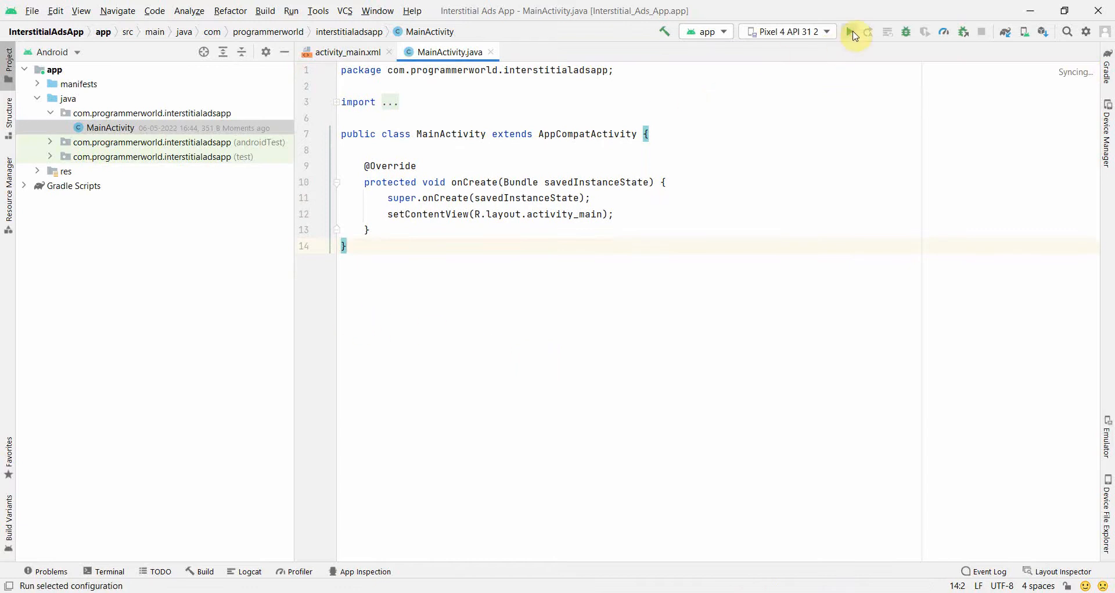
Step: Build and run the Interstitial Ads App project from the toolbar
{"action": "left_click", "coordinate": [851, 32]}
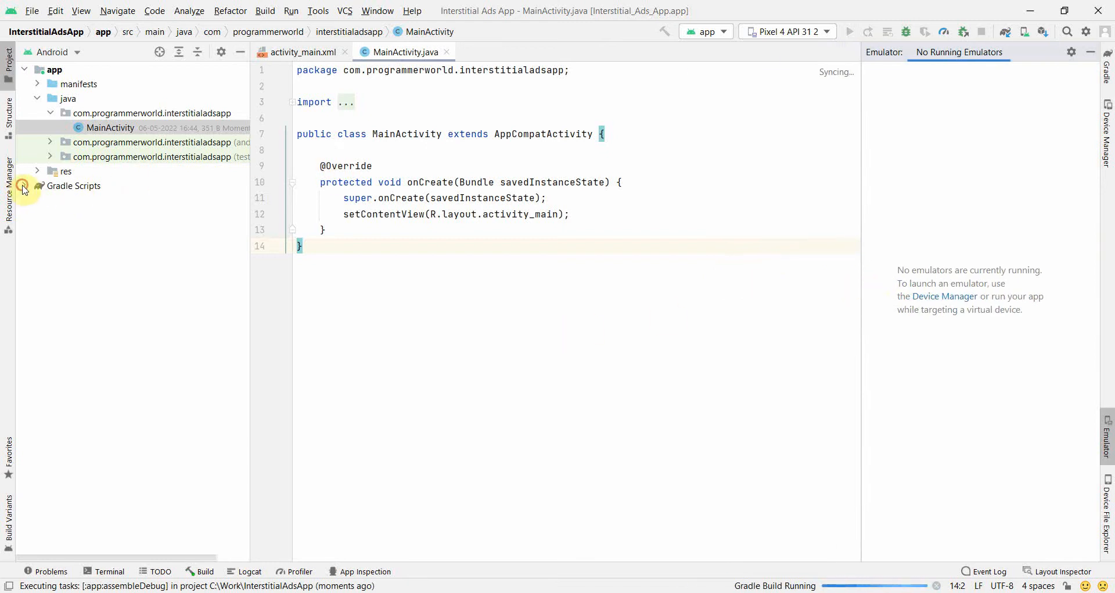
{"action": "left_click", "coordinate": [23, 186]}
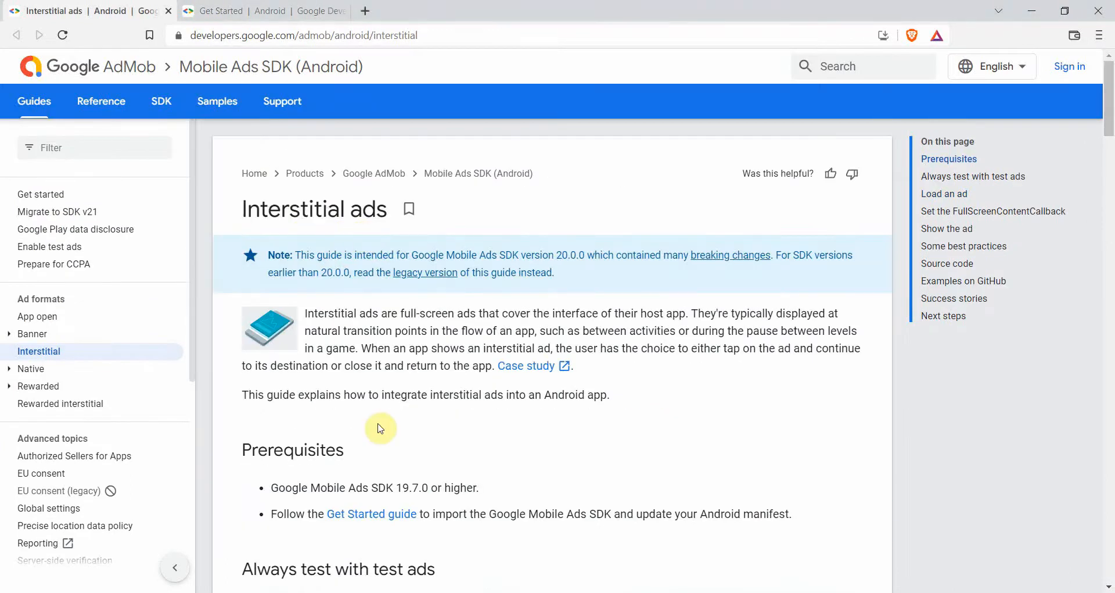
Step: Review the SDK prerequisites, highlighting the required Mobile Ads SDK version
{"action": "scroll", "scroll_direction": "down", "scroll_amount": 3}
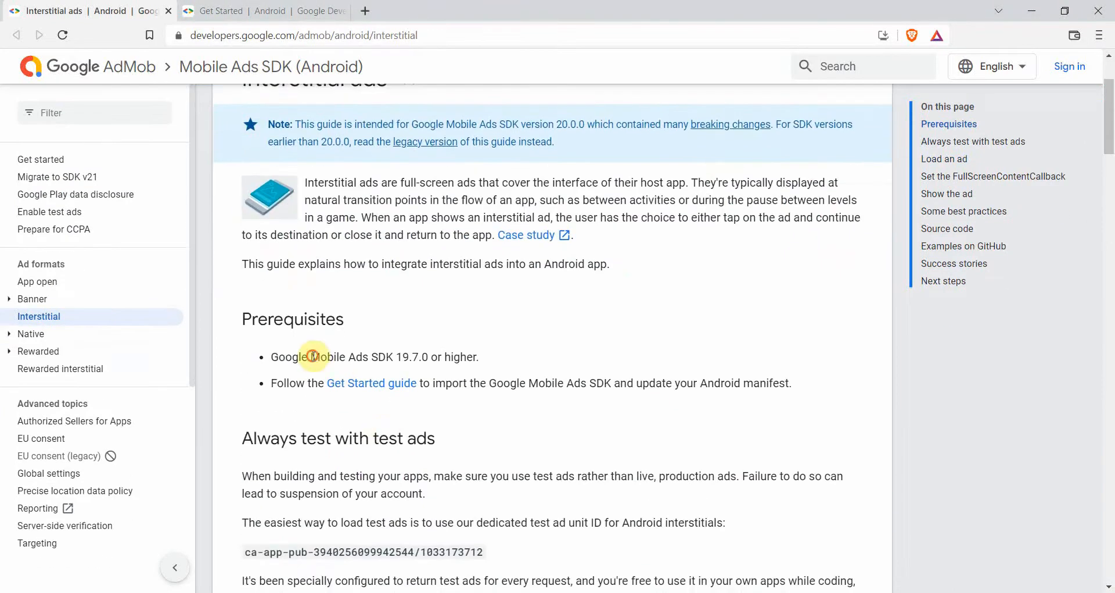
{"action": "left_click_drag", "start_coordinate": [311, 356], "coordinate": [474, 356]}
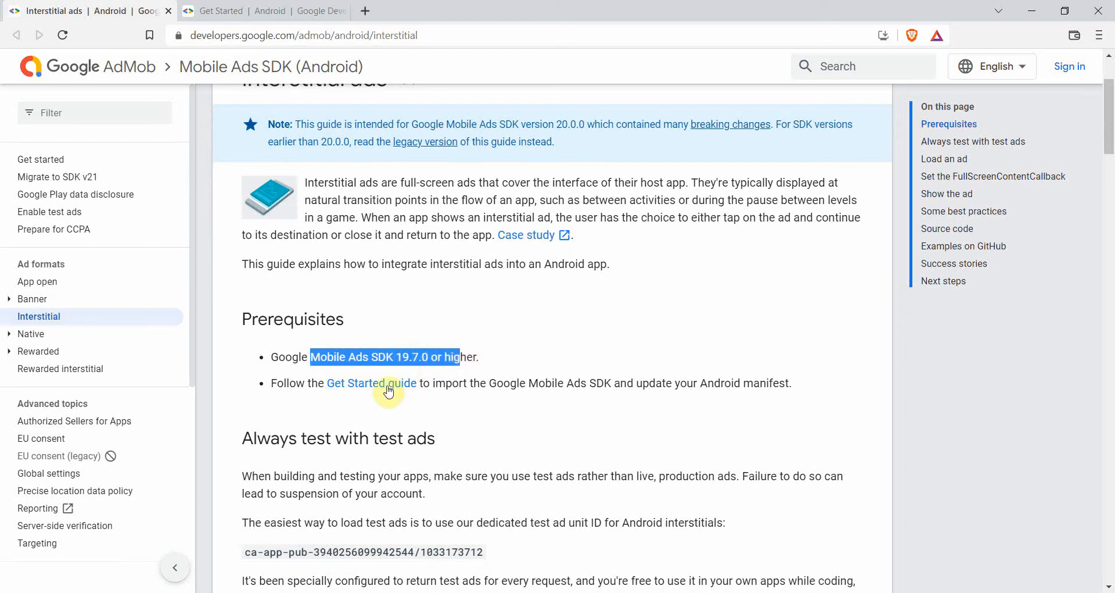
{"action": "mouse_move", "coordinate": [365, 392]}
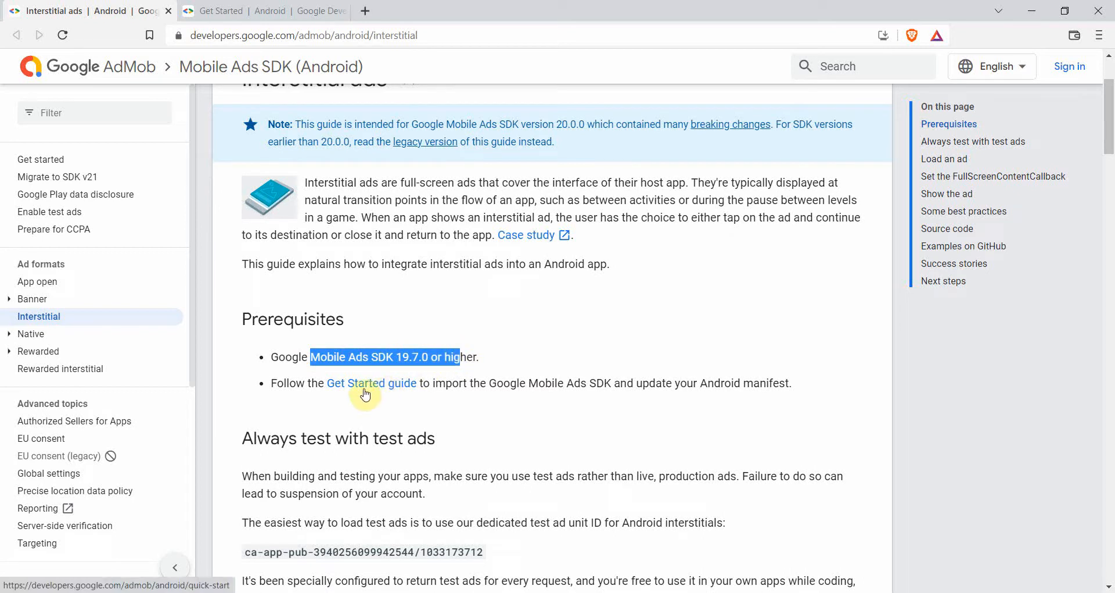
{"action": "mouse_move", "coordinate": [362, 393]}
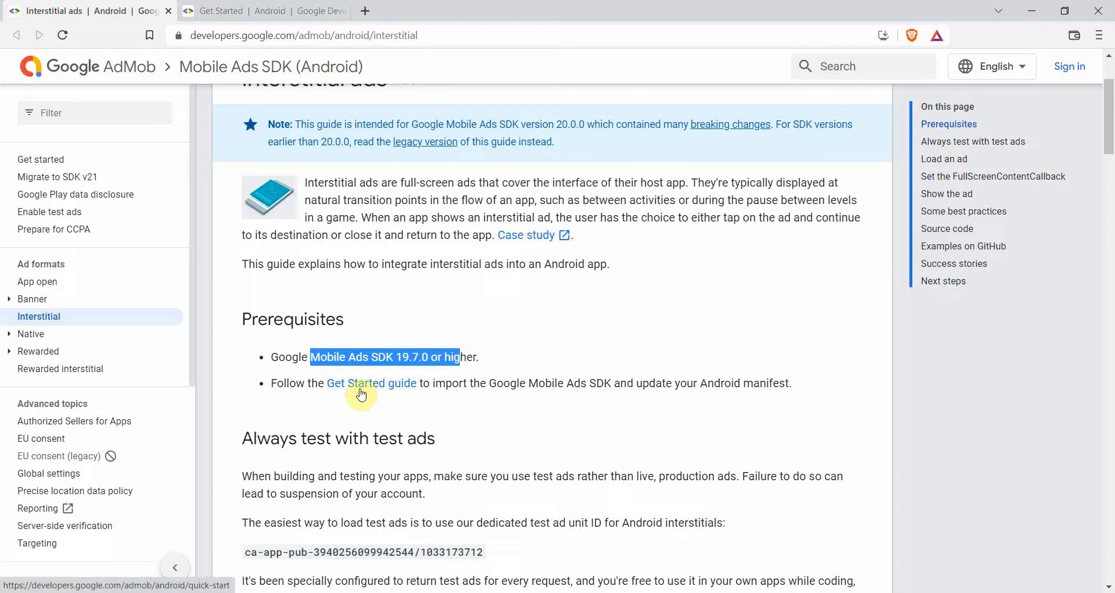
{"action": "left_click", "coordinate": [371, 383]}
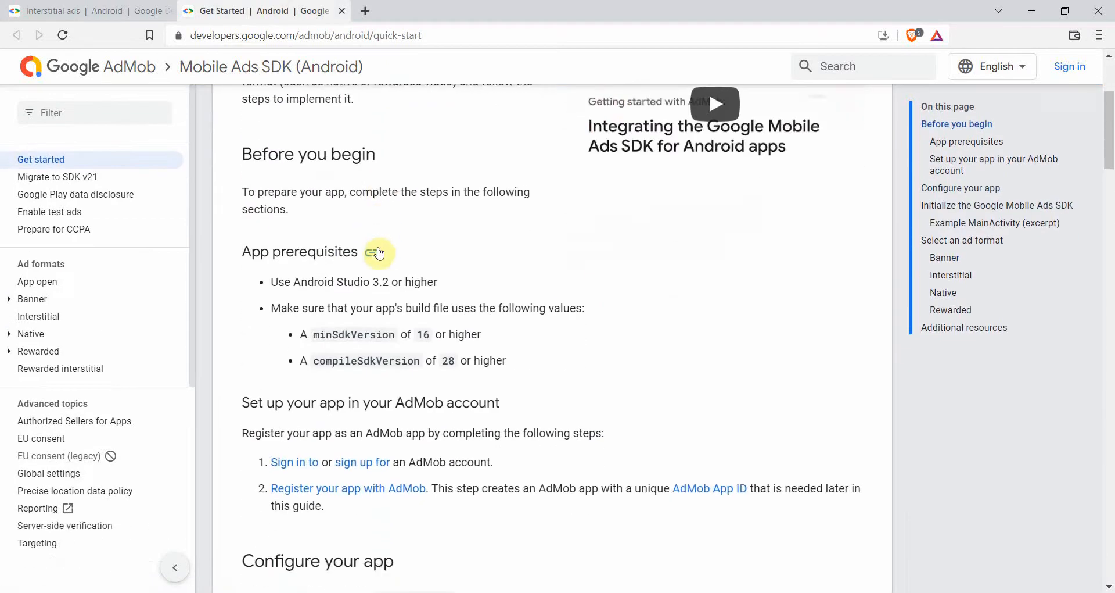
{"action": "scroll", "scroll_direction": "down", "scroll_amount": 3}
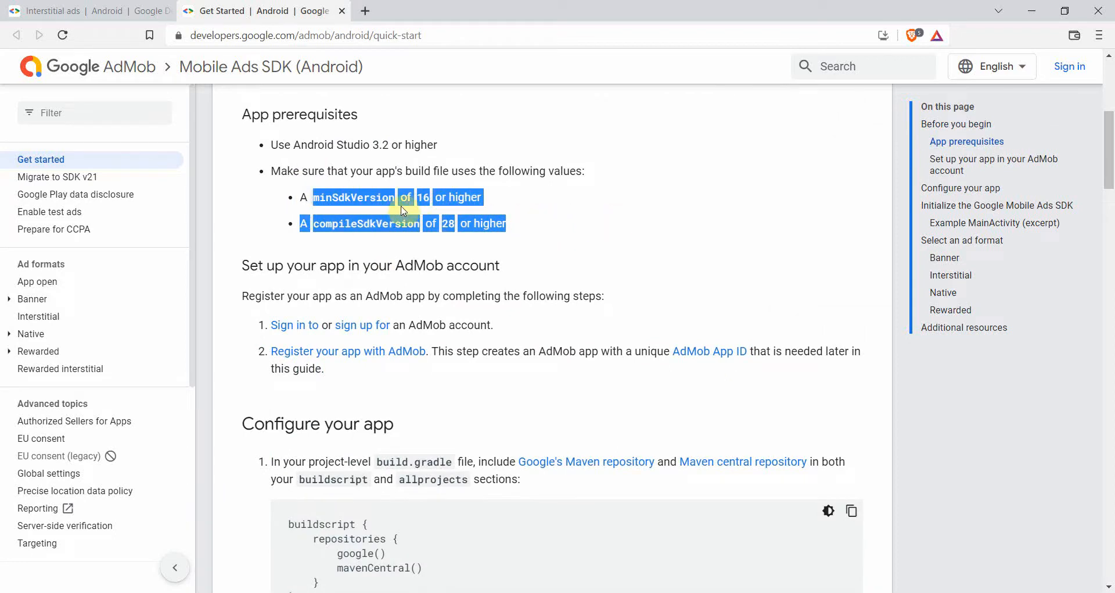
{"action": "left_click", "coordinate": [388, 227]}
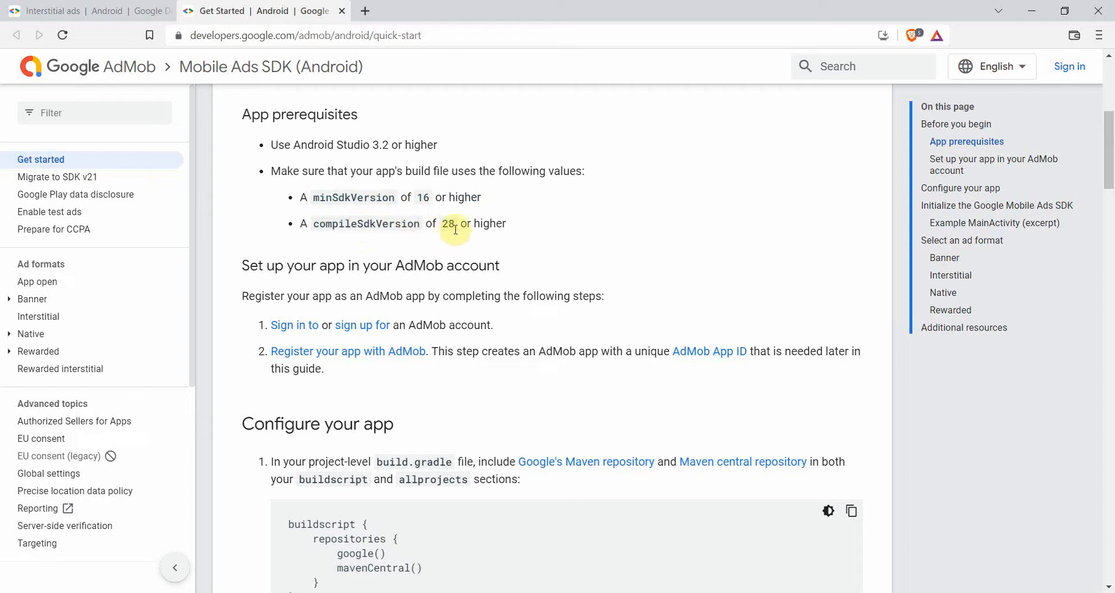
Step: Read the app registration steps and reach the 'Configure your app' section
{"action": "scroll", "scroll_direction": "down", "scroll_amount": 3}
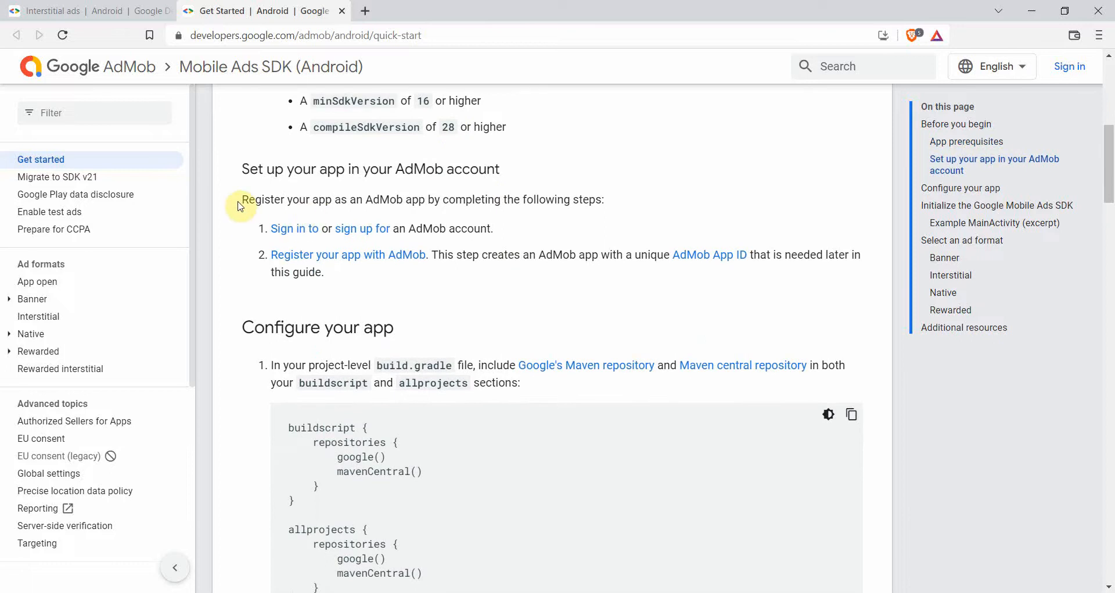
{"action": "left_click_drag", "start_coordinate": [241, 199], "coordinate": [324, 272]}
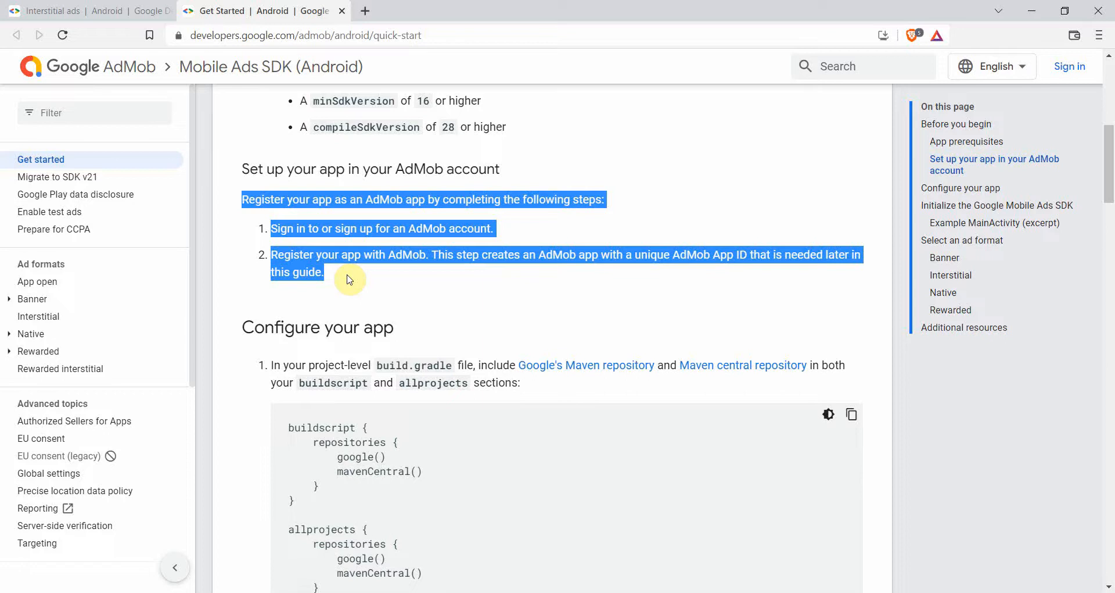
{"action": "left_click", "coordinate": [347, 275]}
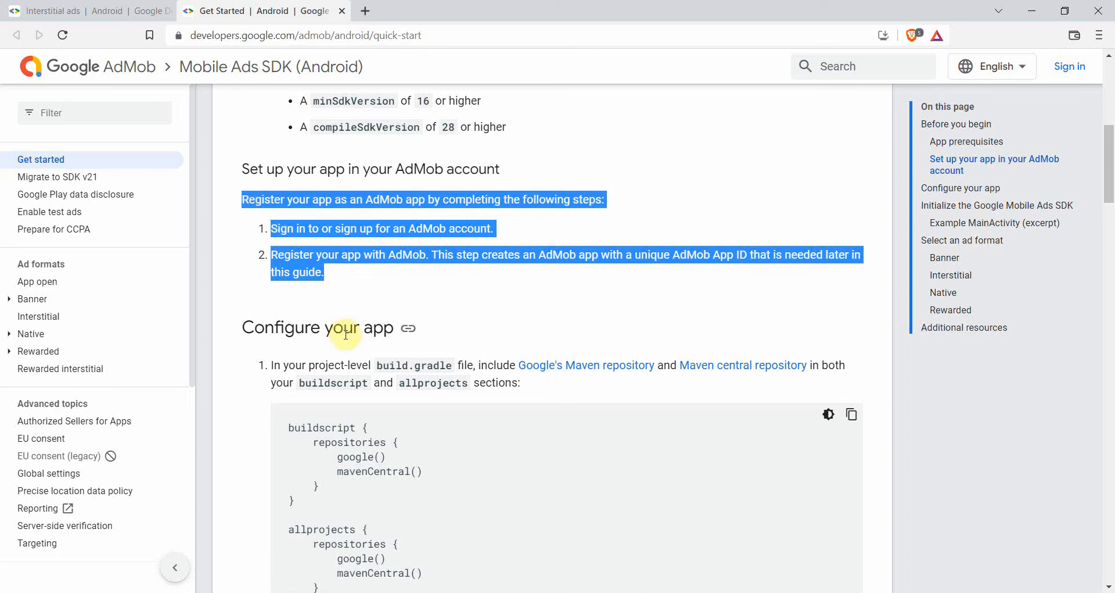
{"action": "scroll", "scroll_direction": "down", "scroll_amount": 3}
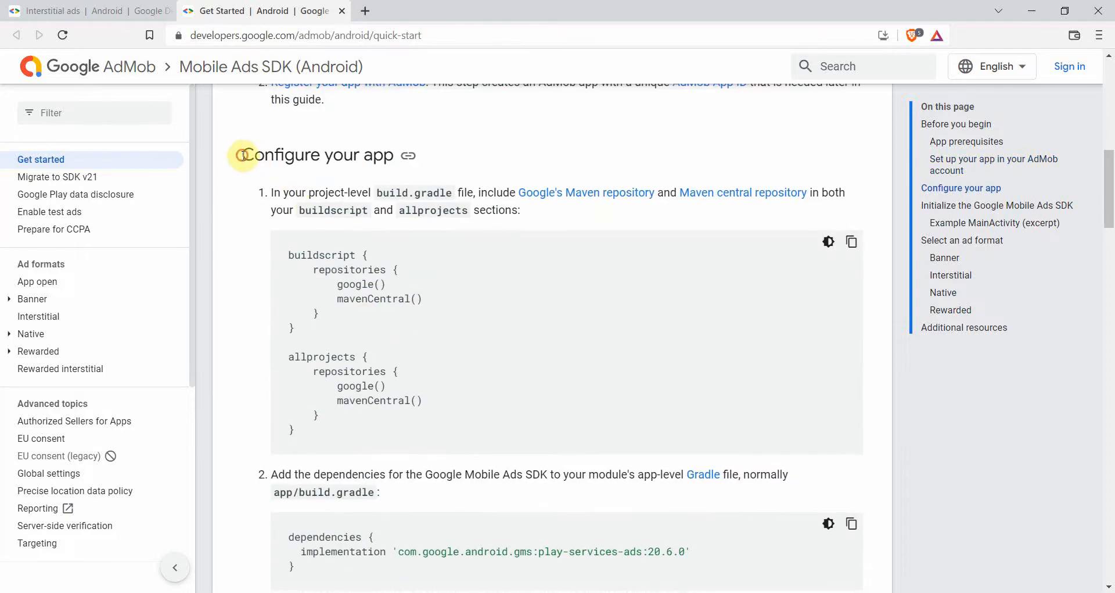
{"action": "double_click", "coordinate": [317, 155]}
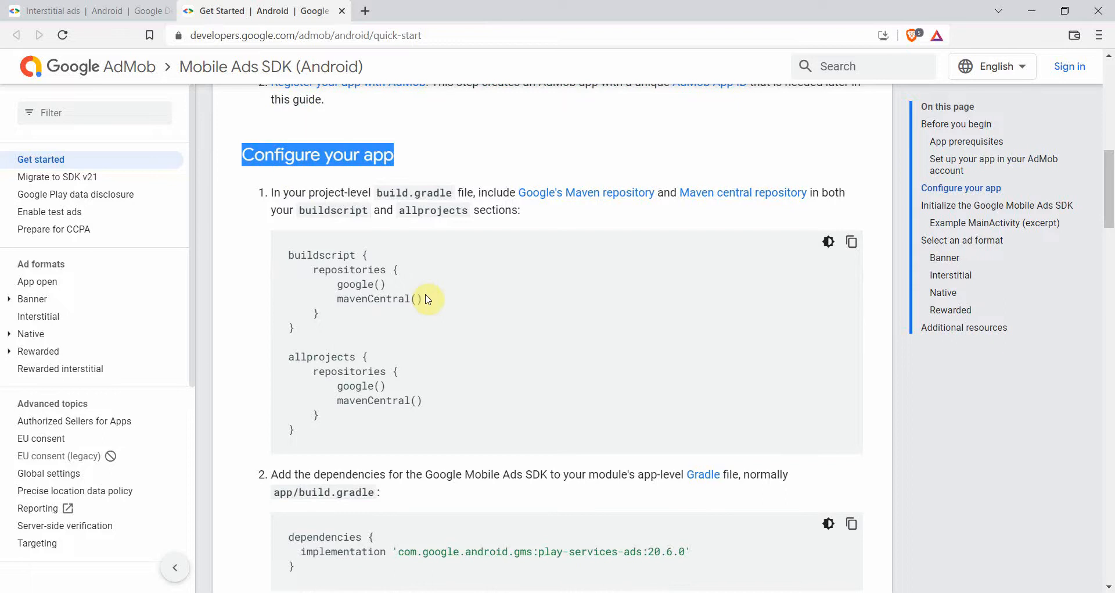
{"action": "scroll", "scroll_direction": "down", "scroll_amount": 3}
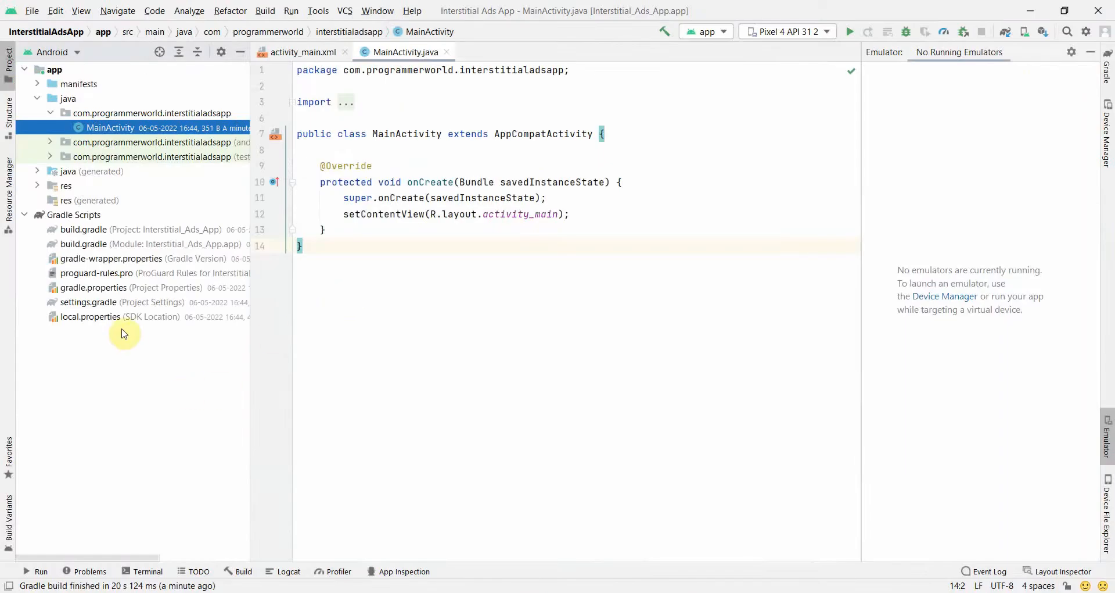
Step: Sync the project from build.gradle (Project), then view settings.gradle's google() and mavenCentral() repositories
{"action": "left_click", "coordinate": [83, 229]}
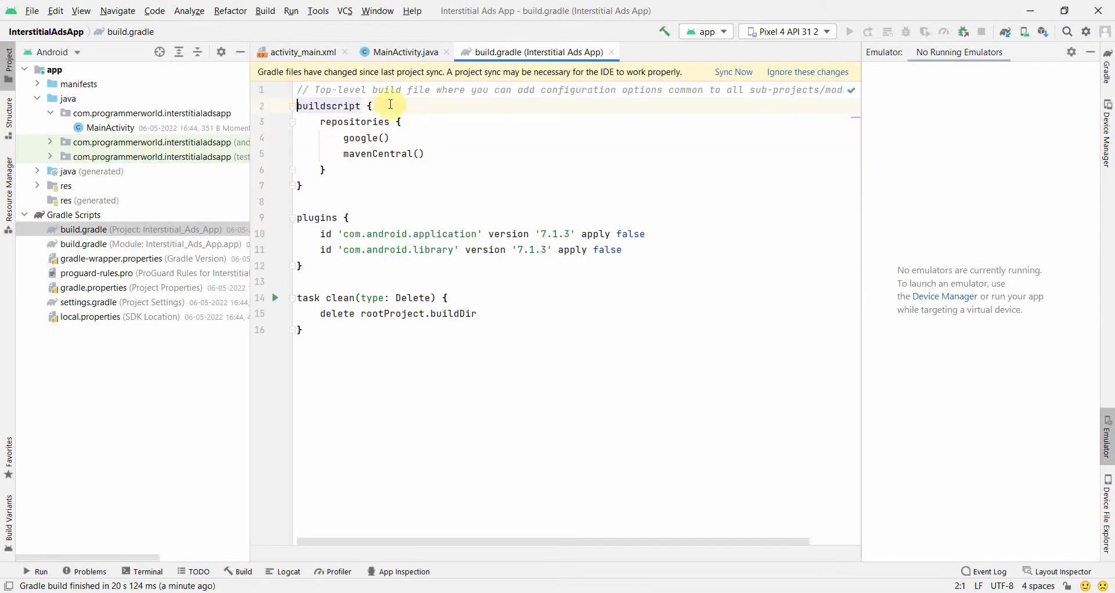
{"action": "left_click", "coordinate": [733, 72]}
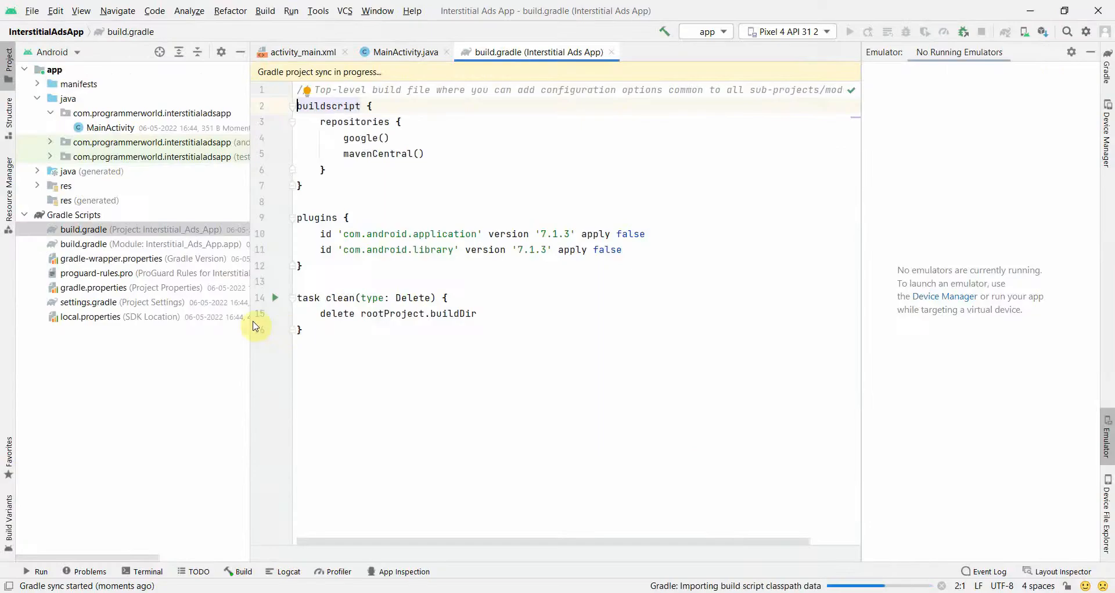
{"action": "double_click", "coordinate": [89, 302]}
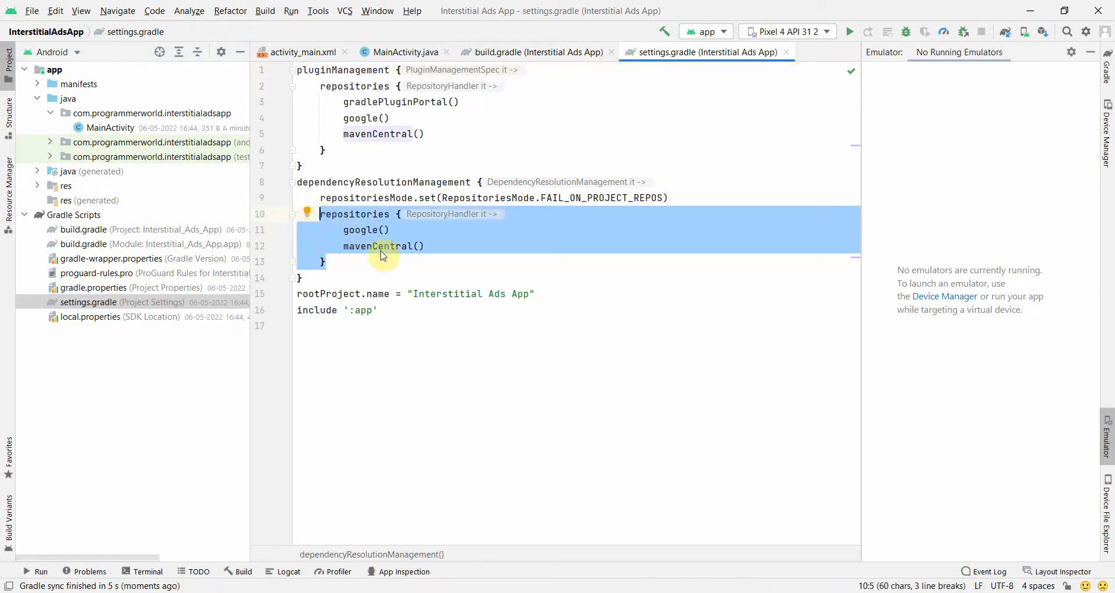
{"action": "mouse_move", "coordinate": [171, 244]}
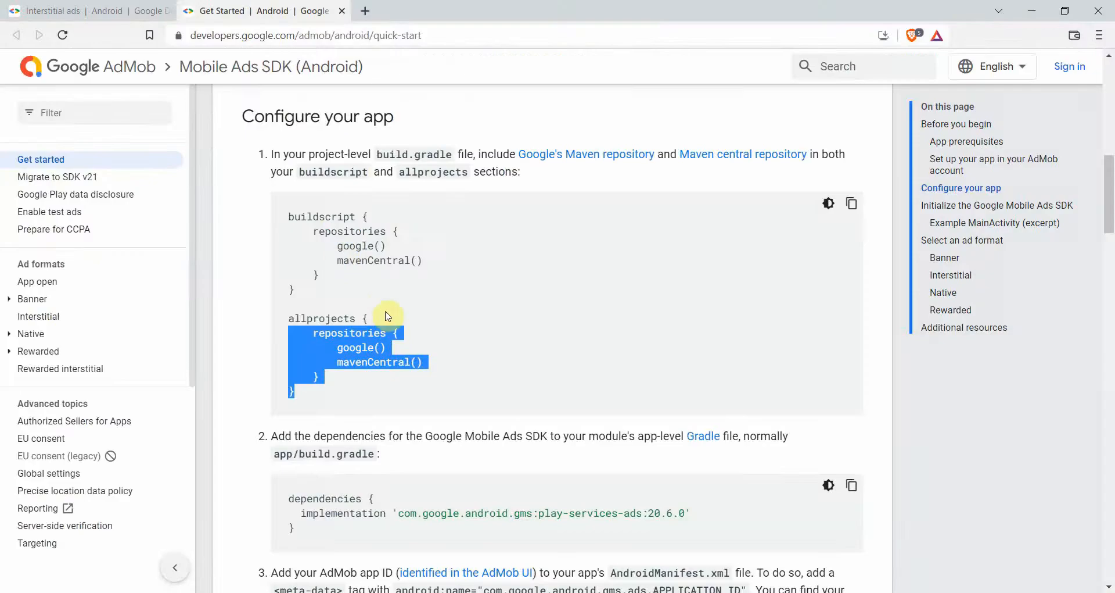
Step: Copy the play-services-ads dependency code sample from the guide's step 2
{"action": "scroll", "scroll_direction": "down", "scroll_amount": 3}
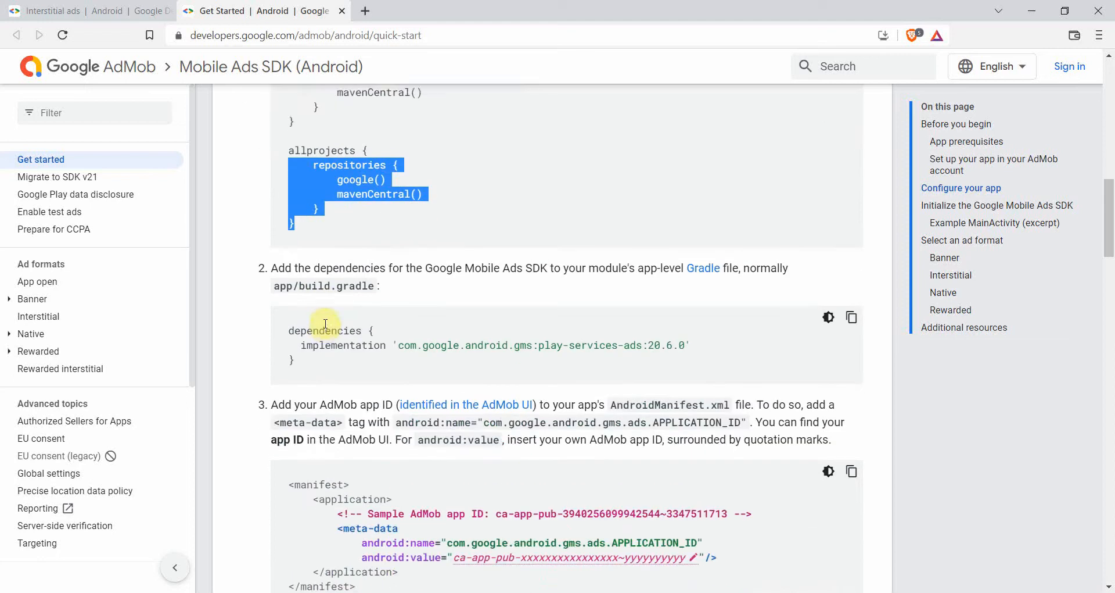
{"action": "scroll", "scroll_direction": "down", "scroll_amount": 3}
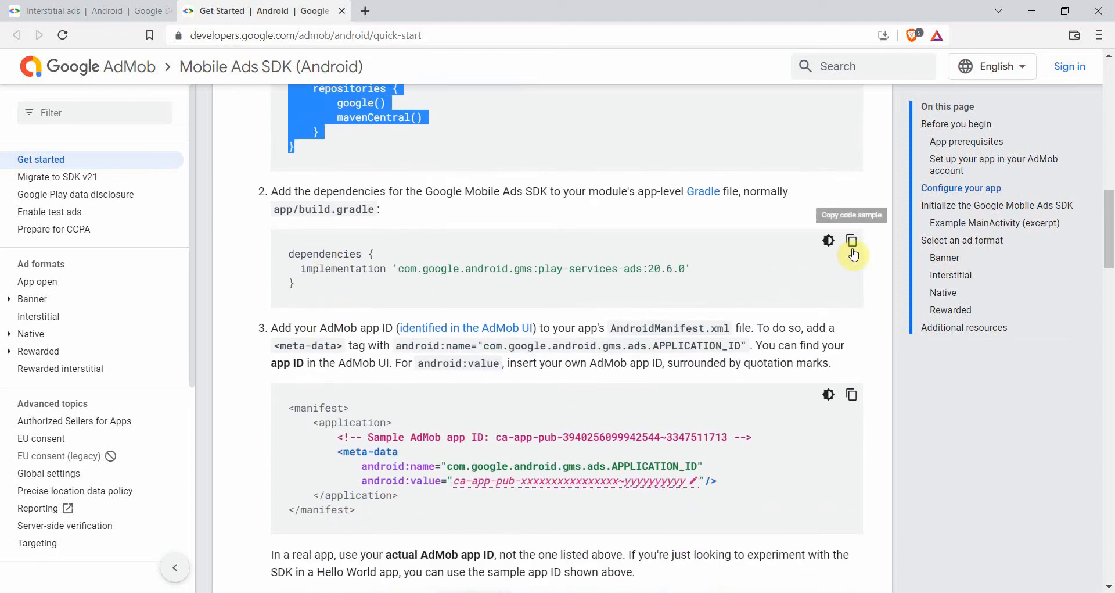
{"action": "left_click", "coordinate": [852, 240]}
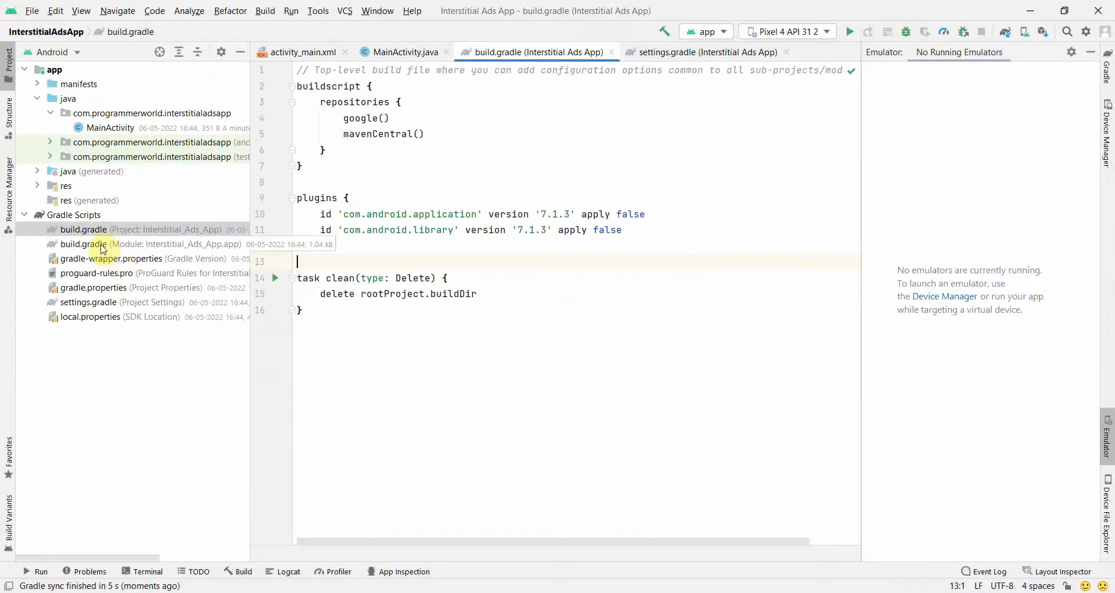
Step: Paste the play-services-ads 20.6.0 line into the module build.gradle dependencies and sync
{"action": "double_click", "coordinate": [83, 243]}
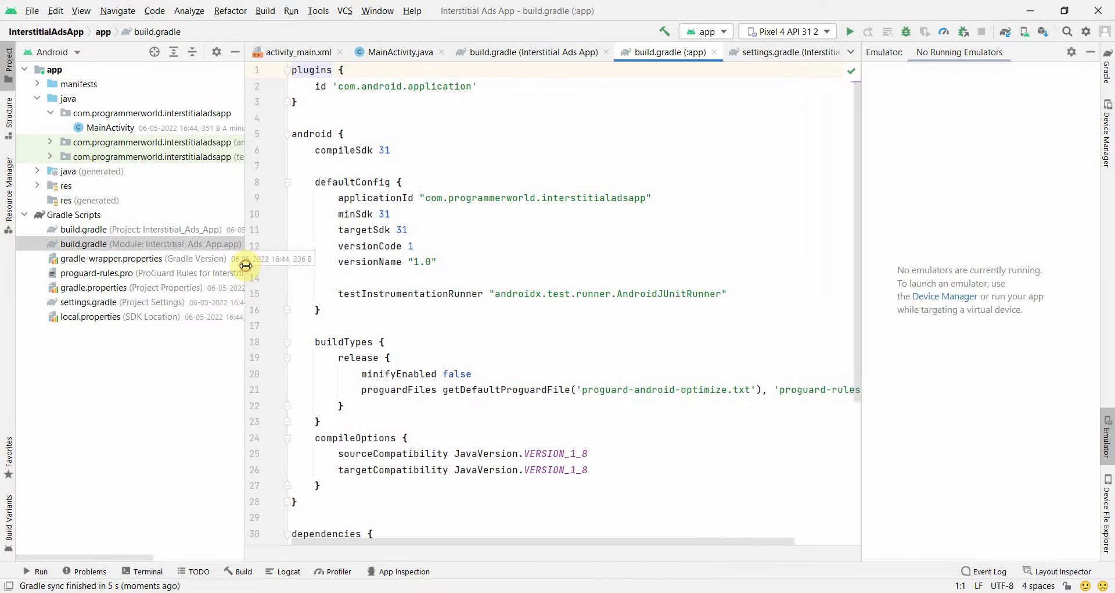
{"action": "scroll", "scroll_direction": "down", "scroll_amount": 3}
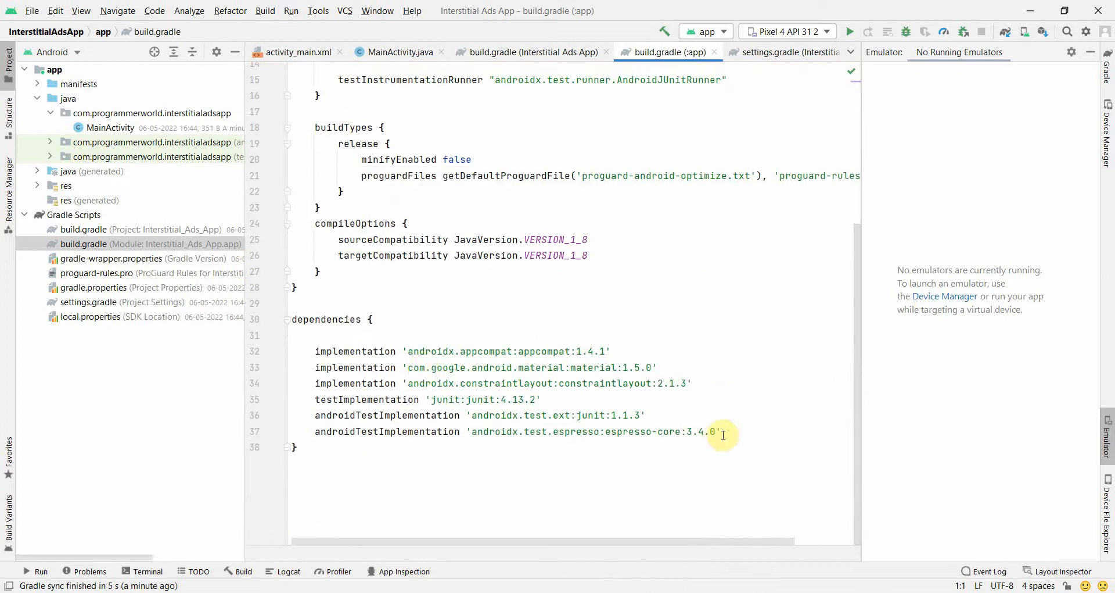
{"action": "type", "text": "dependencies {"}
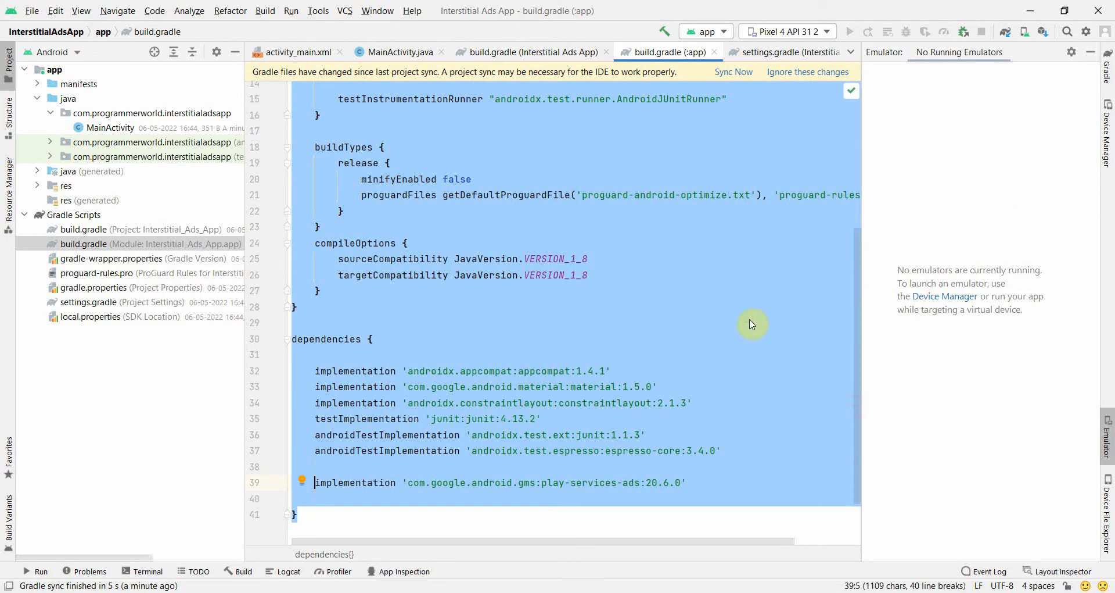
{"action": "left_click", "coordinate": [733, 72]}
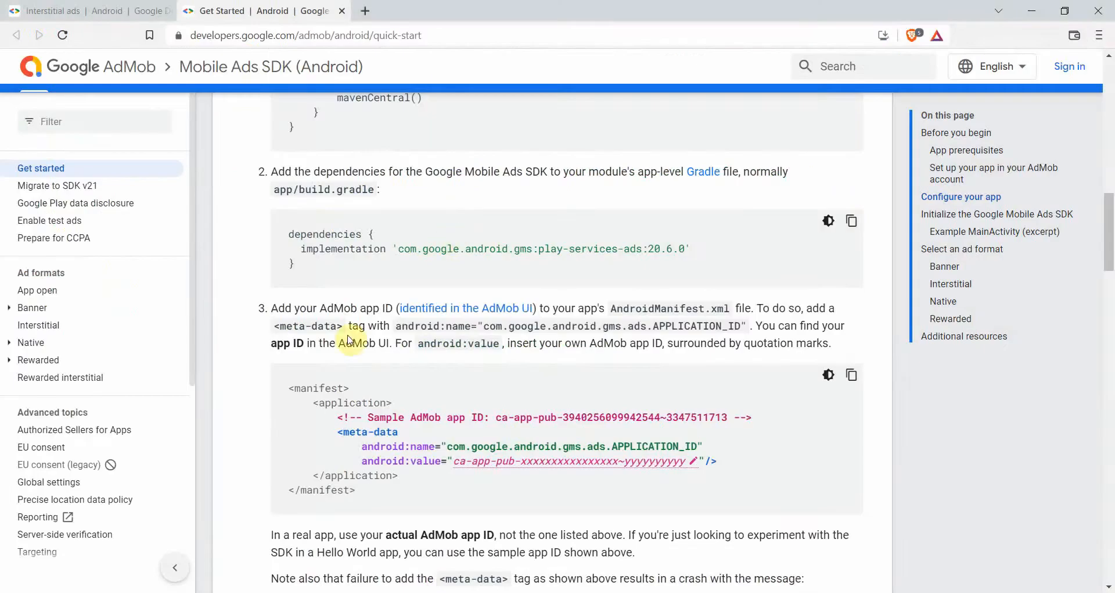
{"action": "scroll", "scroll_direction": "down", "scroll_amount": 3}
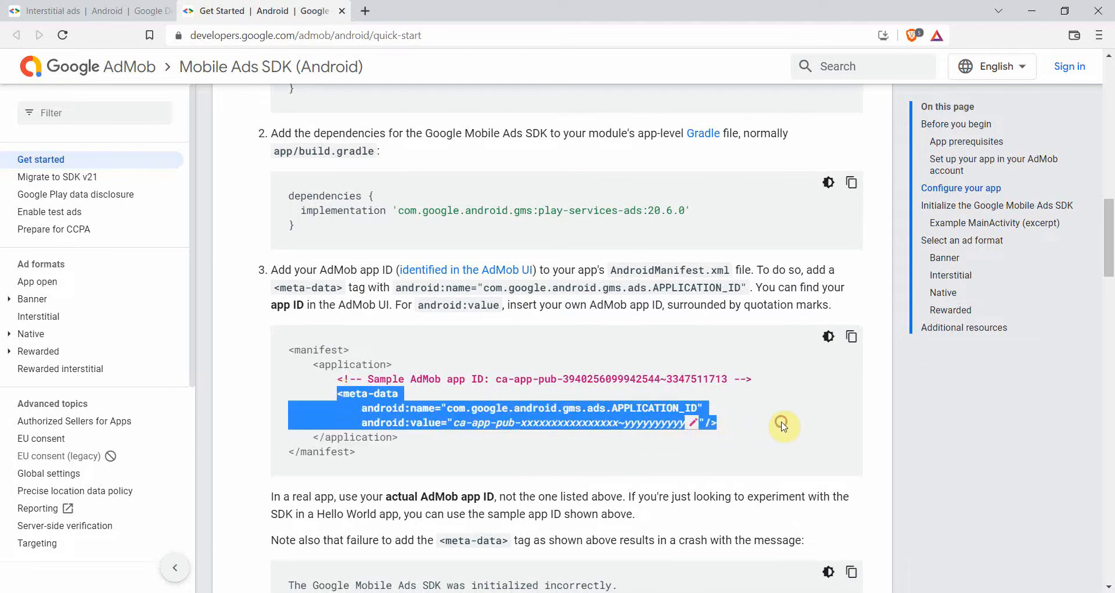
{"action": "mouse_move", "coordinate": [544, 431]}
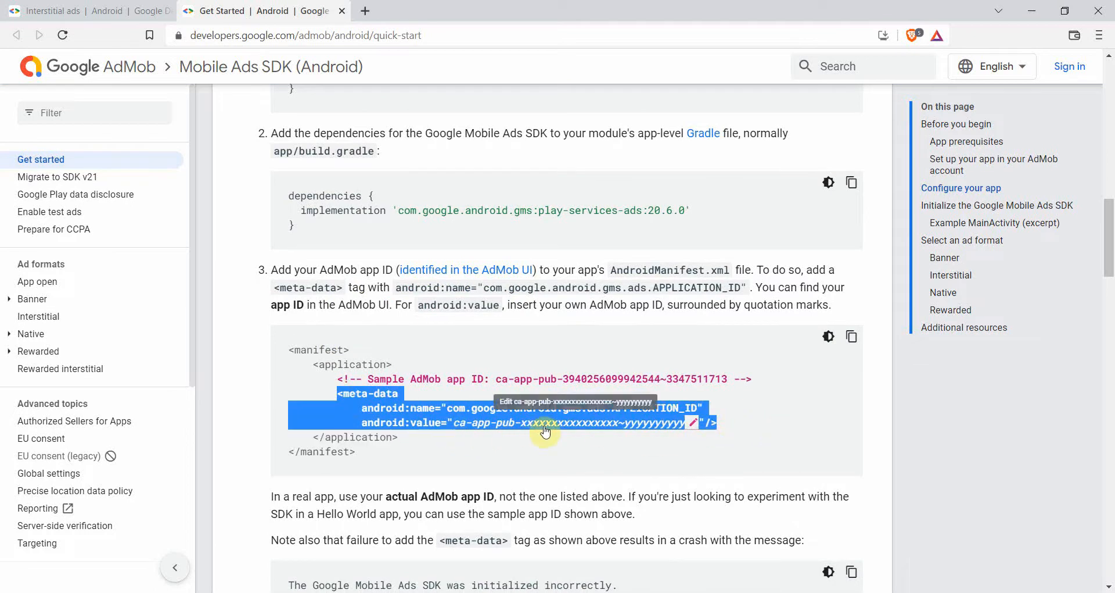
{"action": "mouse_move", "coordinate": [541, 443]}
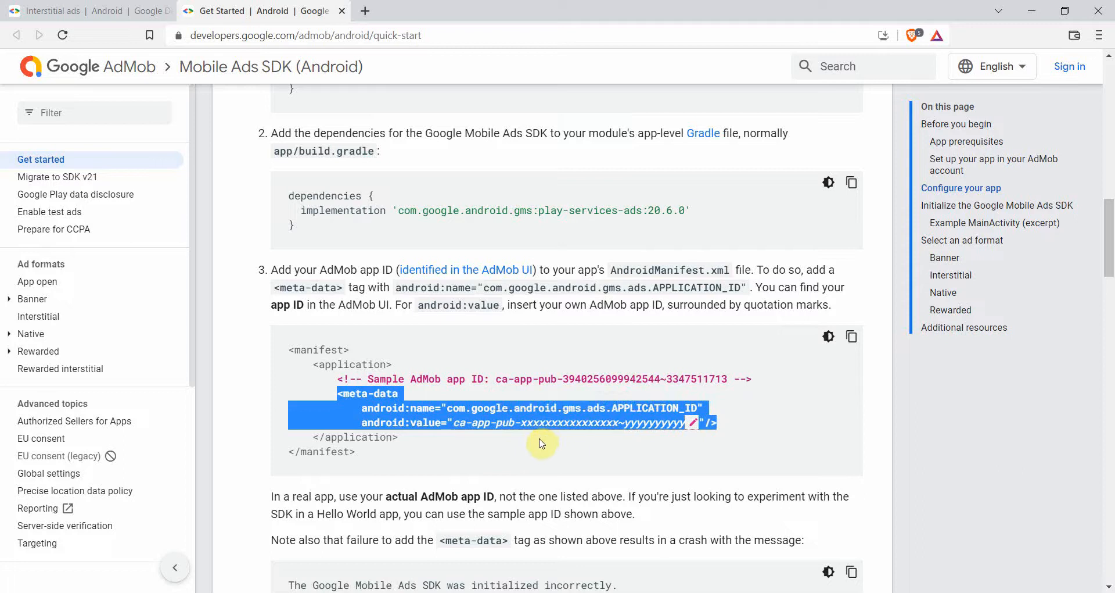
{"action": "mouse_move", "coordinate": [474, 396]}
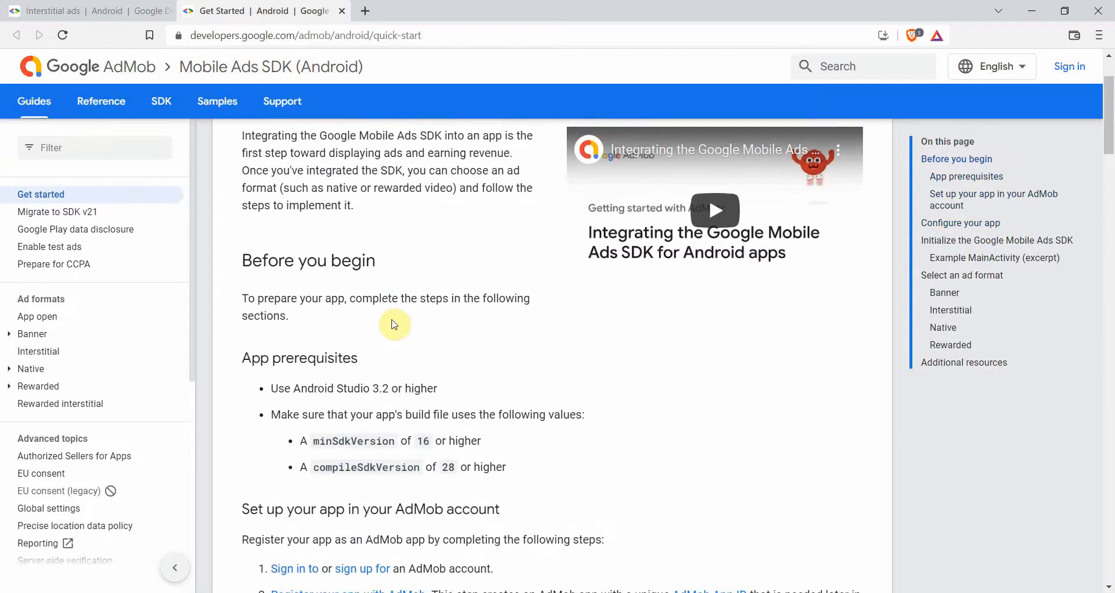
{"action": "scroll", "scroll_direction": "down", "scroll_amount": 3}
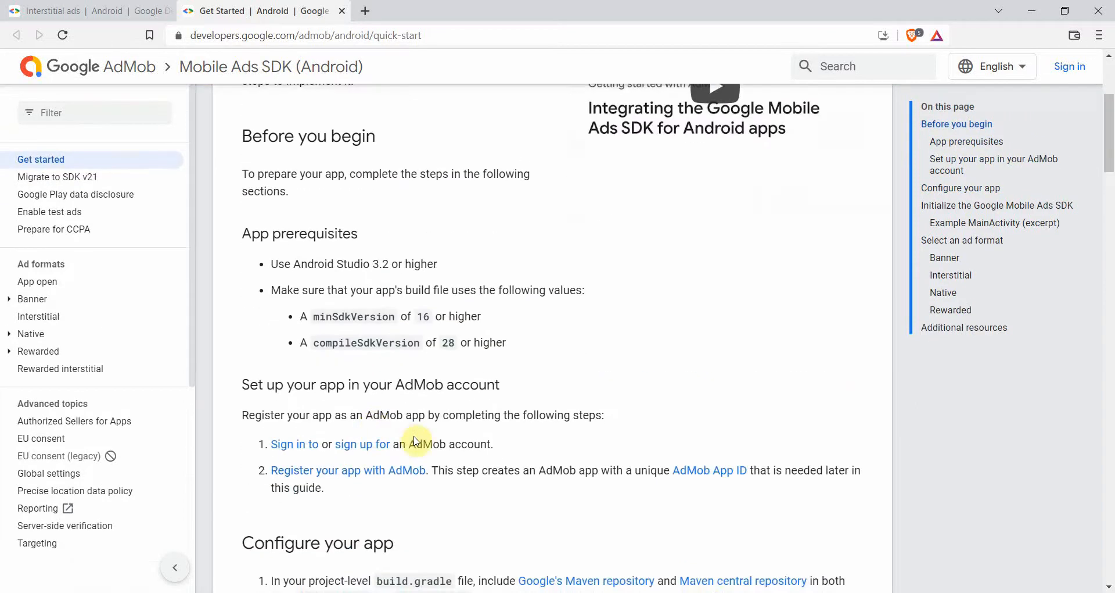
{"action": "scroll", "scroll_direction": "down", "scroll_amount": 3}
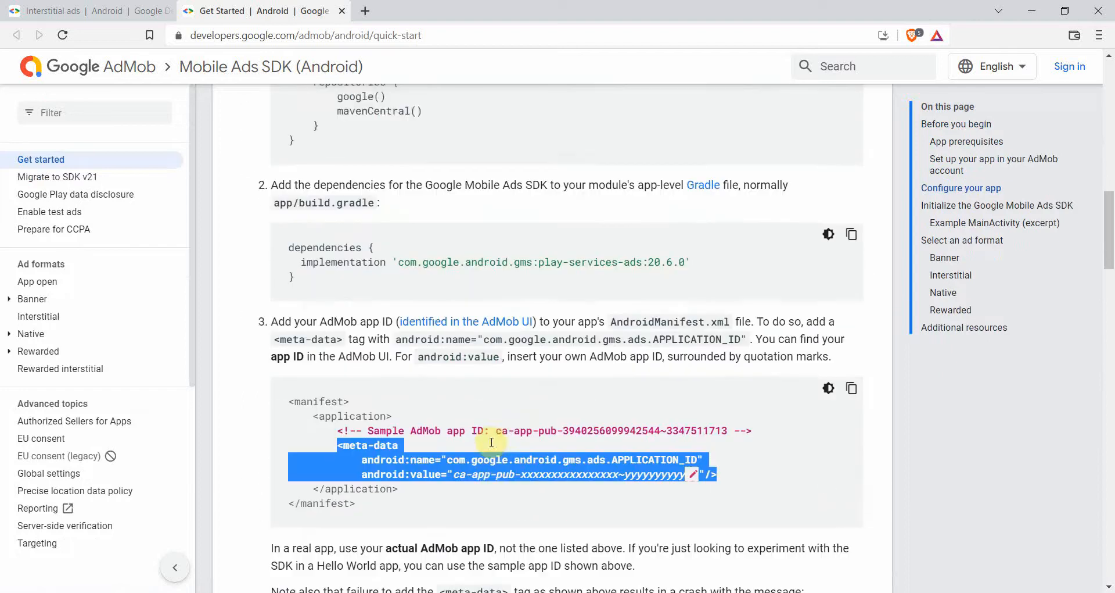
{"action": "scroll", "scroll_direction": "down", "scroll_amount": 3}
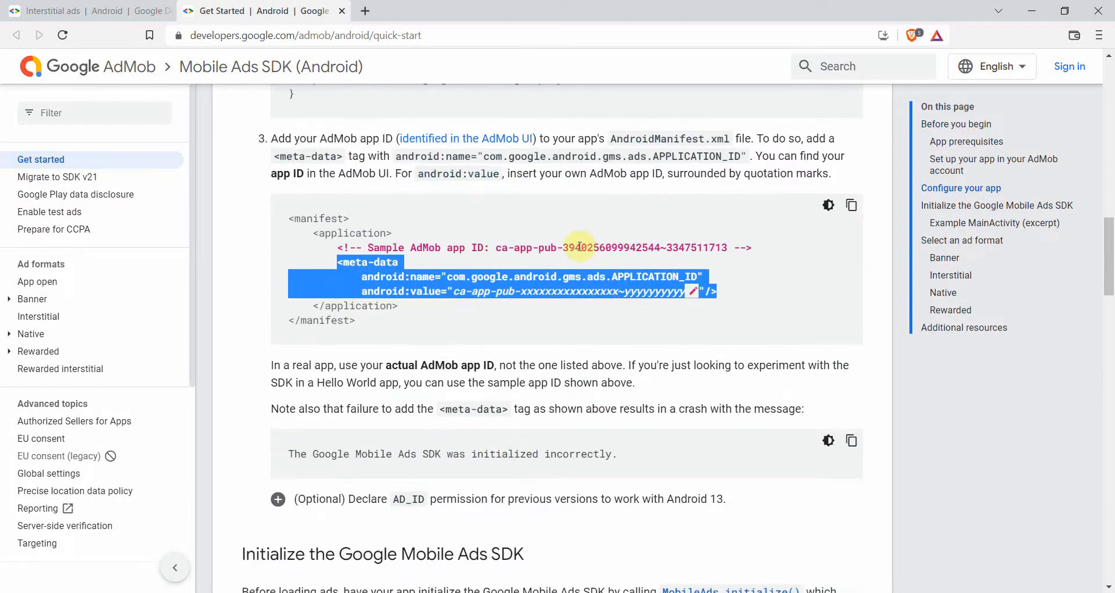
{"action": "mouse_move", "coordinate": [726, 240]}
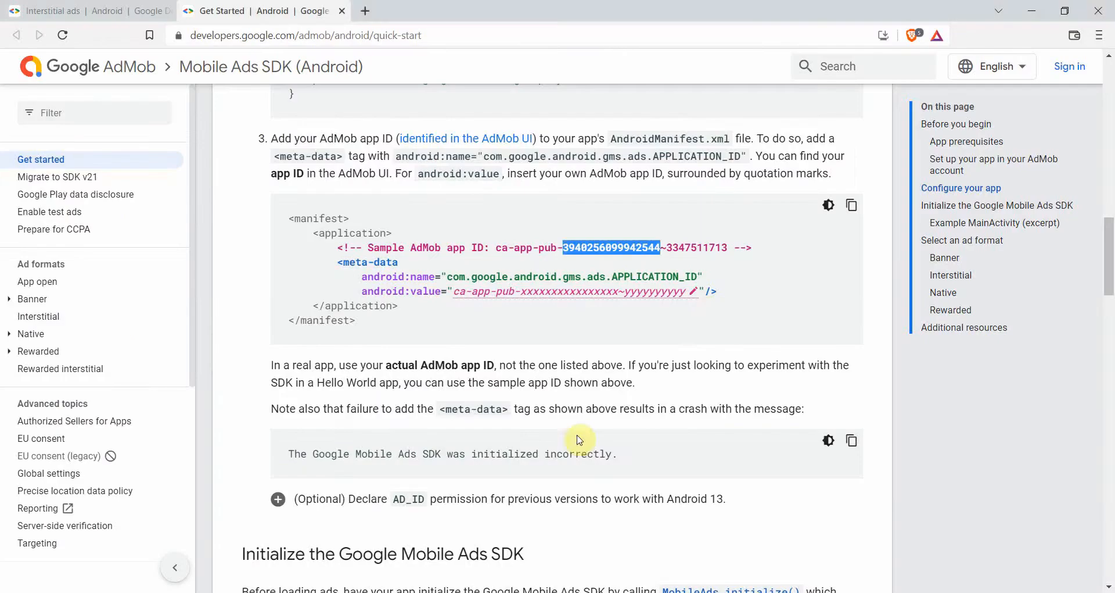
{"action": "double_click", "coordinate": [694, 247]}
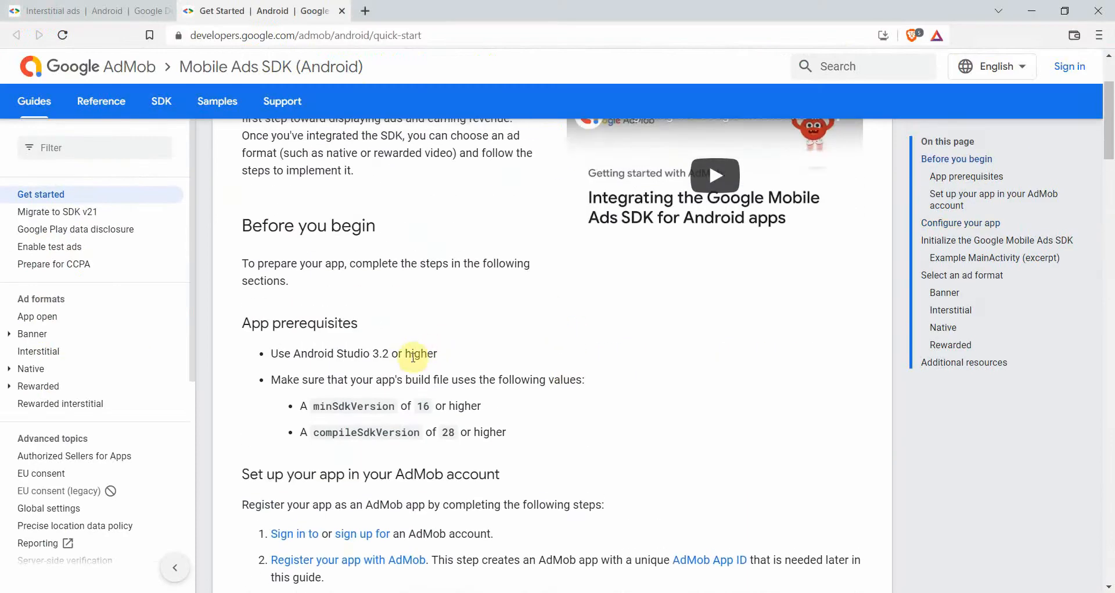
{"action": "scroll", "scroll_direction": "down", "scroll_amount": 3}
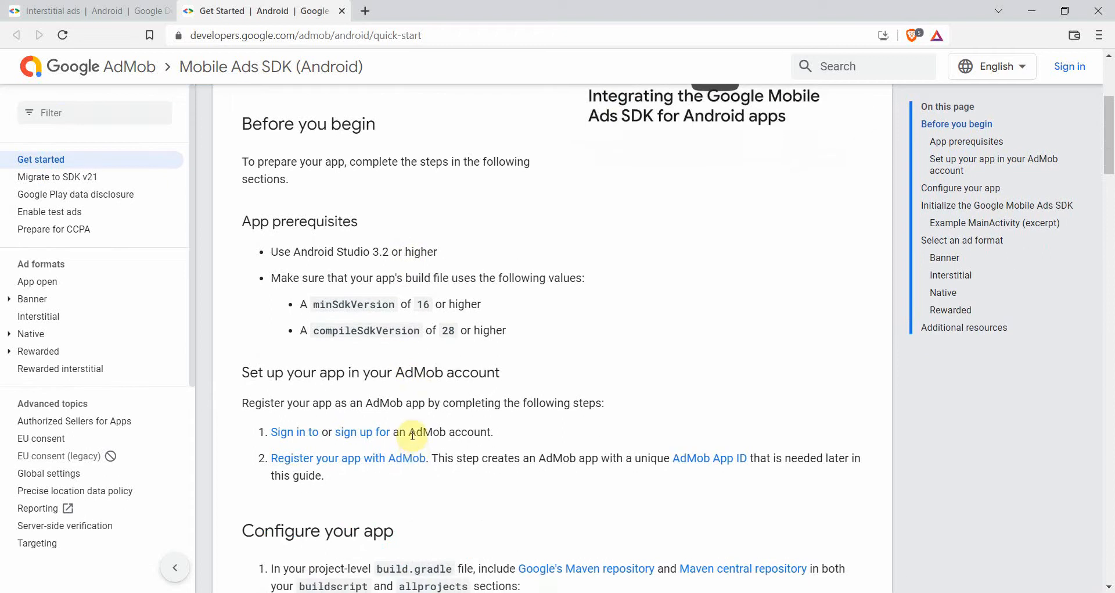
{"action": "double_click", "coordinate": [449, 431]}
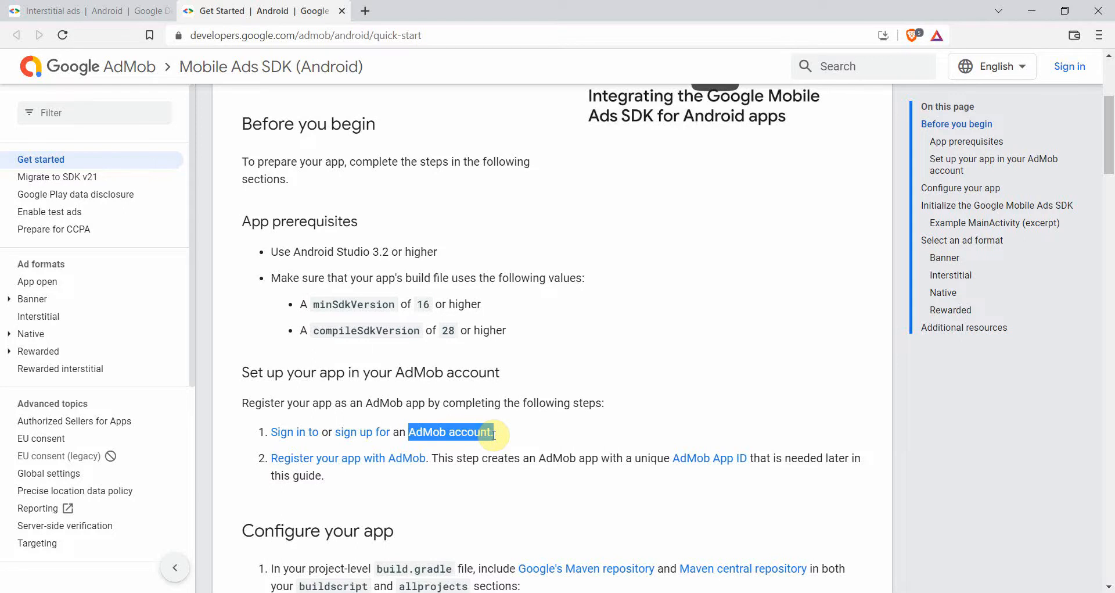
{"action": "scroll", "scroll_direction": "down", "scroll_amount": 3}
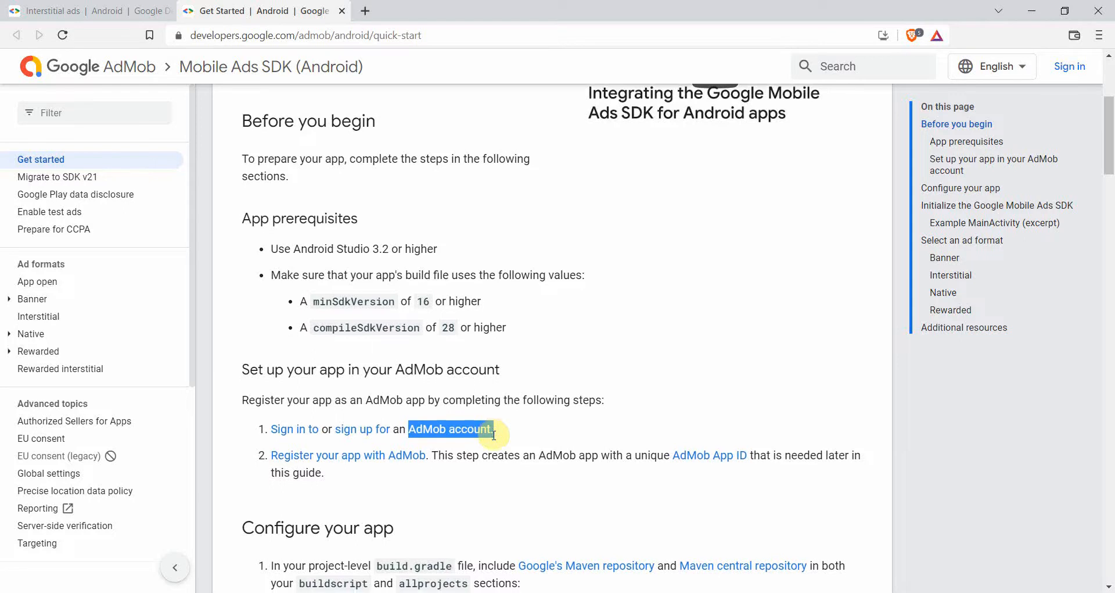
{"action": "scroll", "scroll_direction": "down", "scroll_amount": 3}
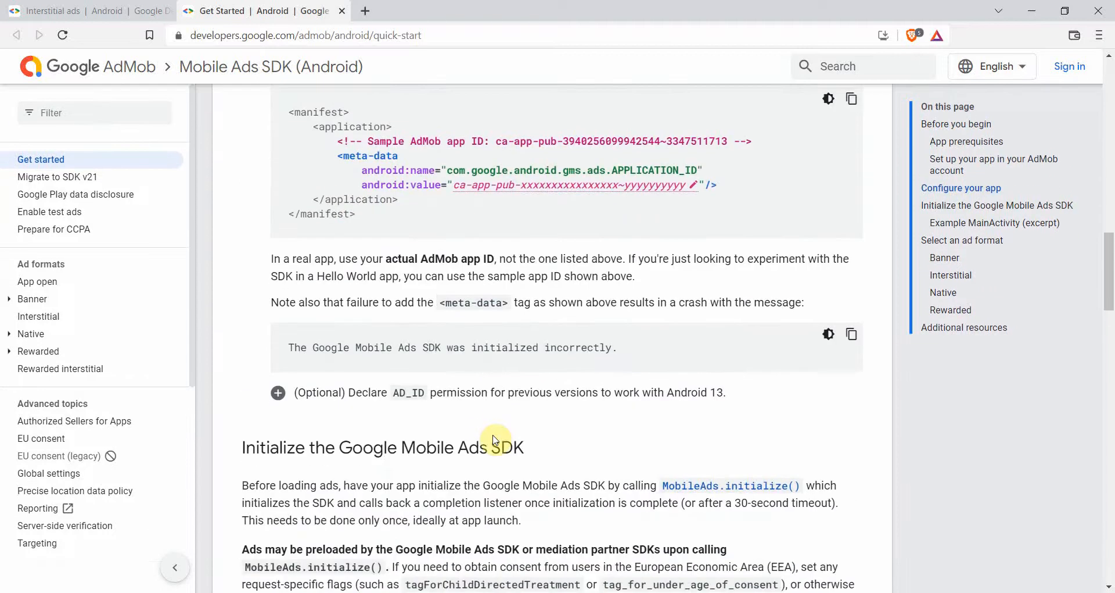
{"action": "scroll", "scroll_direction": "down", "scroll_amount": 3}
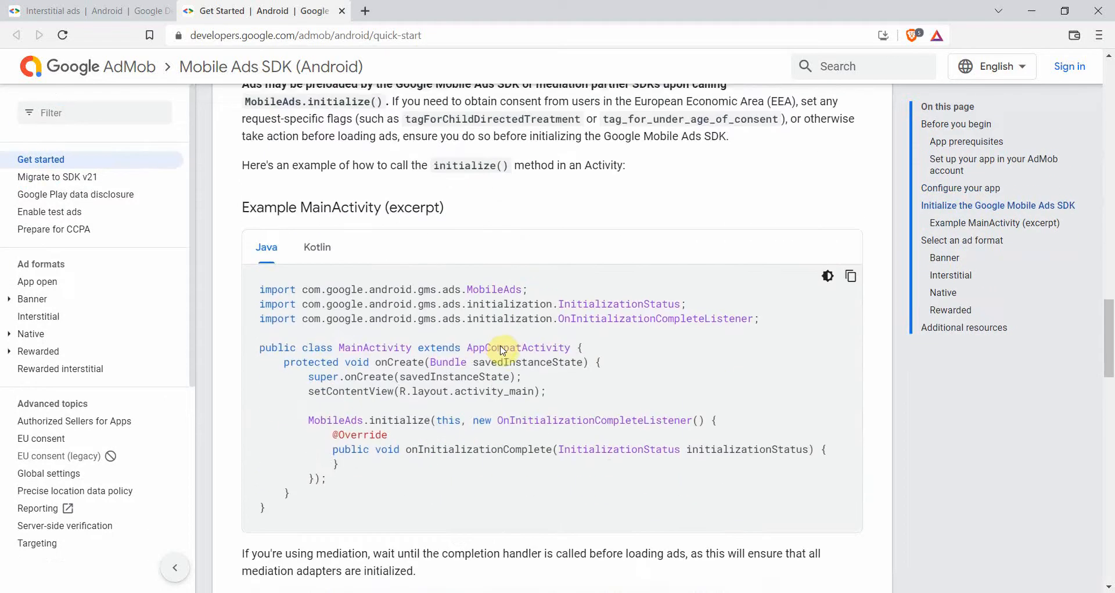
{"action": "scroll", "scroll_direction": "down", "scroll_amount": 3}
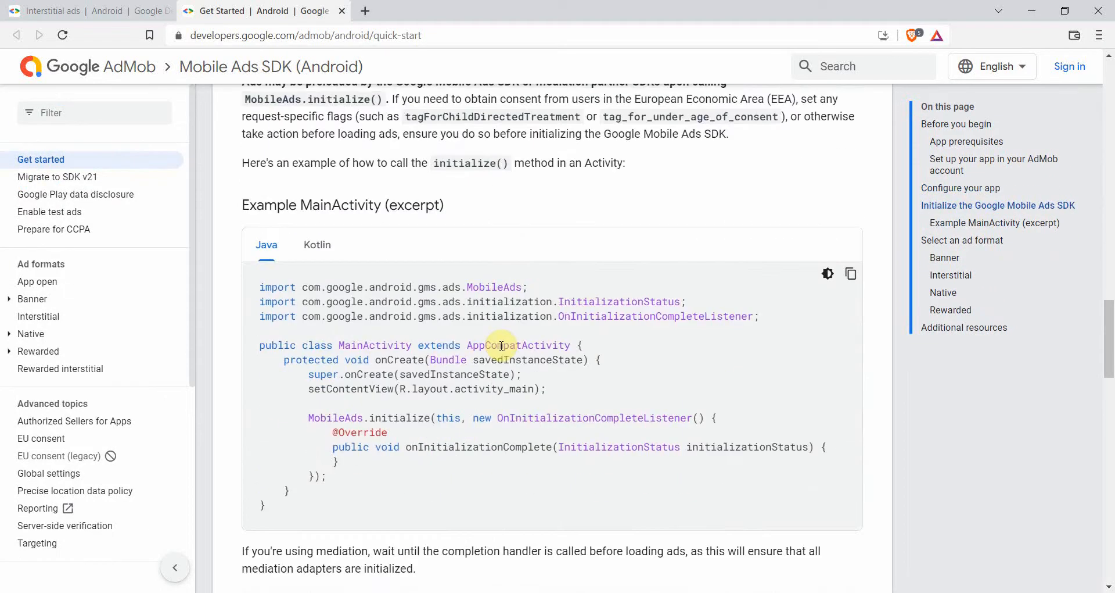
{"action": "mouse_move", "coordinate": [331, 423]}
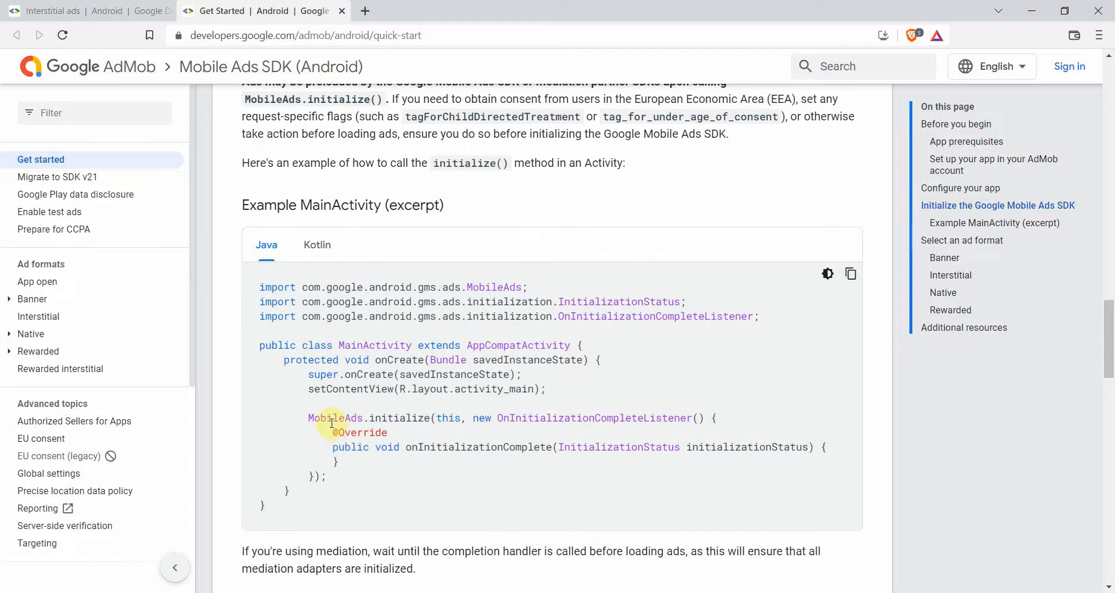
{"action": "scroll", "scroll_direction": "down", "scroll_amount": 3}
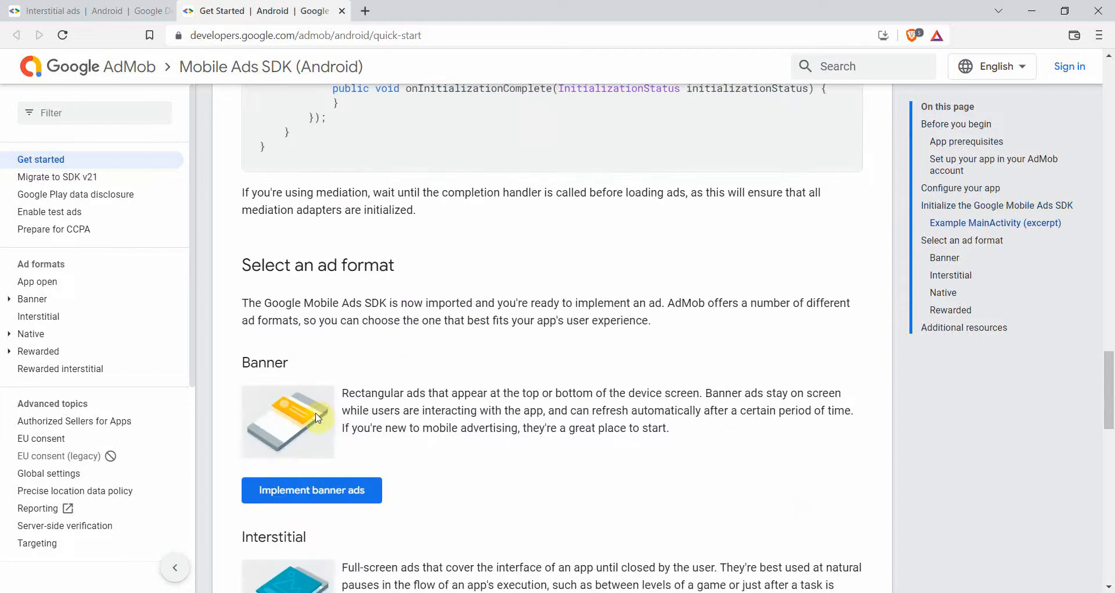
{"action": "scroll", "scroll_direction": "down", "scroll_amount": 3}
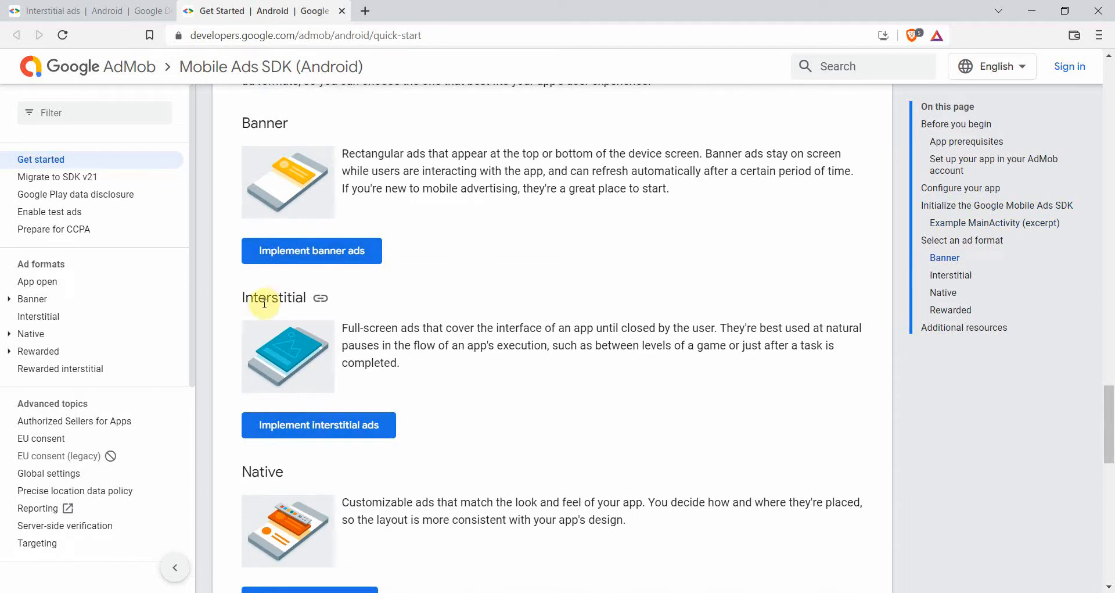
{"action": "mouse_move", "coordinate": [282, 362]}
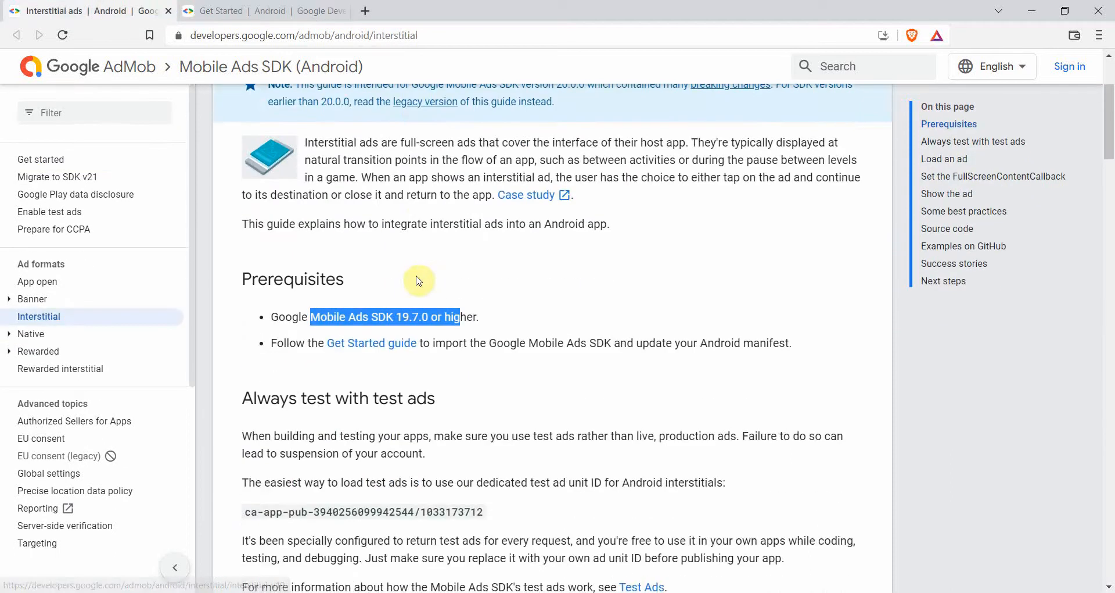
Step: Select the test interstitial ad unit ID, then scroll to the Java load-an-ad example
{"action": "scroll", "scroll_direction": "down", "scroll_amount": 3}
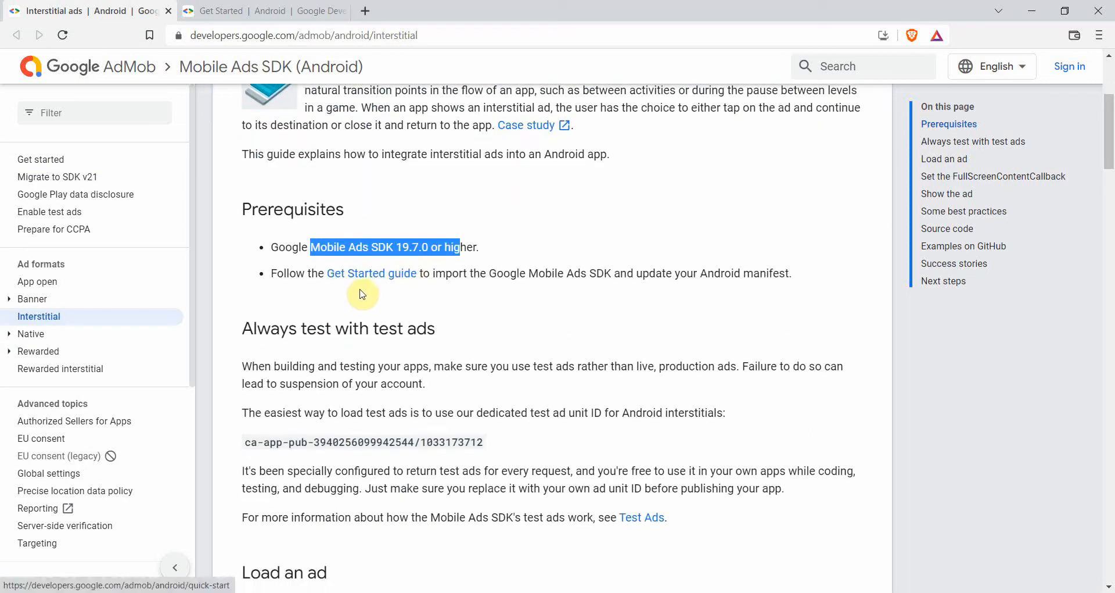
{"action": "mouse_move", "coordinate": [386, 293]}
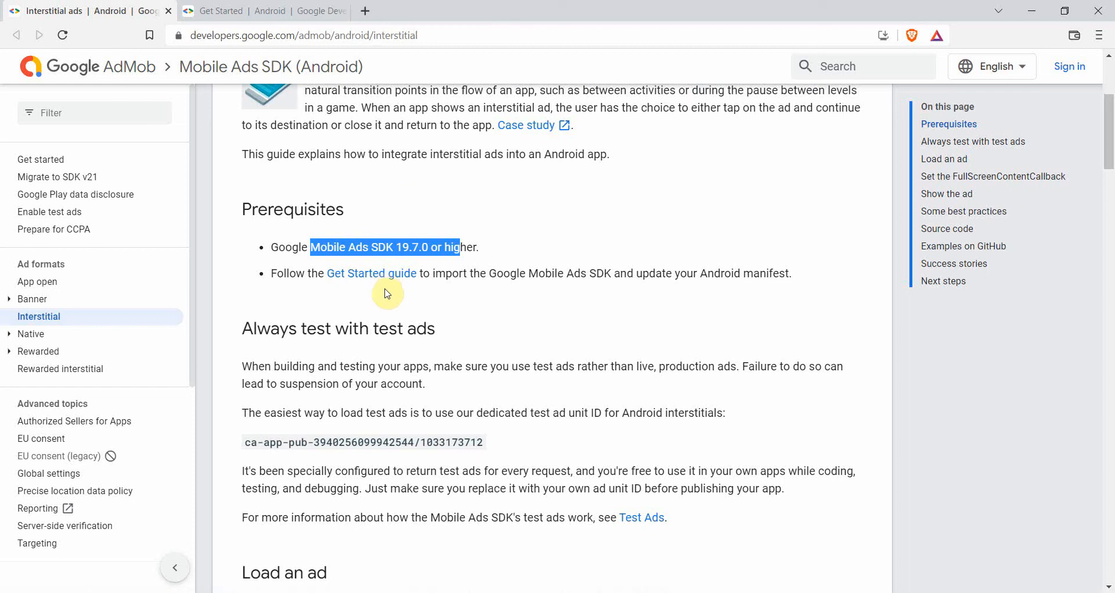
{"action": "scroll", "scroll_direction": "down", "scroll_amount": 3}
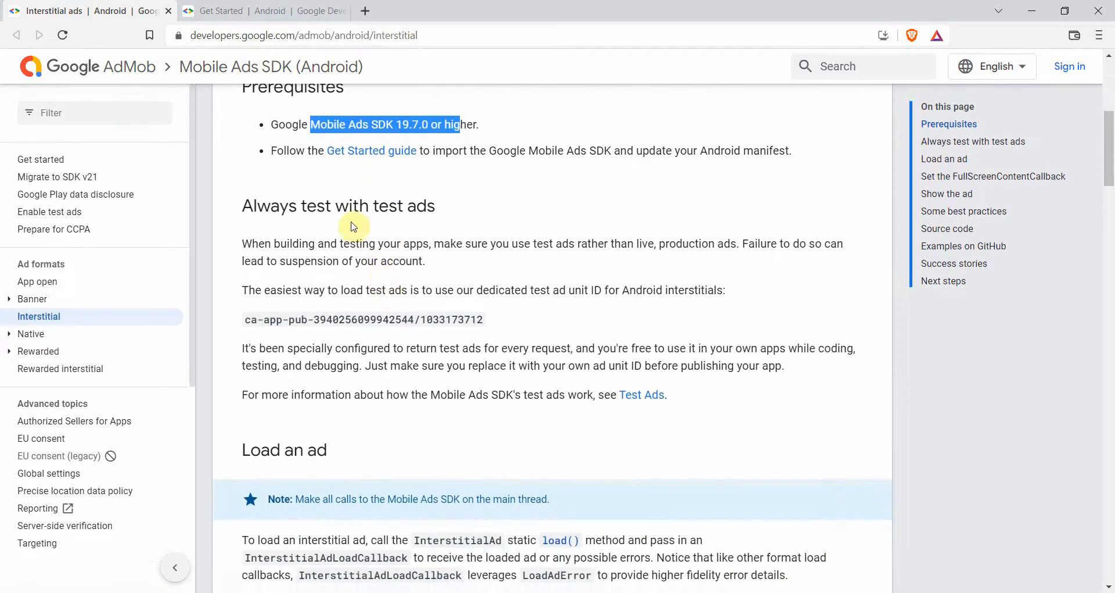
{"action": "double_click", "coordinate": [348, 206]}
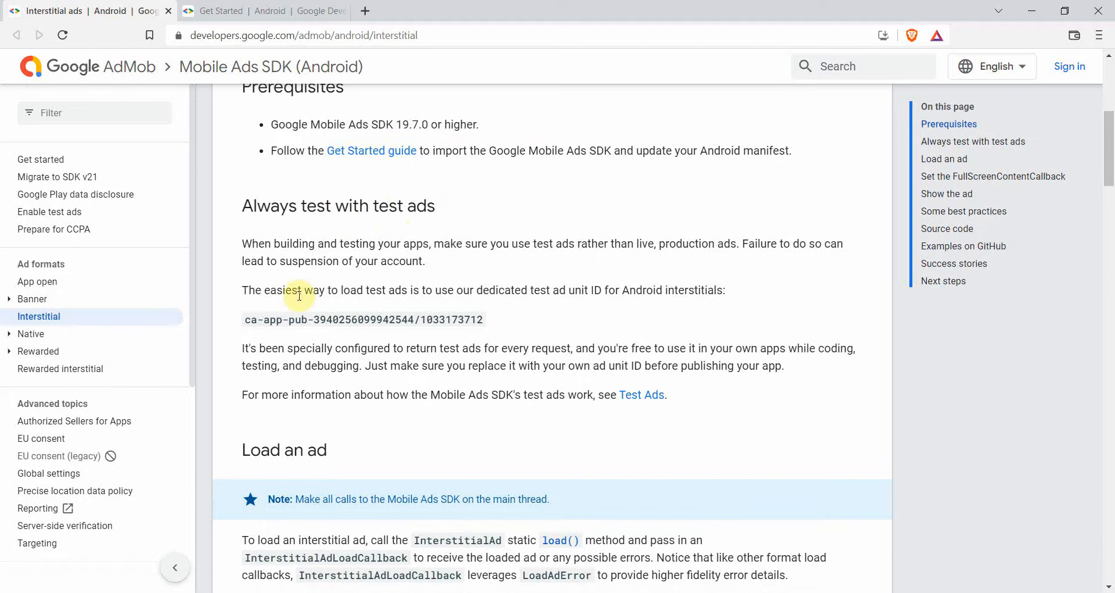
{"action": "left_click_drag", "start_coordinate": [302, 290], "coordinate": [542, 289]}
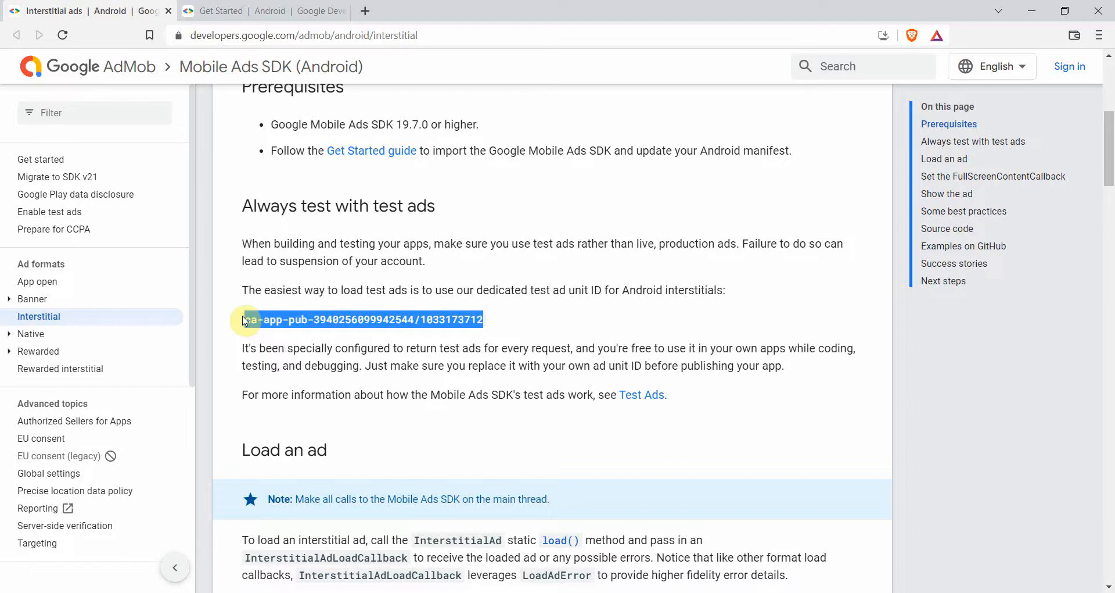
{"action": "scroll", "scroll_direction": "down", "scroll_amount": 3}
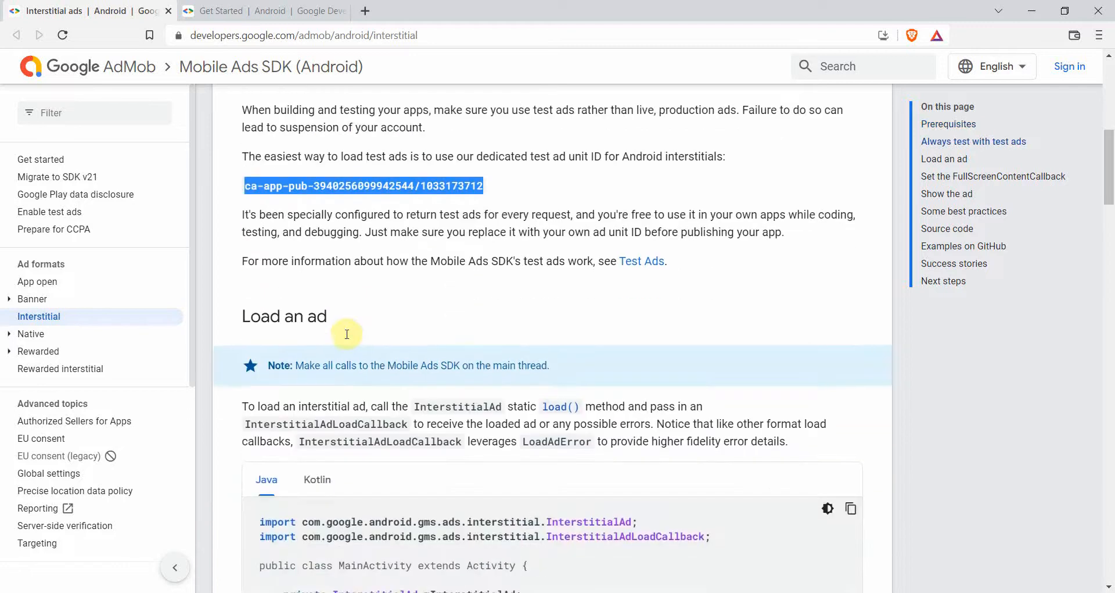
{"action": "scroll", "scroll_direction": "down", "scroll_amount": 3}
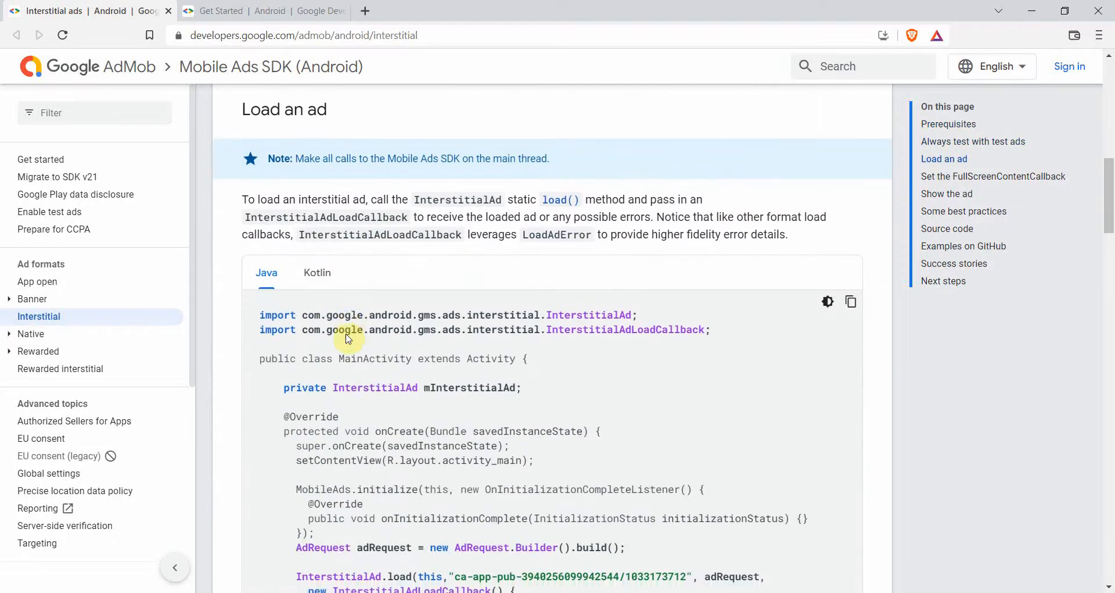
{"action": "scroll", "scroll_direction": "down", "scroll_amount": 3}
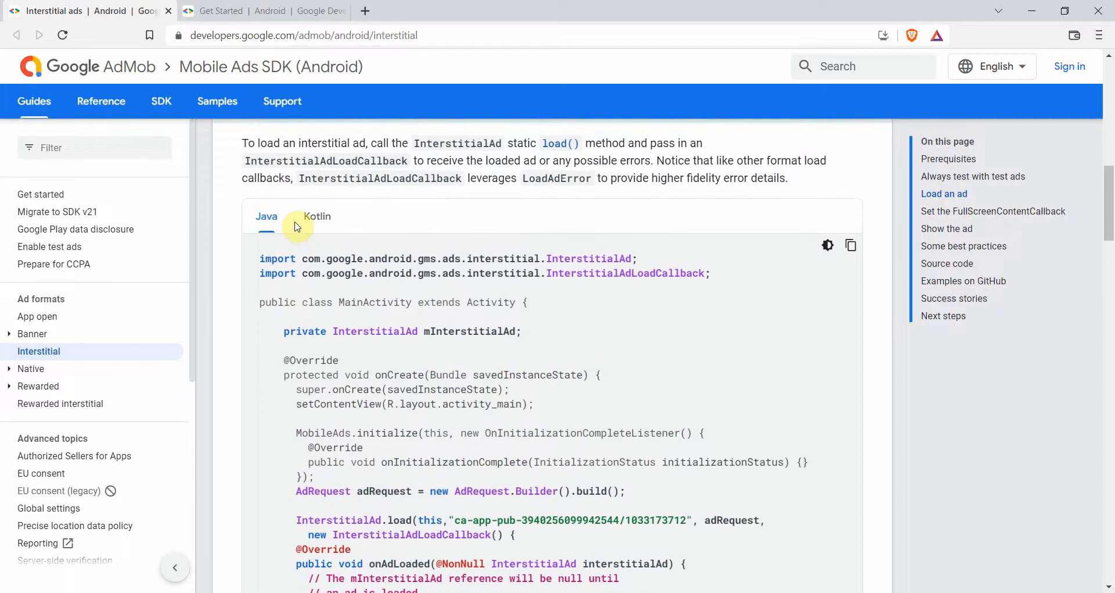
{"action": "scroll", "scroll_direction": "down", "scroll_amount": 3}
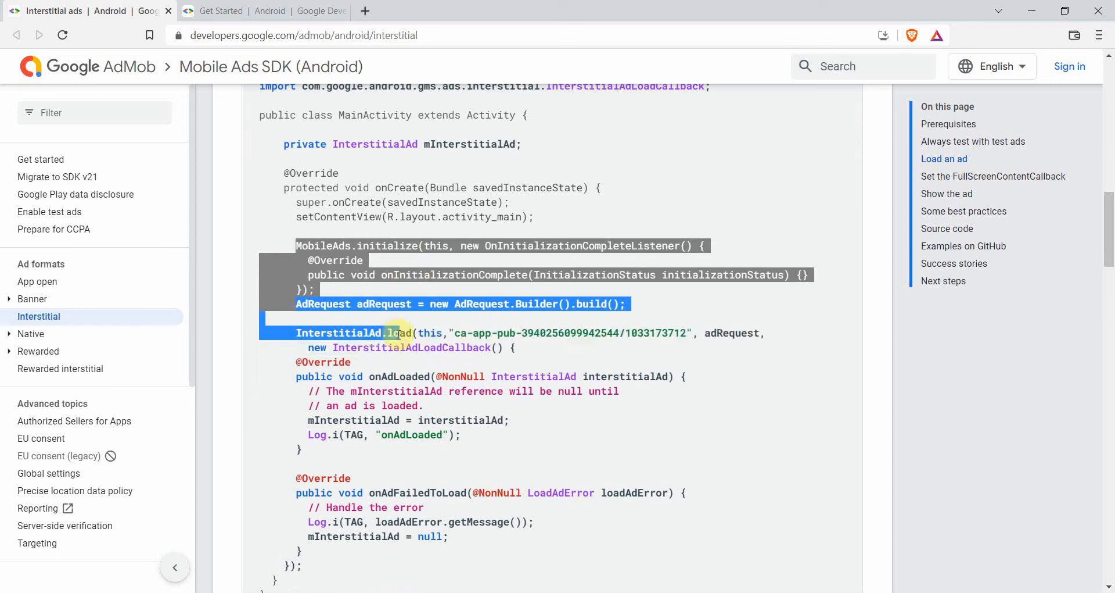
Step: Add the Mobile Ads initialize and interstitial load code to MainActivity, importing the missing class
{"action": "scroll", "scroll_direction": "down", "scroll_amount": 3}
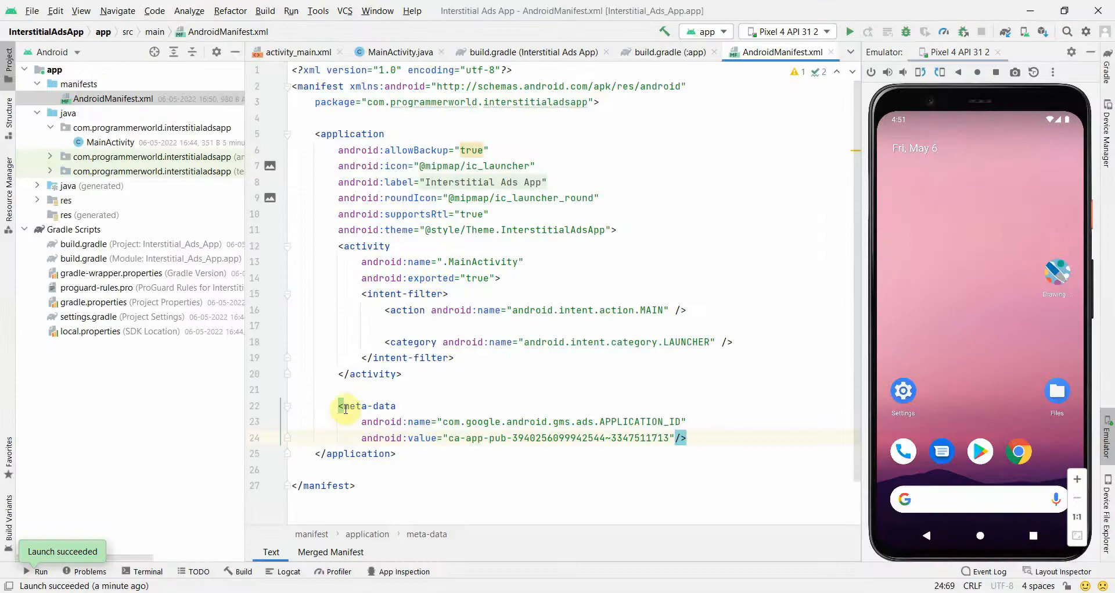
{"action": "left_click", "coordinate": [396, 52]}
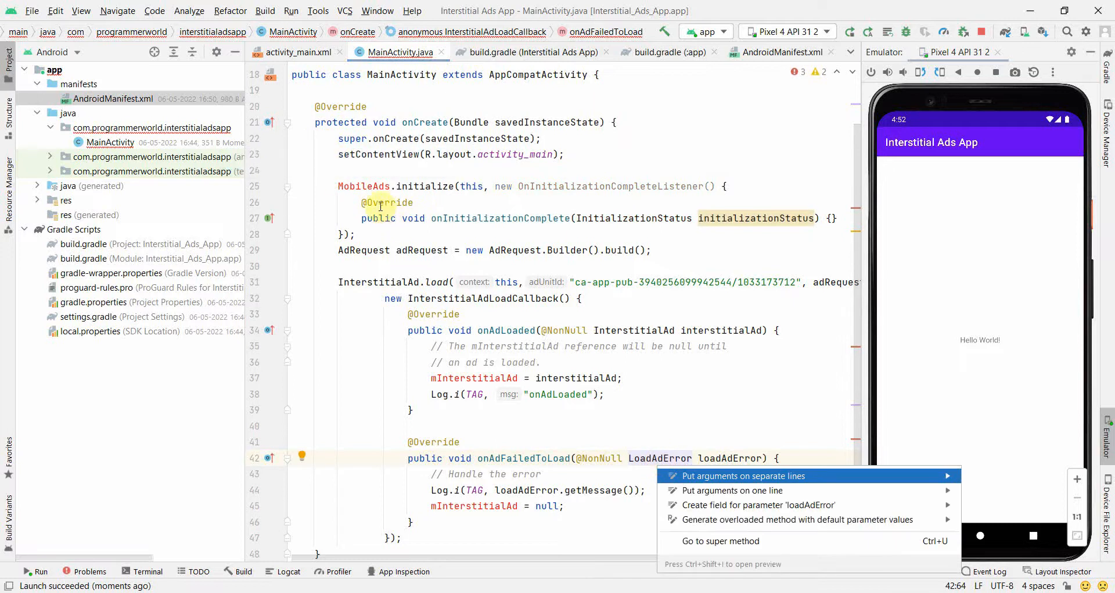
{"action": "left_click", "coordinate": [371, 186]}
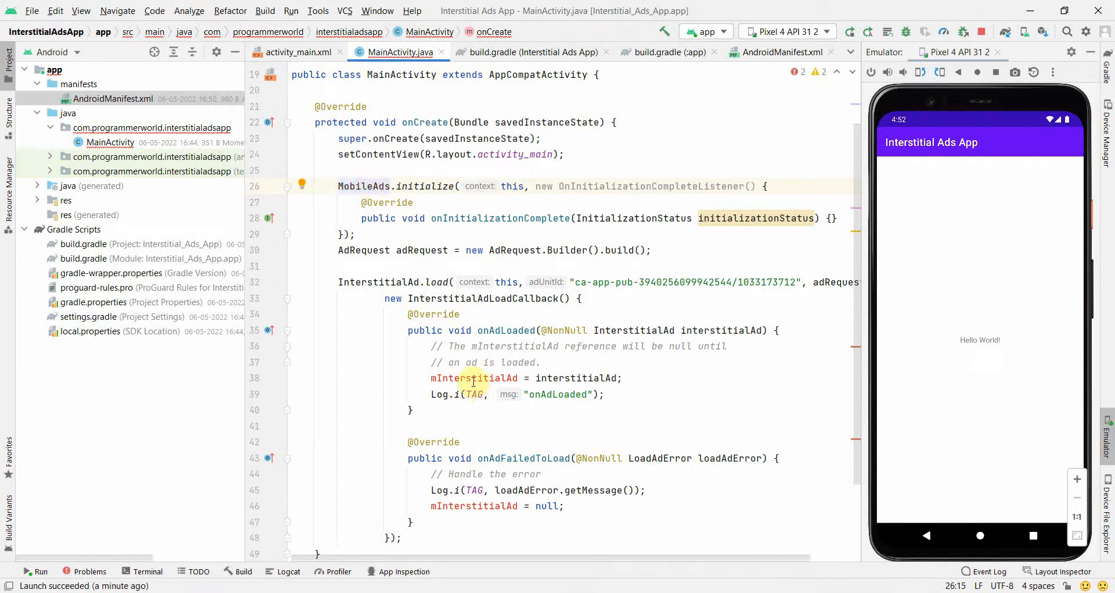
Step: Declare 'private InterstitialAd mInterstitialAd;' and select the end of the ad unit ID
{"action": "double_click", "coordinate": [474, 377]}
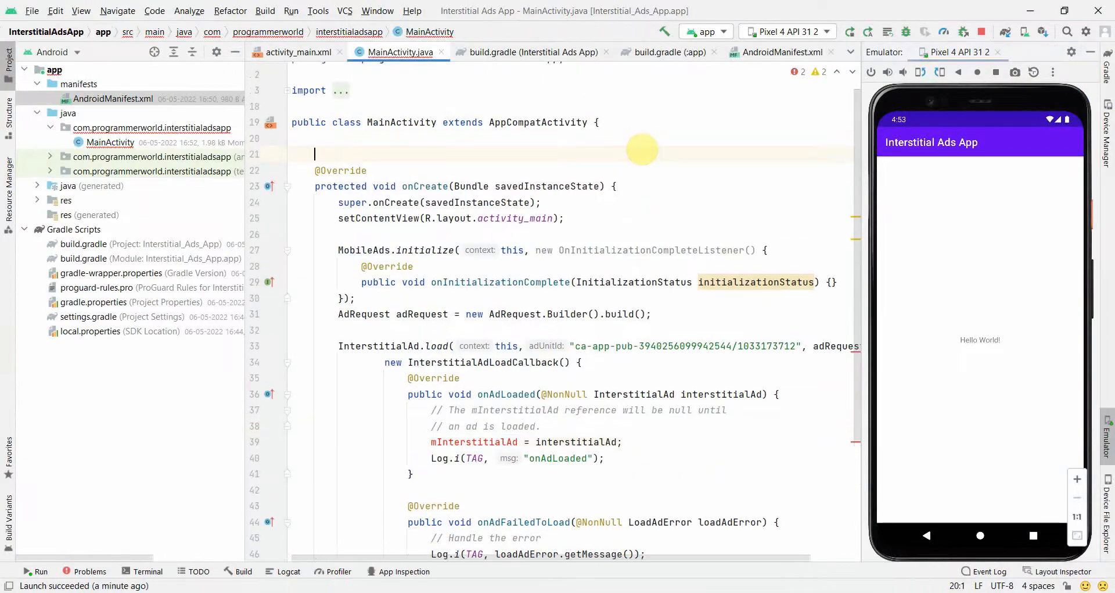
{"action": "type", "text": "private InterstitialAd mInterstitialAd;"}
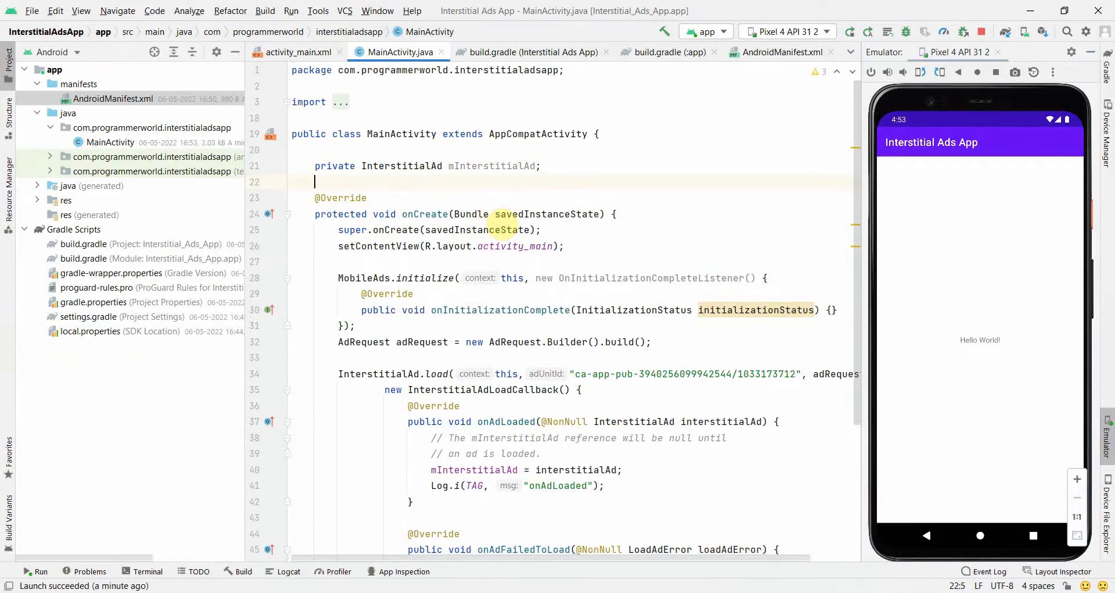
{"action": "scroll", "scroll_direction": "down", "scroll_amount": 3}
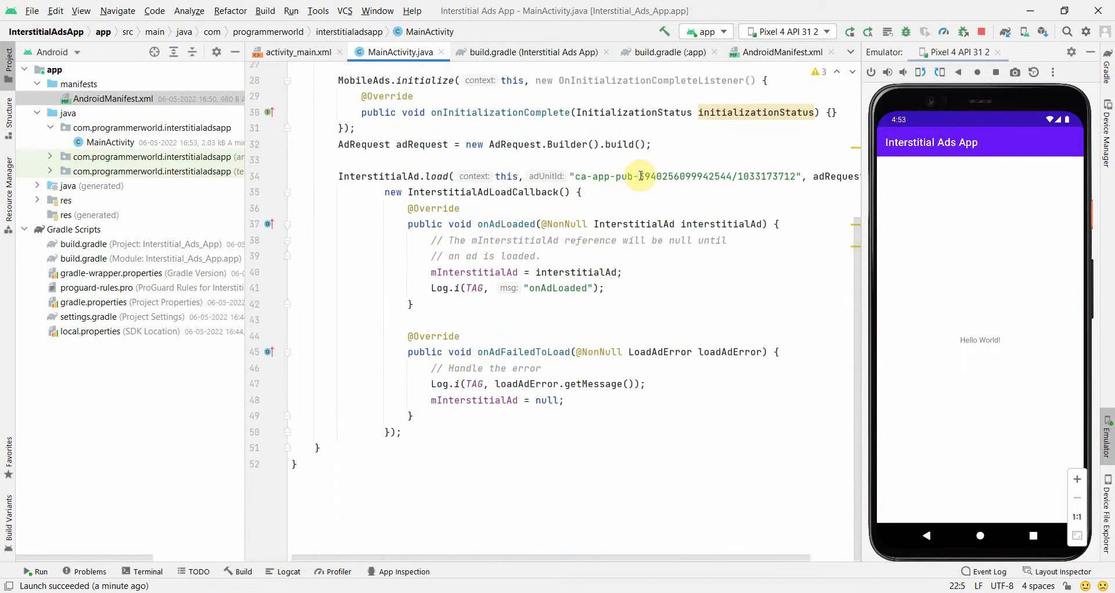
{"action": "double_click", "coordinate": [765, 175]}
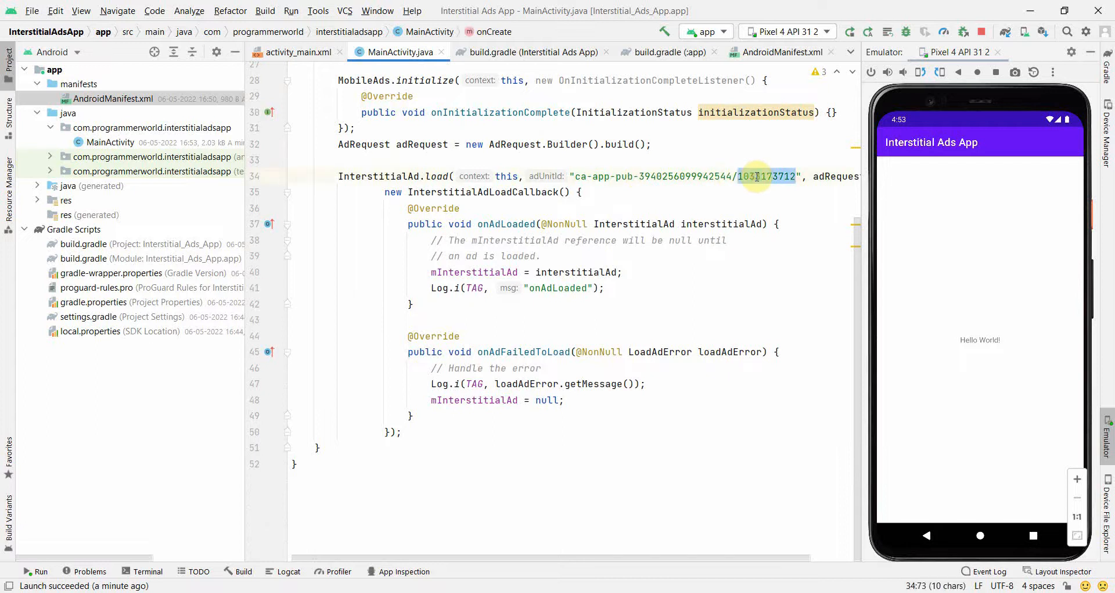
{"action": "left_click", "coordinate": [758, 176]}
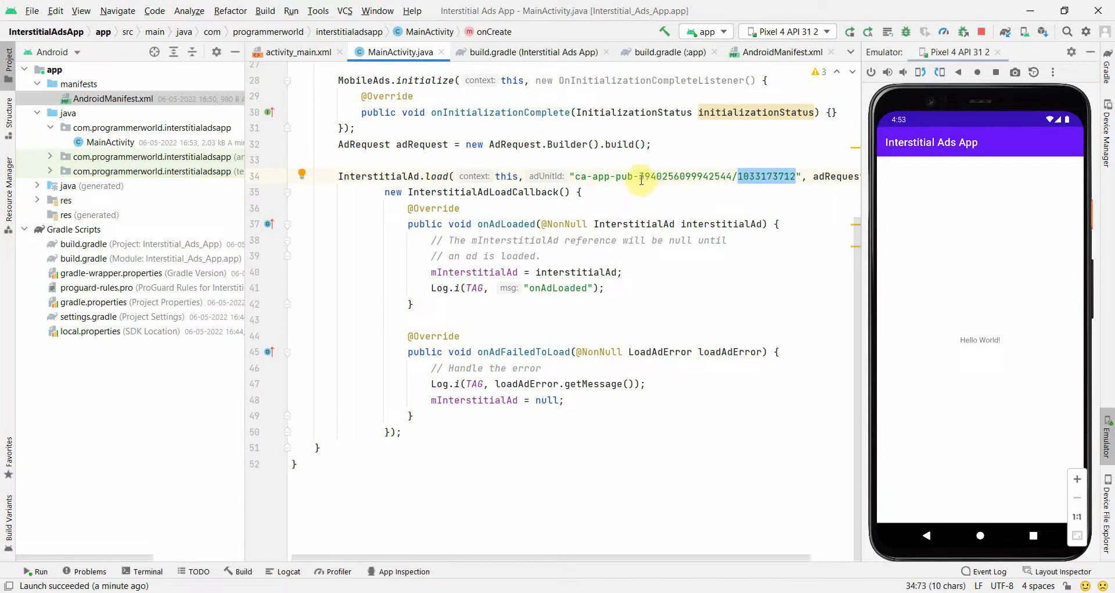
{"action": "mouse_move", "coordinate": [687, 213]}
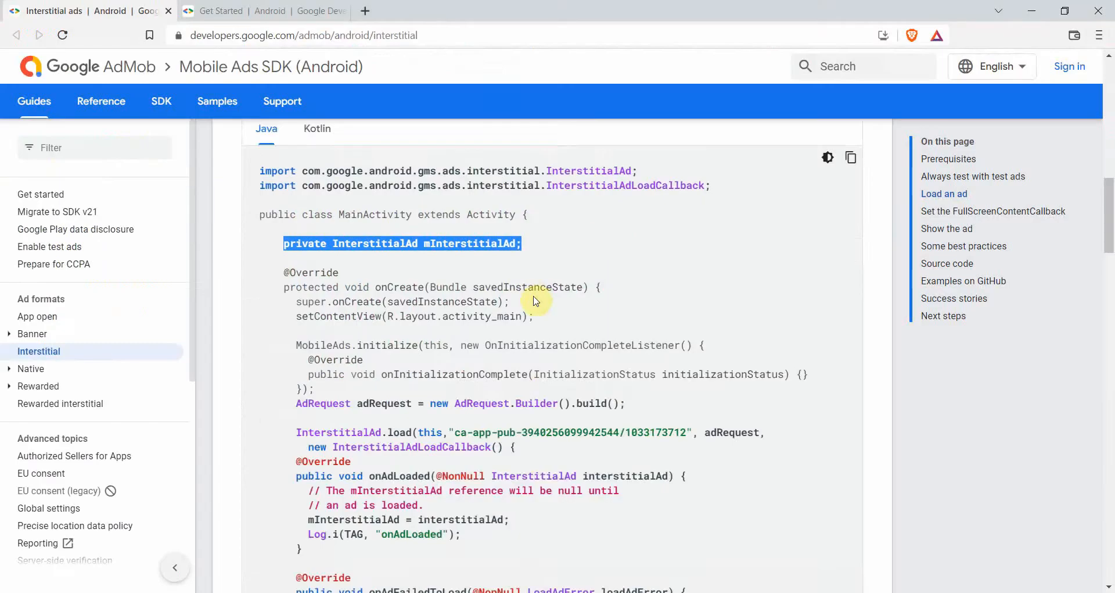
Step: Scroll the AdMob Interstitial guide past FullScreenContentCallback to the 'Show the ad' Java snippet
{"action": "right_click", "coordinate": [466, 263]}
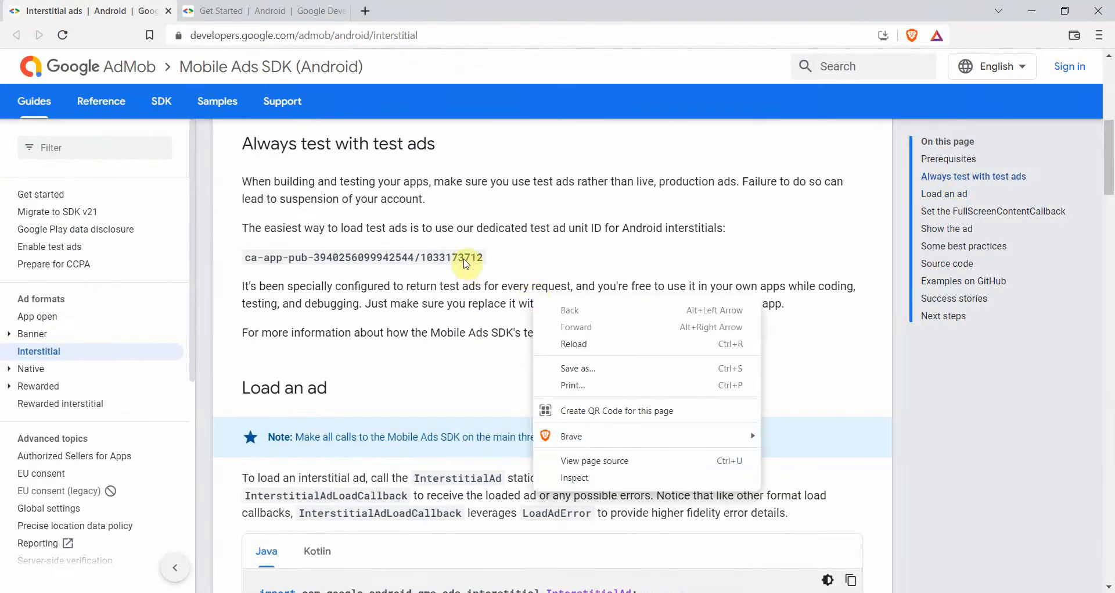
{"action": "scroll", "scroll_direction": "down", "scroll_amount": 3}
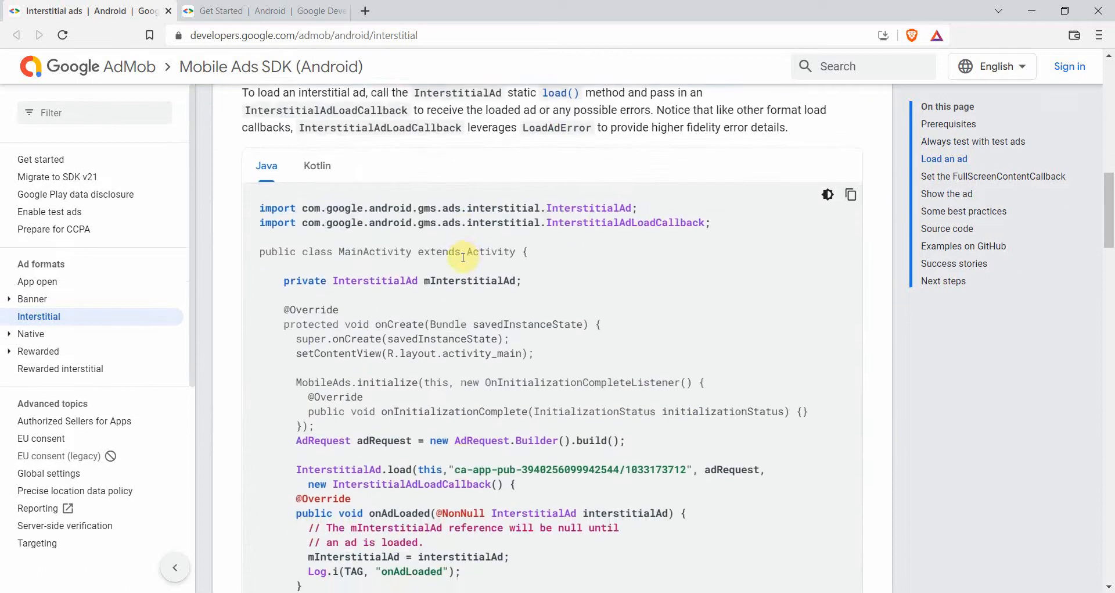
{"action": "scroll", "scroll_direction": "down", "scroll_amount": 3}
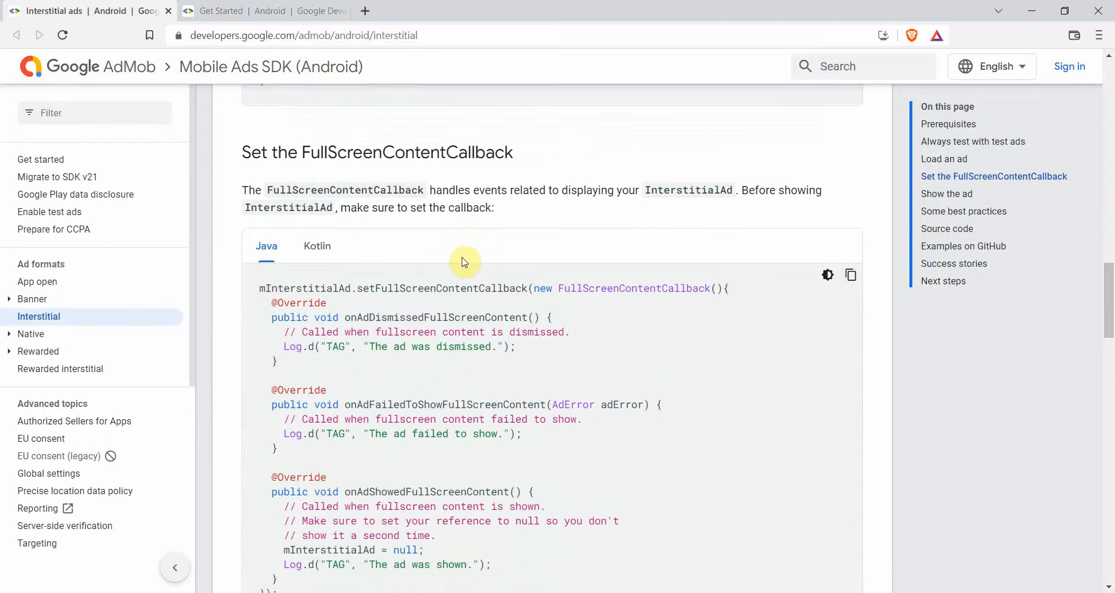
{"action": "double_click", "coordinate": [380, 152]}
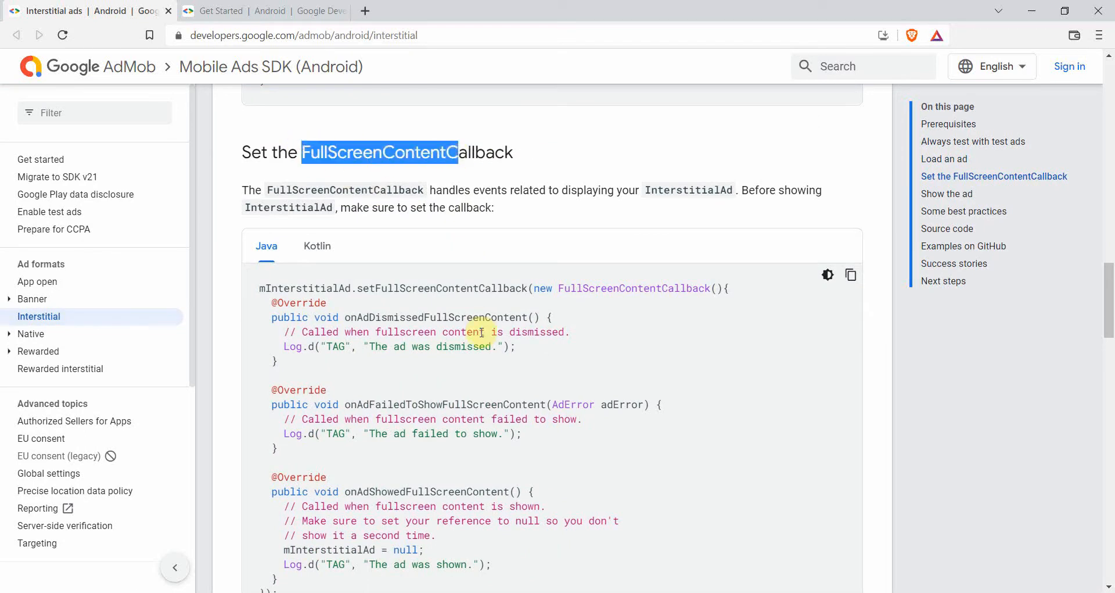
{"action": "scroll", "scroll_direction": "down", "scroll_amount": 3}
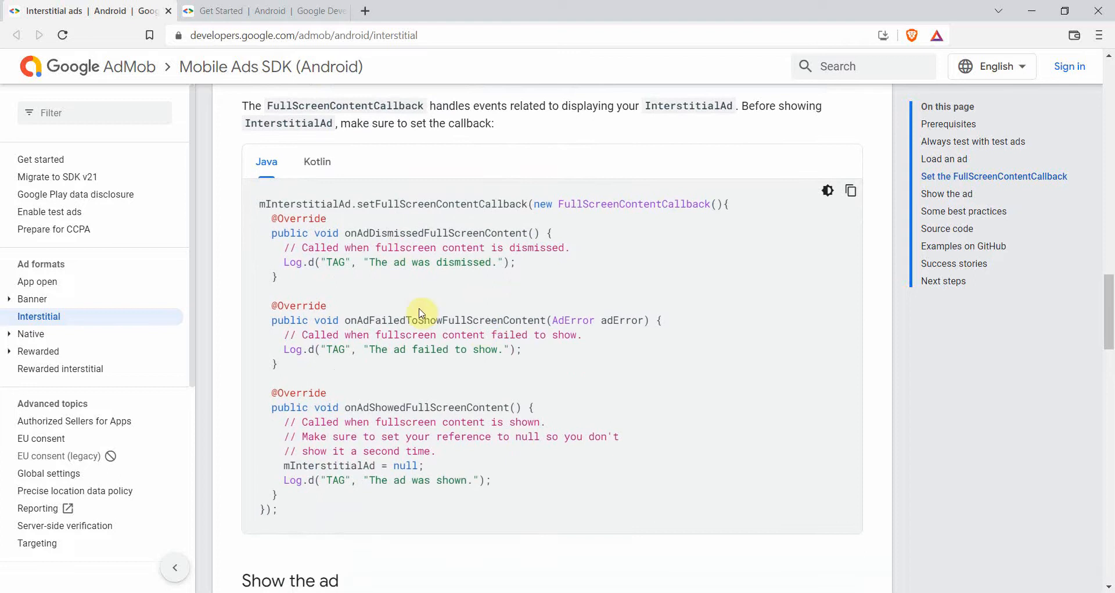
{"action": "scroll", "scroll_direction": "down", "scroll_amount": 3}
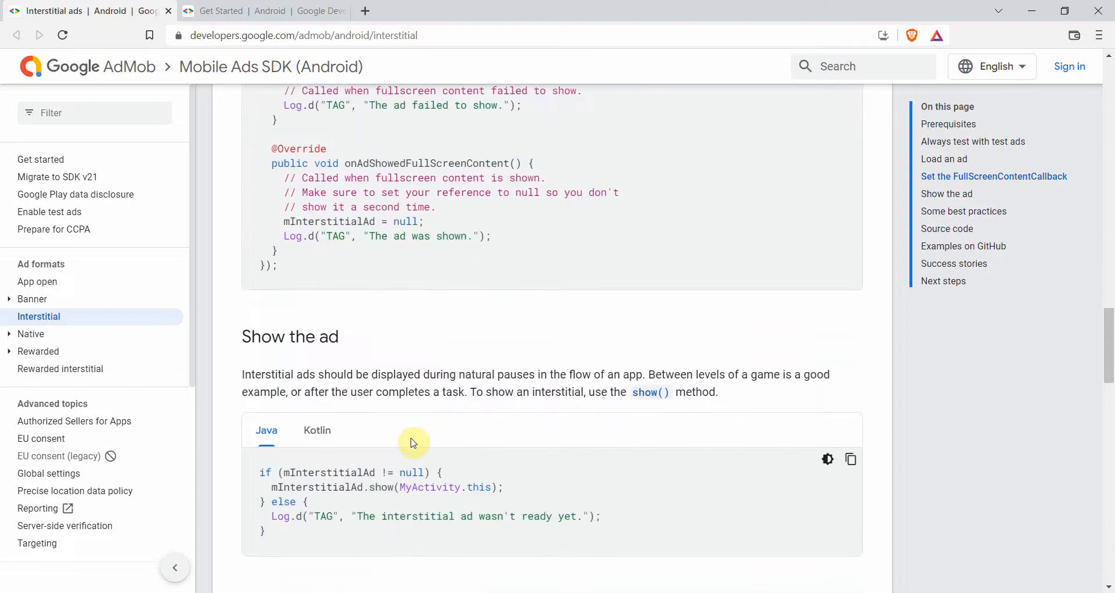
{"action": "scroll", "scroll_direction": "down", "scroll_amount": 3}
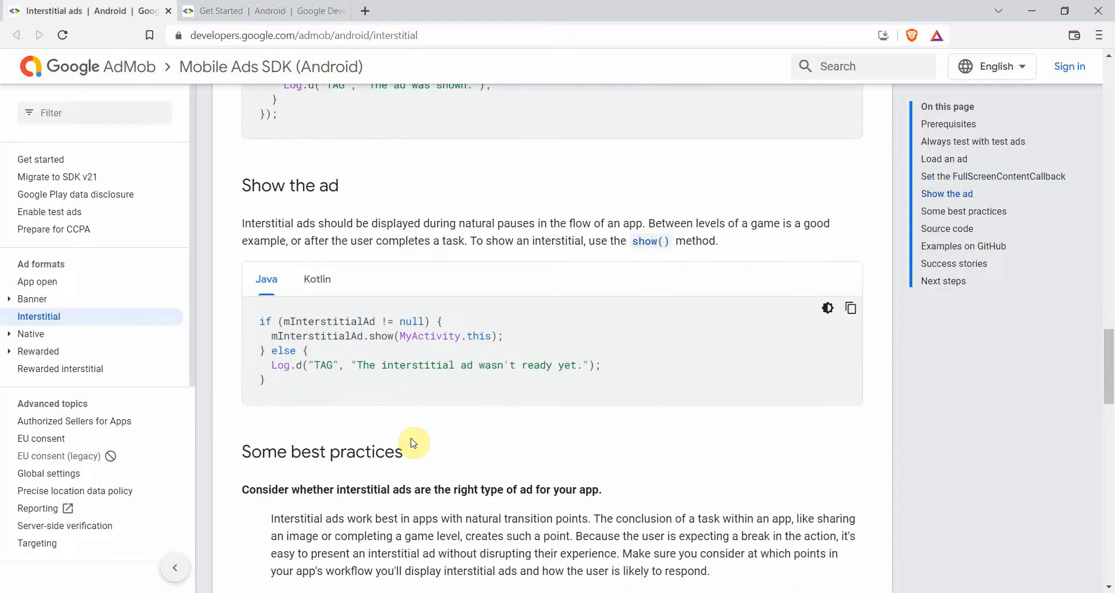
{"action": "double_click", "coordinate": [310, 327]}
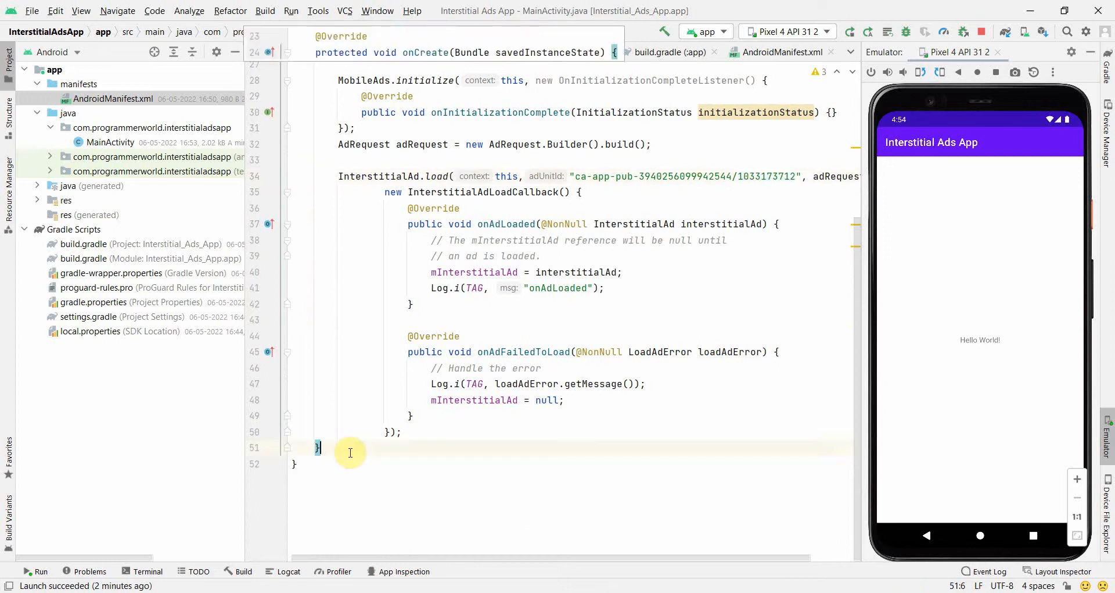
Step: Write public void buttonInterstitialAdShow(View view) below onCreate containing the docs' if/else show() snippet
{"action": "type", "text": "public void"}
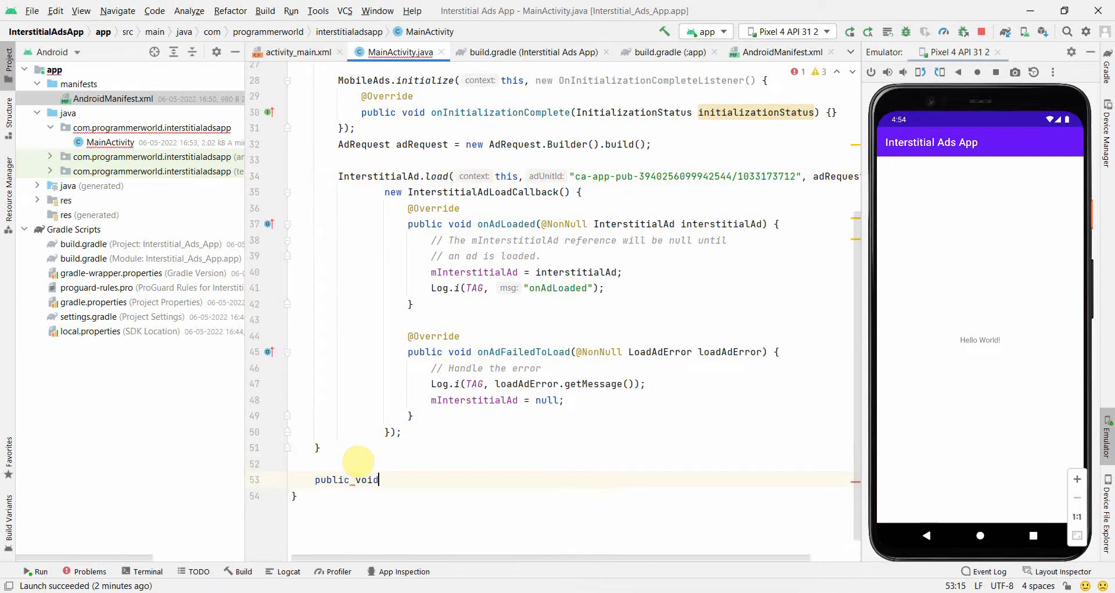
{"action": "type", "text": "buttonD"}
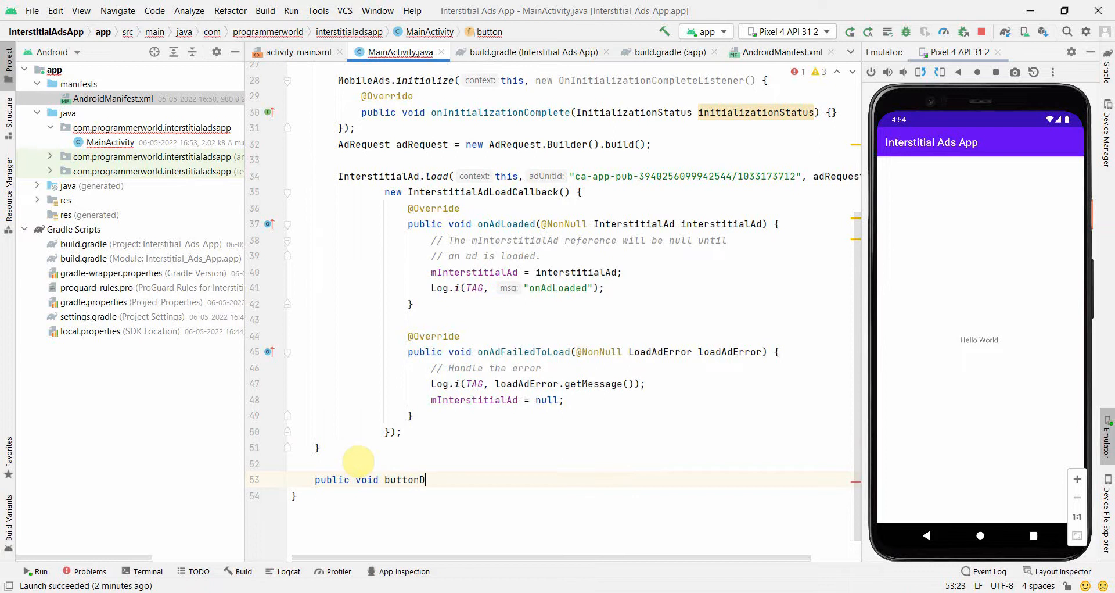
{"action": "type", "text": "Show"}
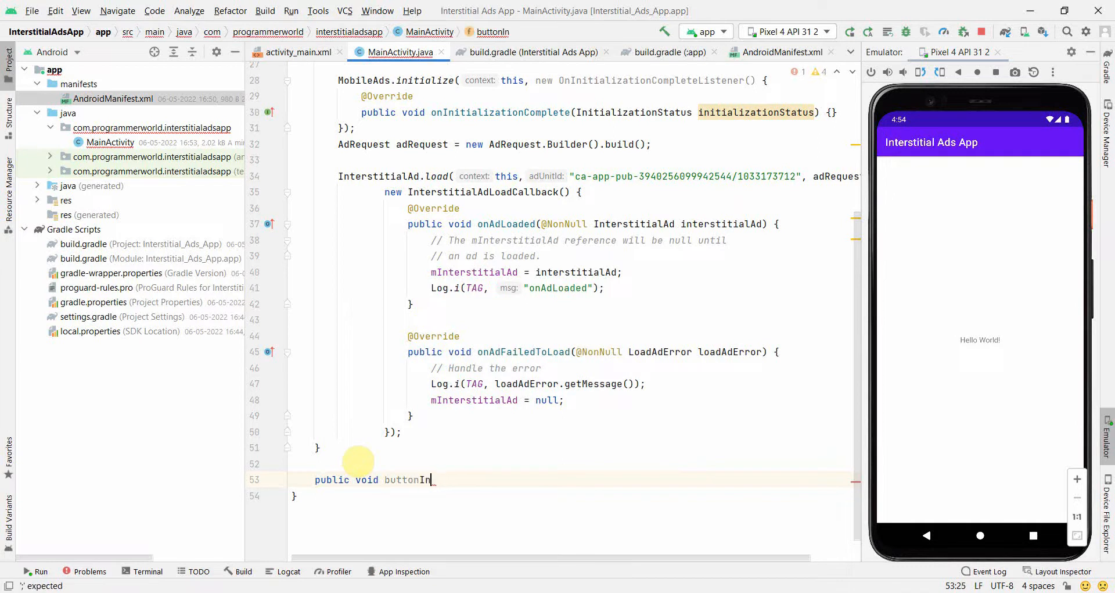
{"action": "type", "text": "ter"}
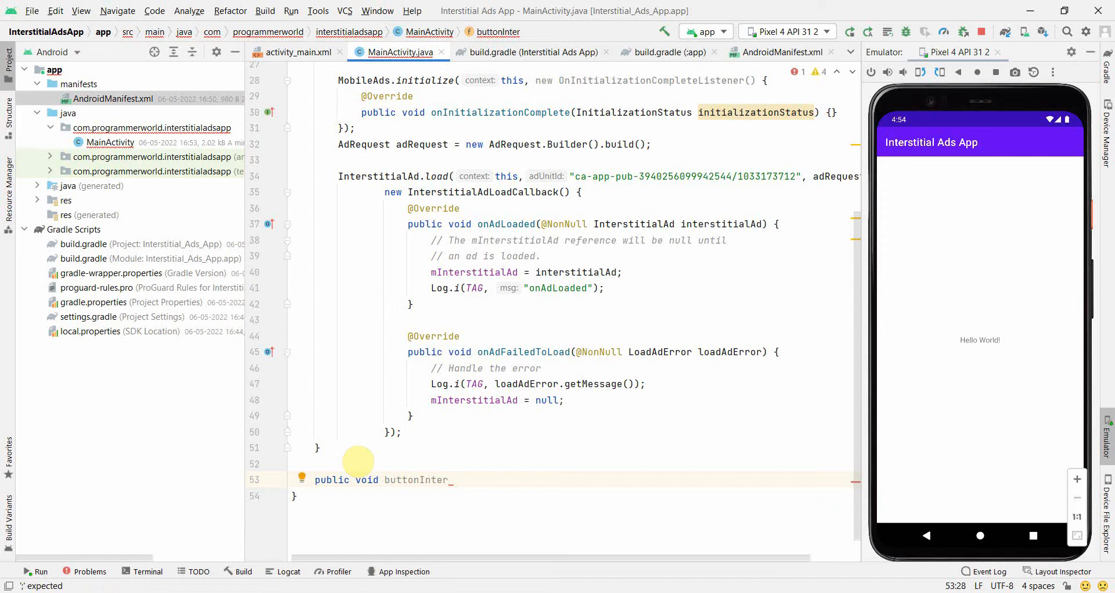
{"action": "type", "text": "stitialAdShow("}
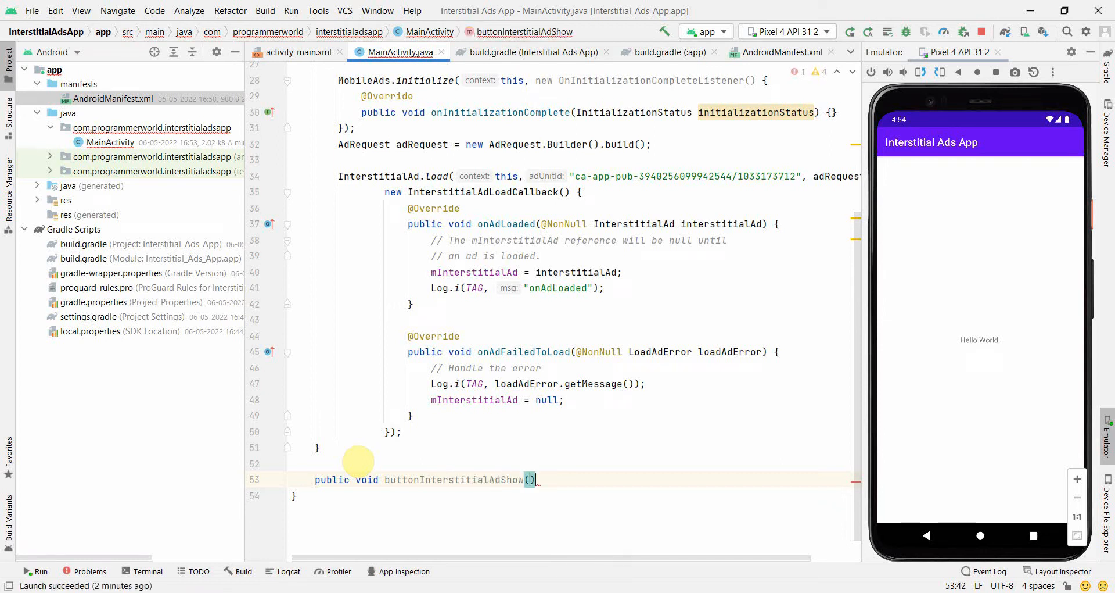
{"action": "type", "text": "Vi"}
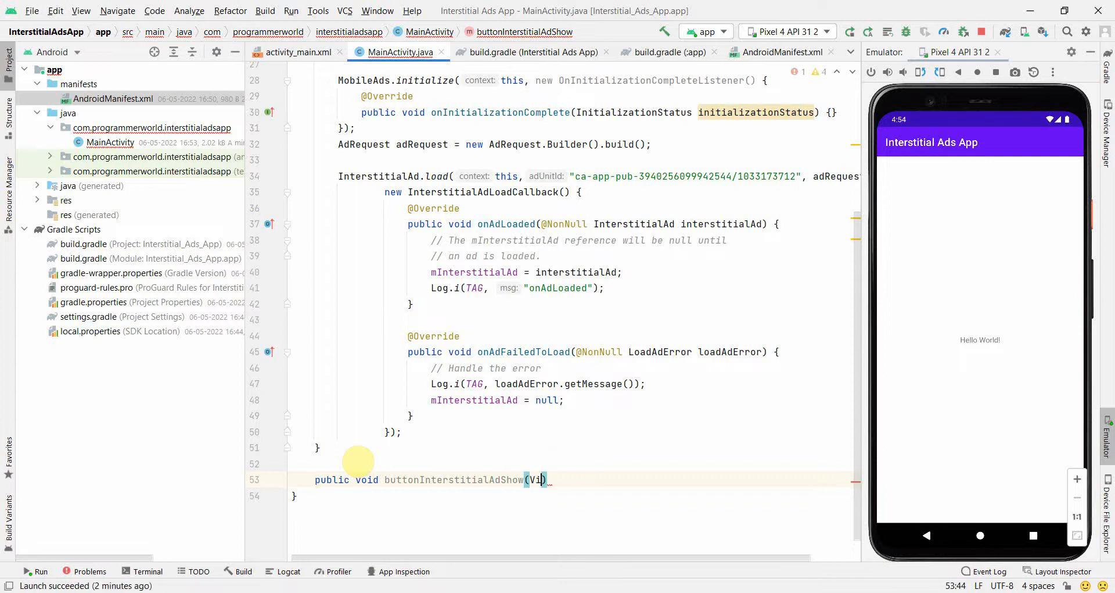
{"action": "type", "text": "i"}
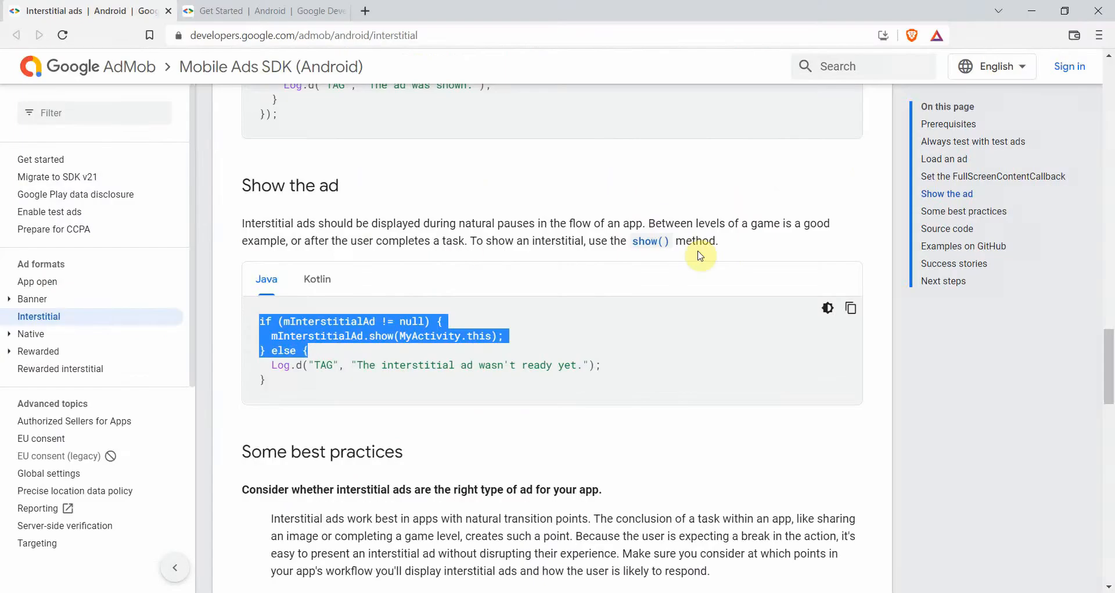
{"action": "left_click", "coordinate": [850, 308]}
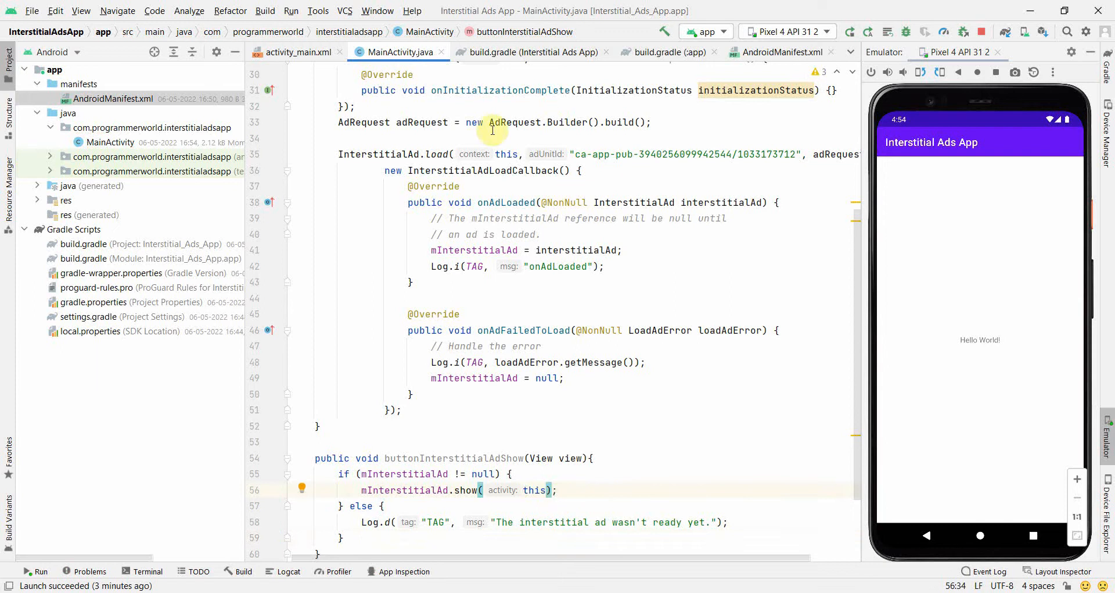
Step: Drag a Button near the top of activity_main, using the InterstitialAdShow method name for it
{"action": "left_click", "coordinate": [297, 52]}
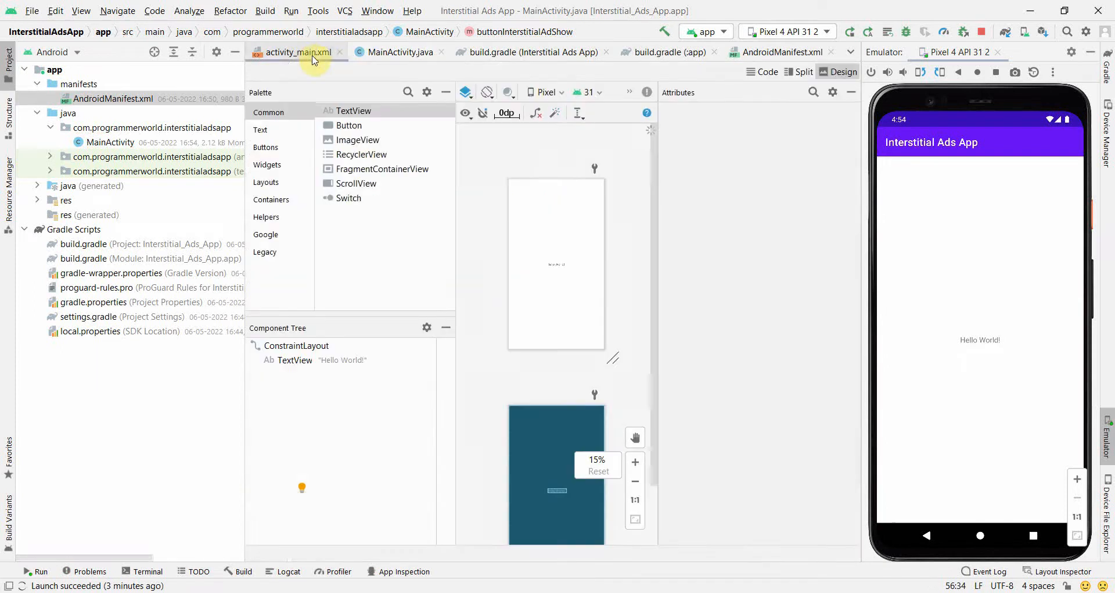
{"action": "left_click", "coordinate": [298, 51]}
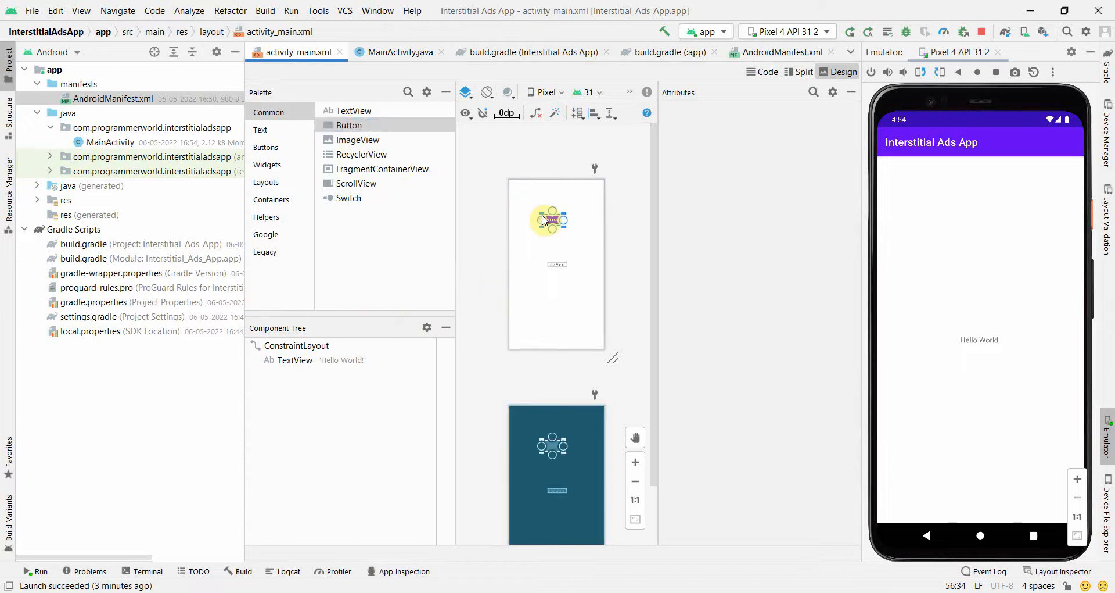
{"action": "left_click", "coordinate": [551, 219]}
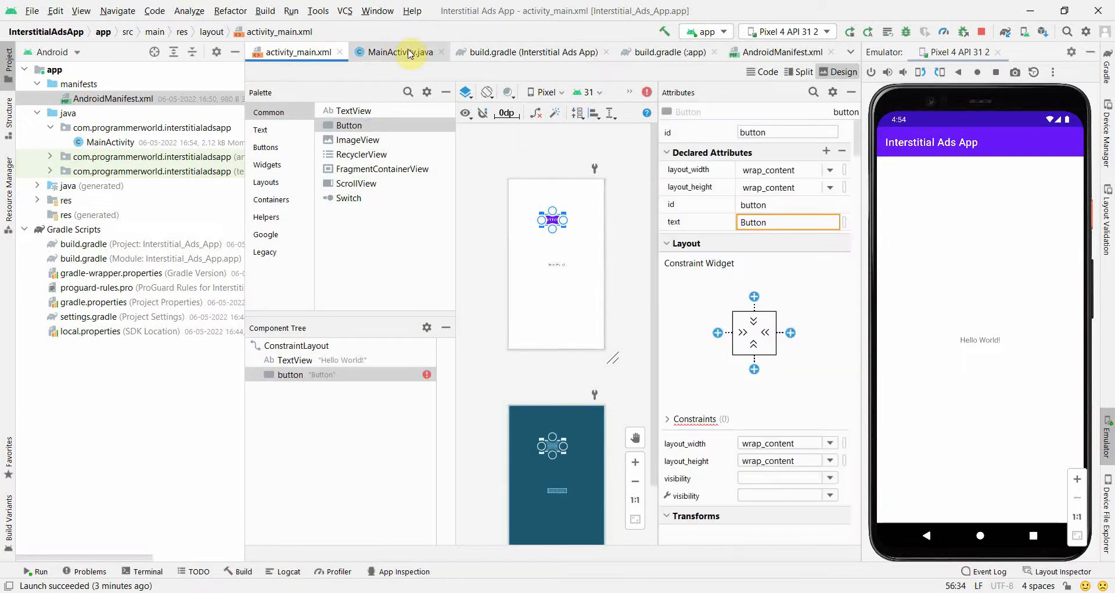
{"action": "left_click", "coordinate": [399, 52]}
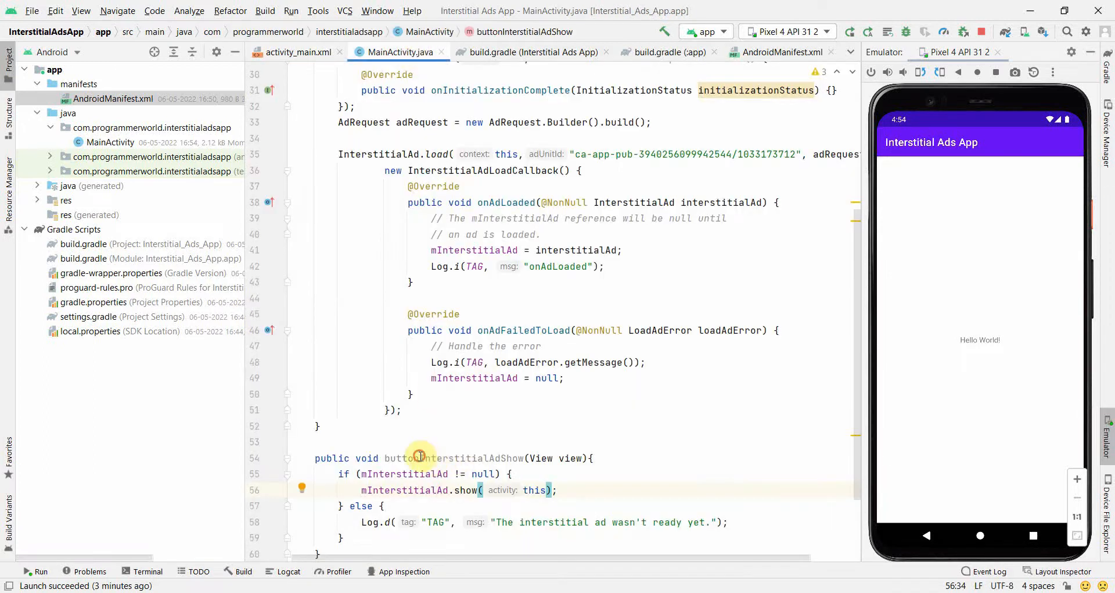
{"action": "double_click", "coordinate": [470, 457]}
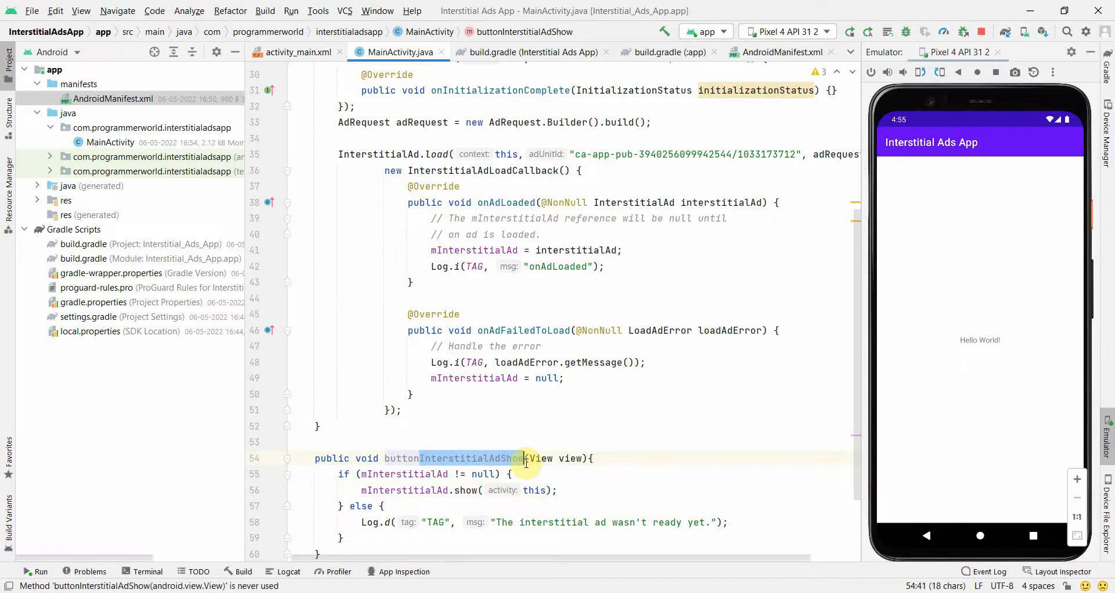
{"action": "left_click", "coordinate": [298, 52]}
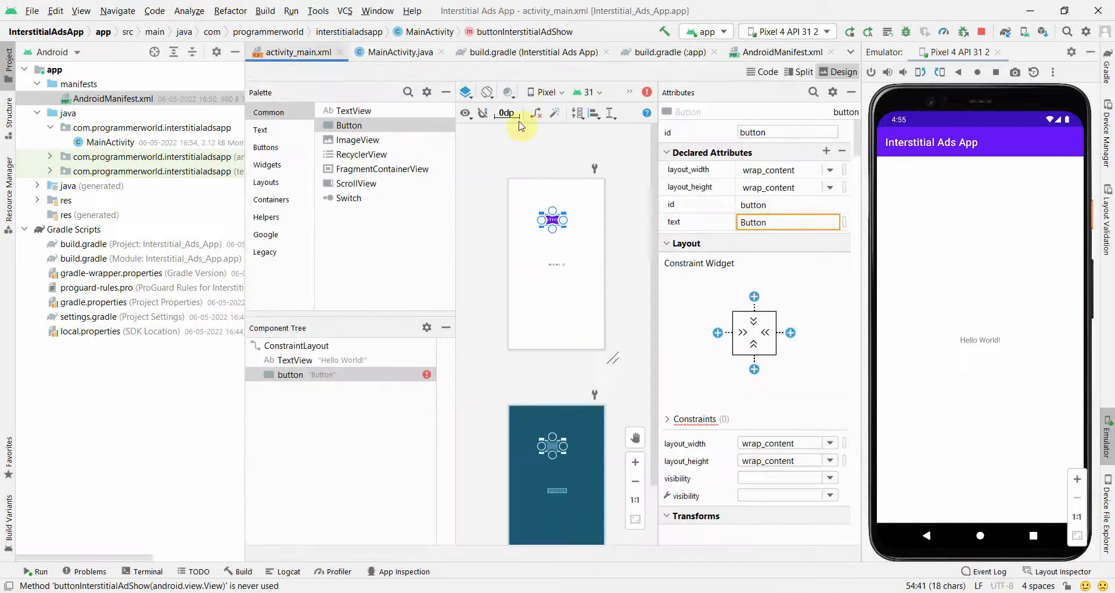
{"action": "type", "text": "InterstitialAdShow"}
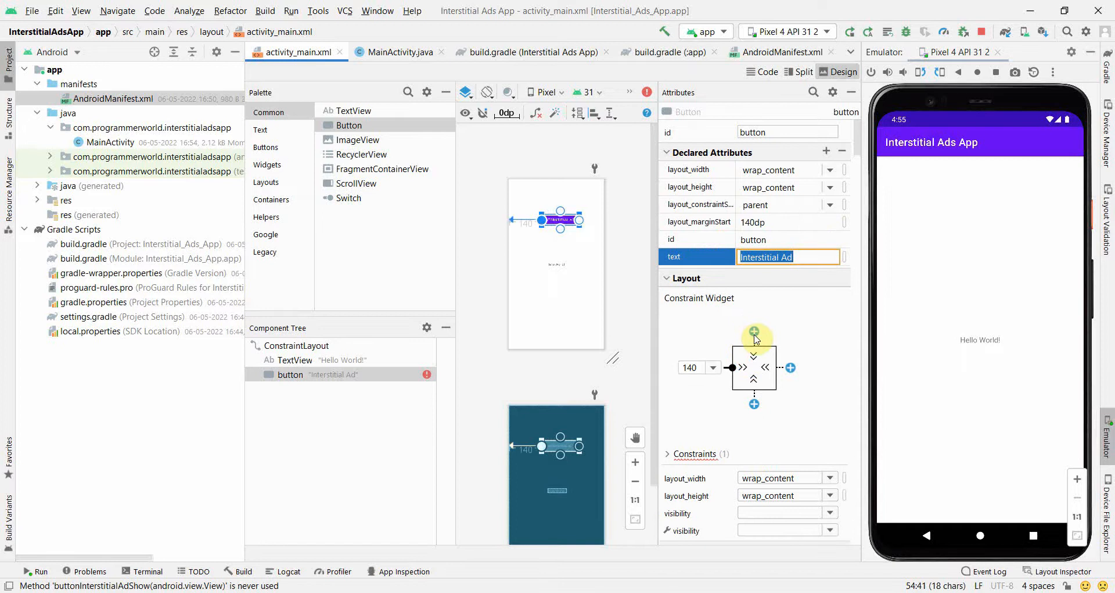
Step: Give the Hello World text view the id textView
{"action": "left_click", "coordinate": [754, 333]}
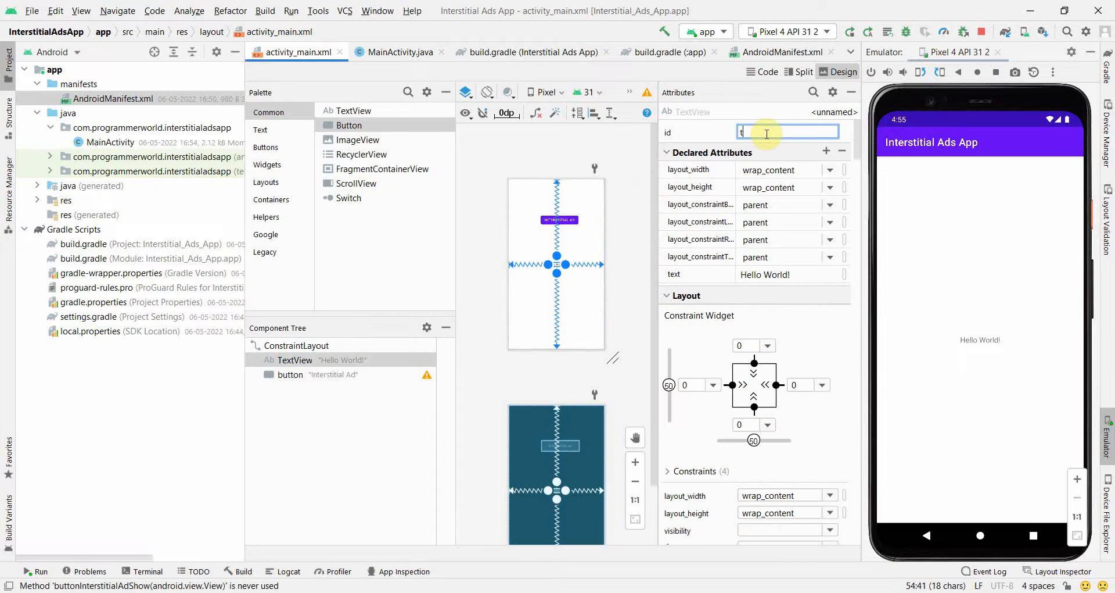
{"action": "type", "text": "textView"}
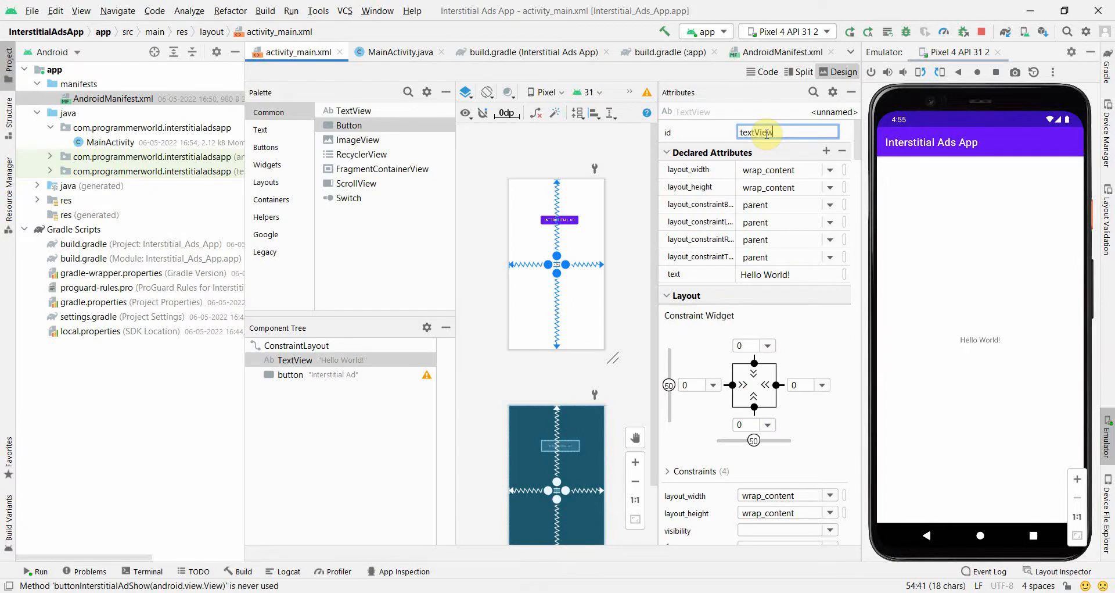
{"action": "left_click", "coordinate": [399, 52]}
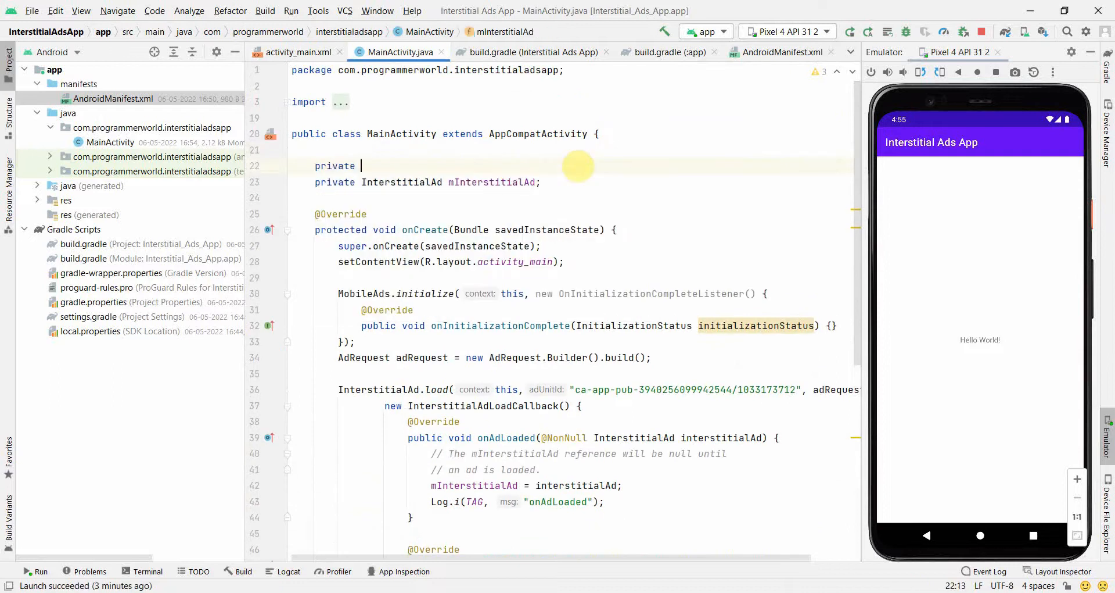
Step: Declare 'private TextView textView;' and assign it with findViewById(R.id.textView) in onCreate
{"action": "type", "text": "Tex"}
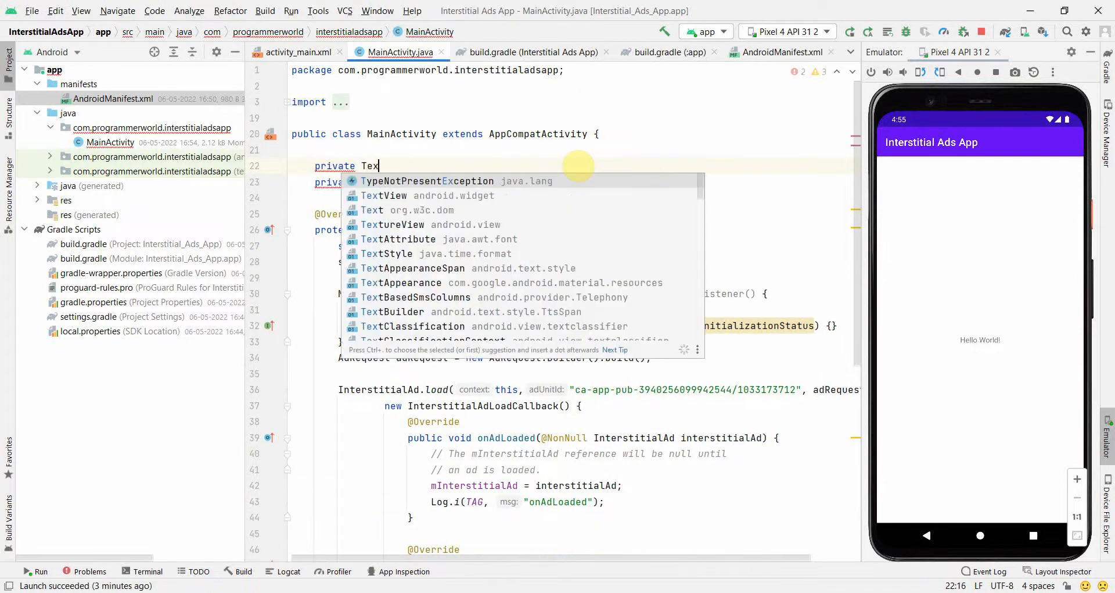
{"action": "left_click", "coordinate": [384, 196]}
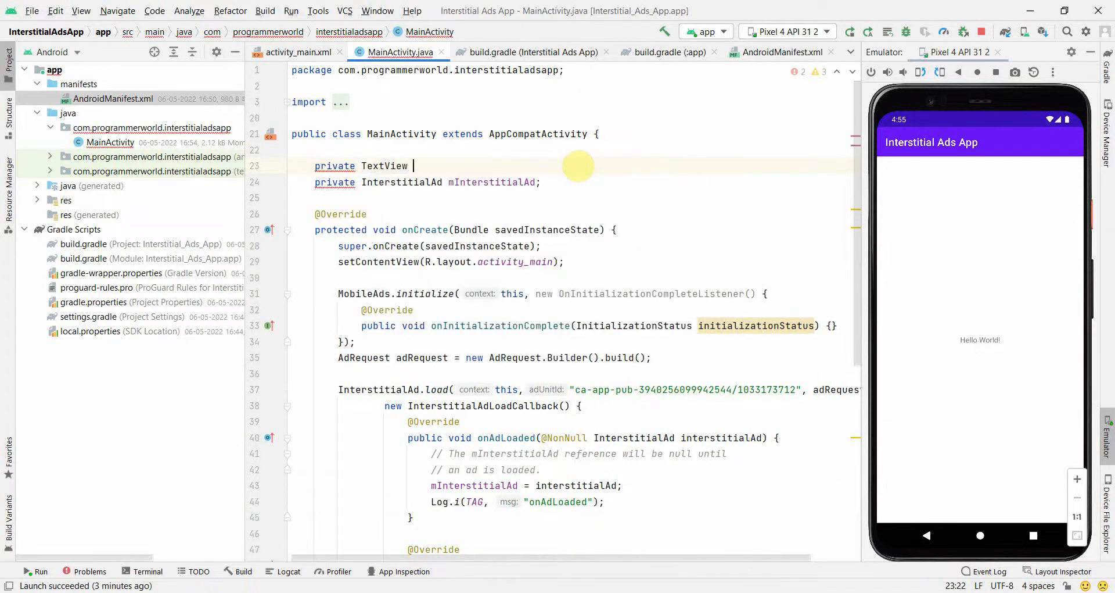
{"action": "type", "text": "textView;"}
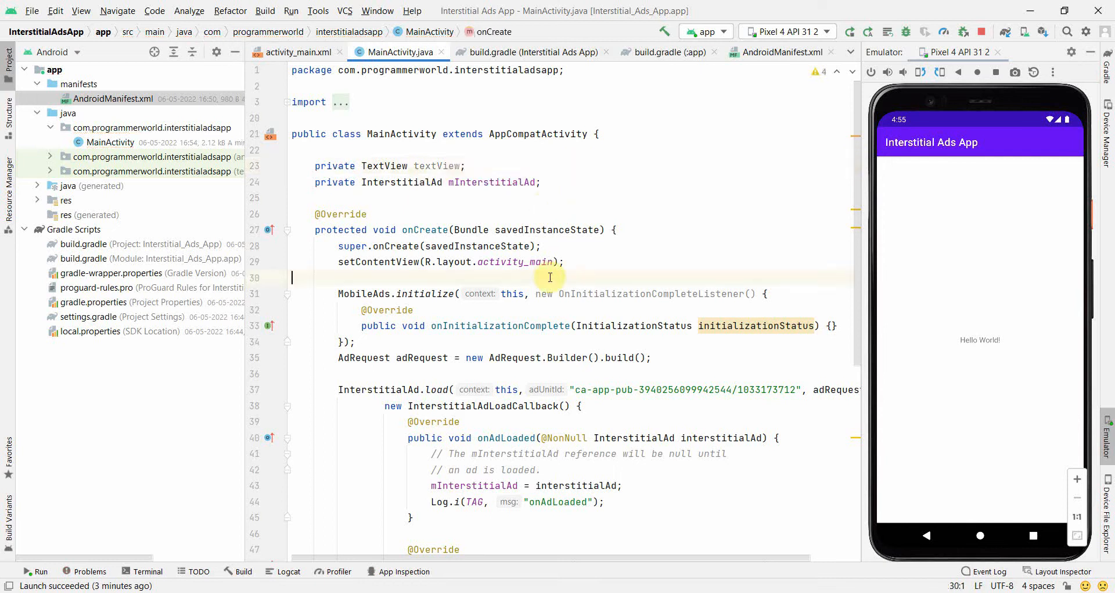
{"action": "type", "text": "pr"}
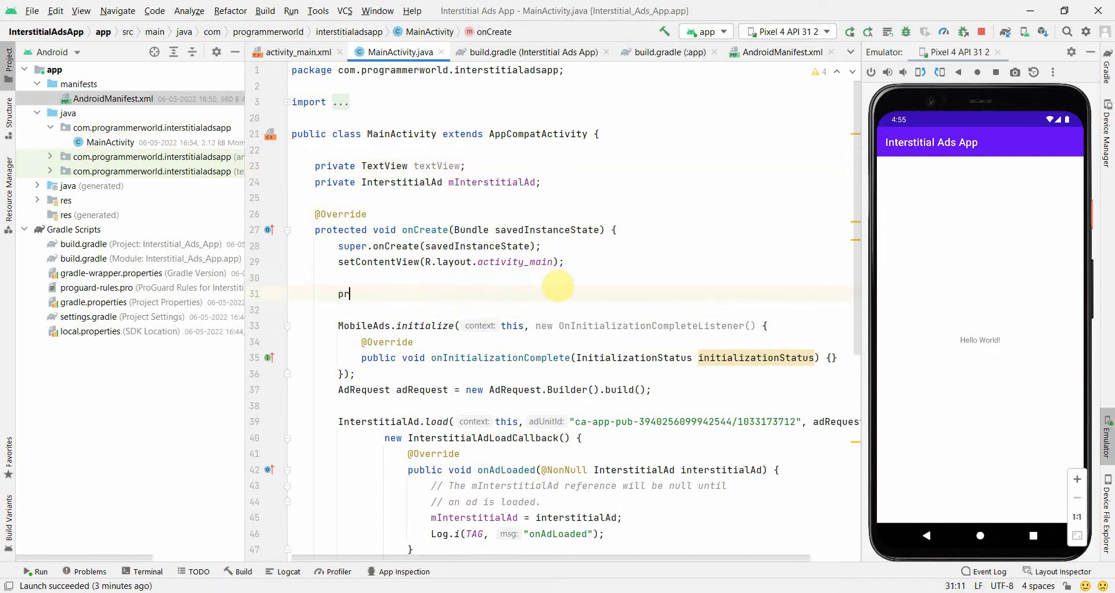
{"action": "type", "text": "i"}
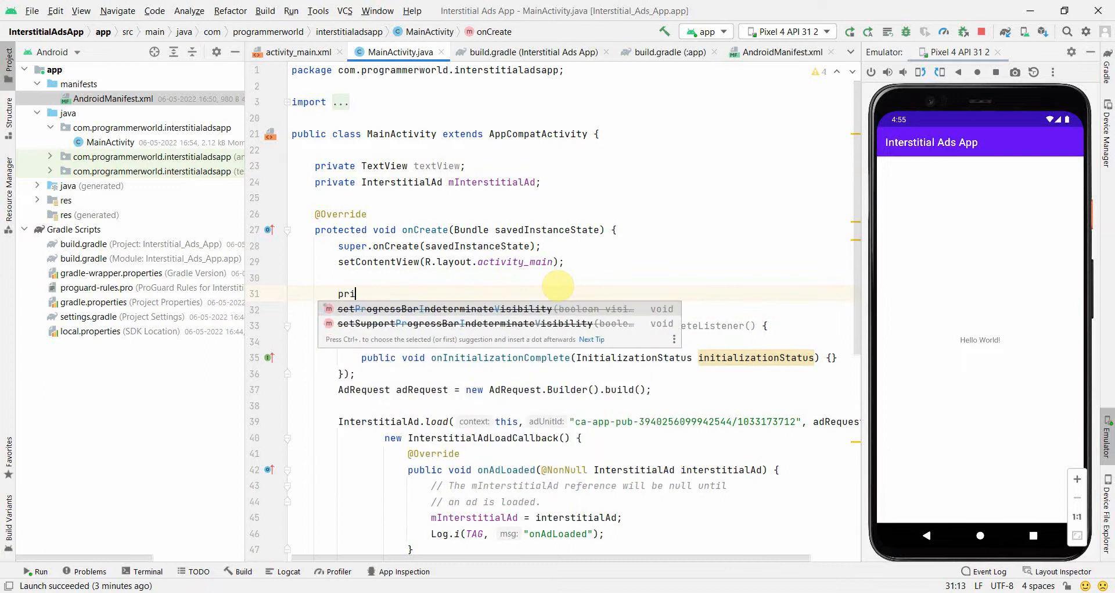
{"action": "type", "text": "te"}
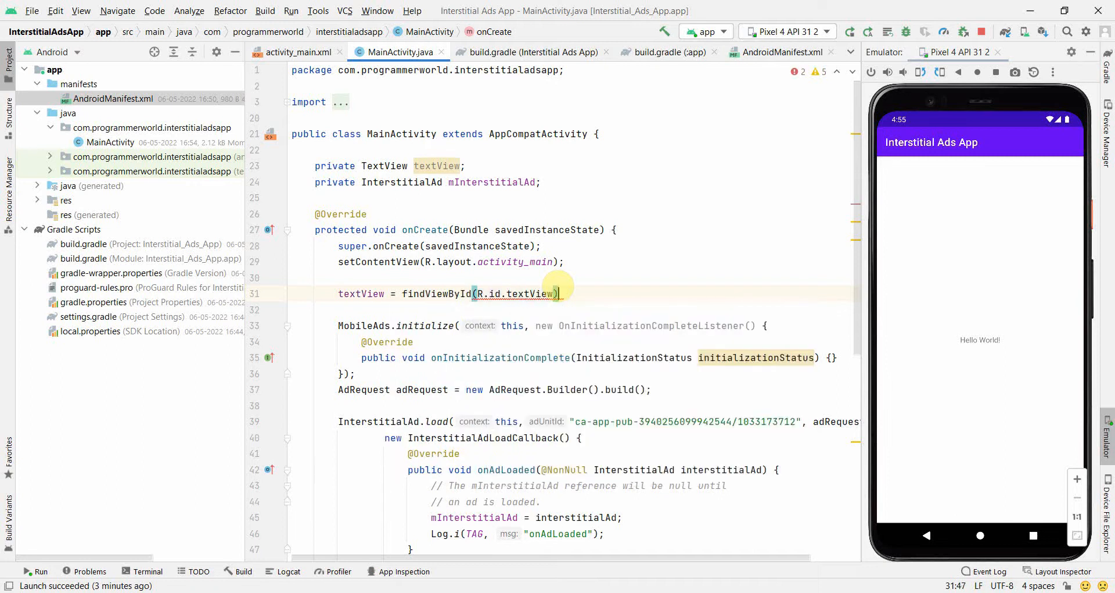
{"action": "scroll", "scroll_direction": "down", "scroll_amount": 3}
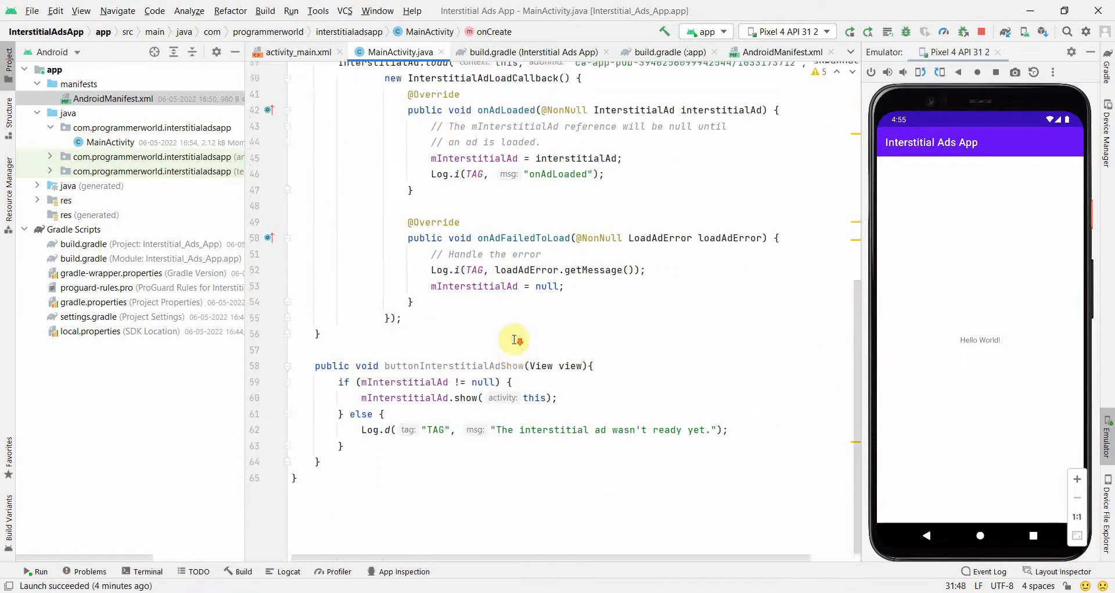
Step: Add textView.setText("Interstitial Ad is displayed") right after mInterstitialAd.show(this)
{"action": "left_click", "coordinate": [558, 384]}
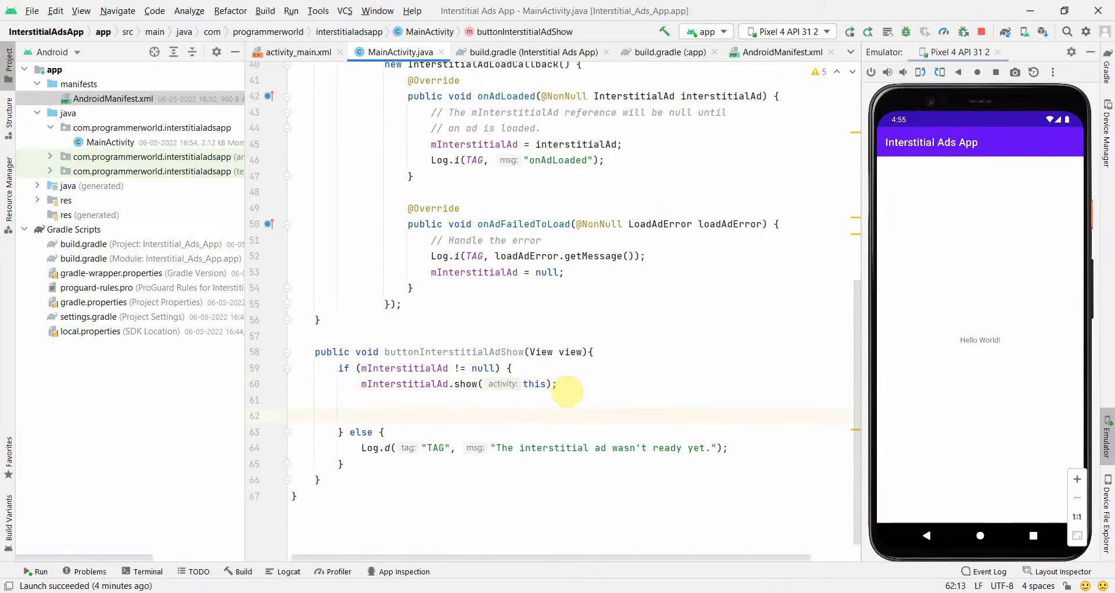
{"action": "type", "text": "textView.setText(\"Ad\");"}
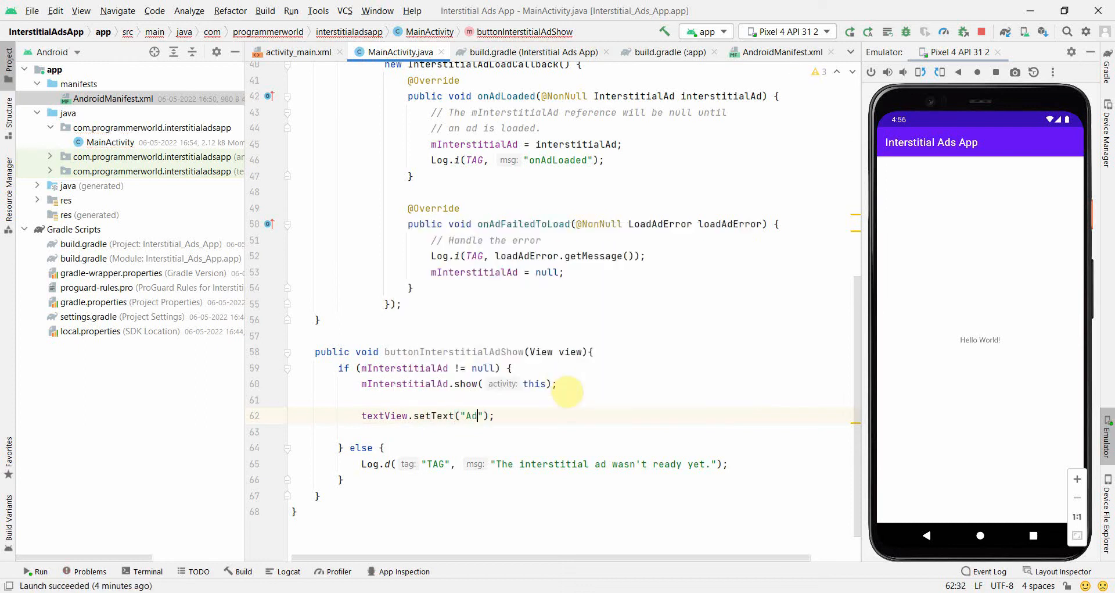
{"action": "key", "text": "Backspace"}
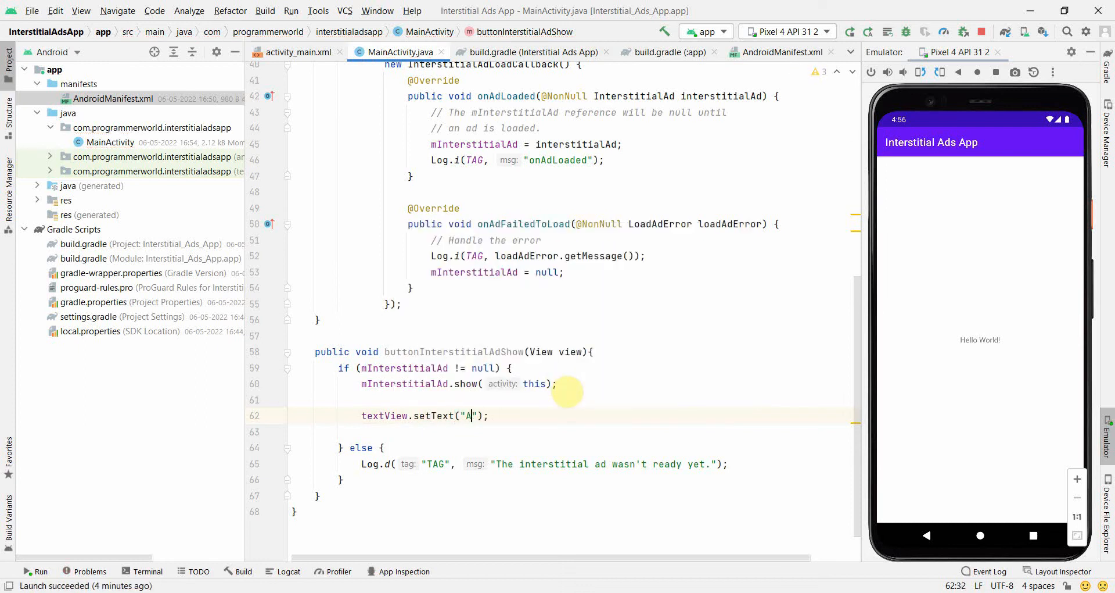
{"action": "type", "text": "nters"}
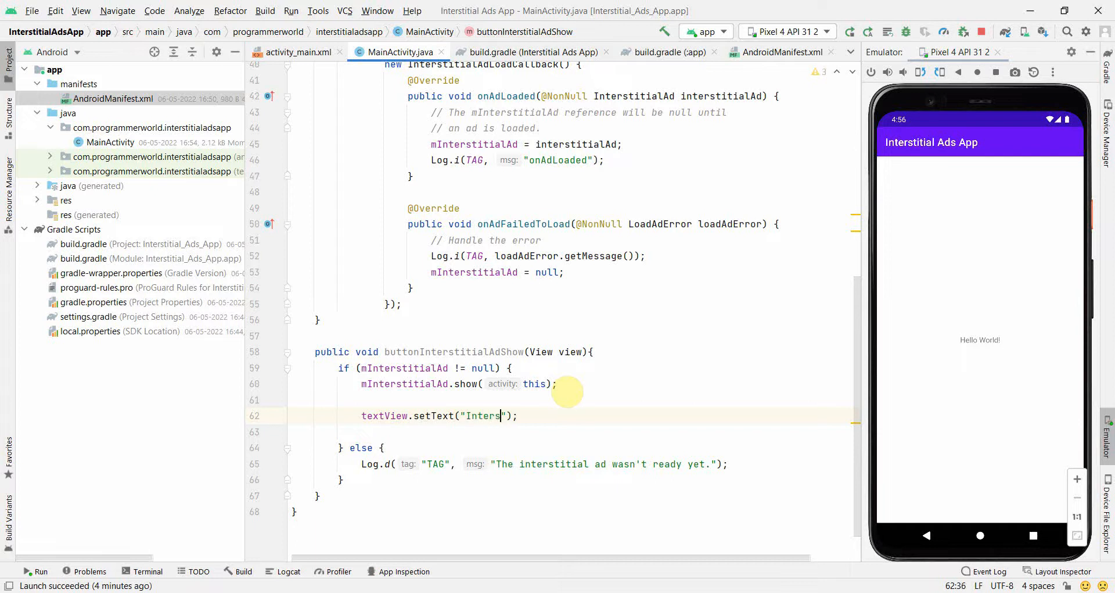
{"action": "type", "text": "titial Ad is di"}
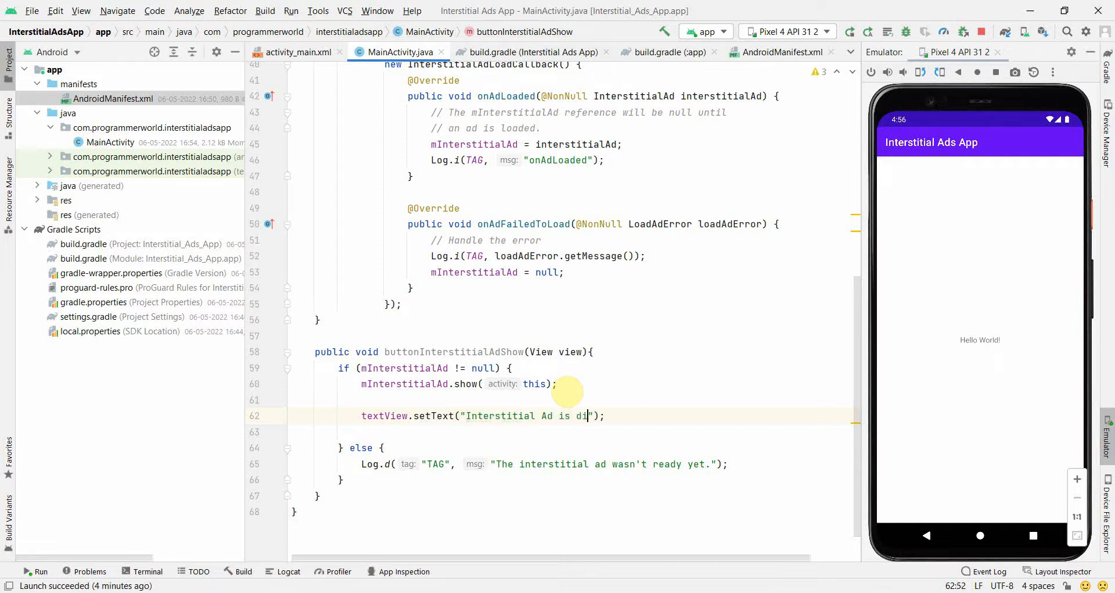
{"action": "type", "text": "splayed"}
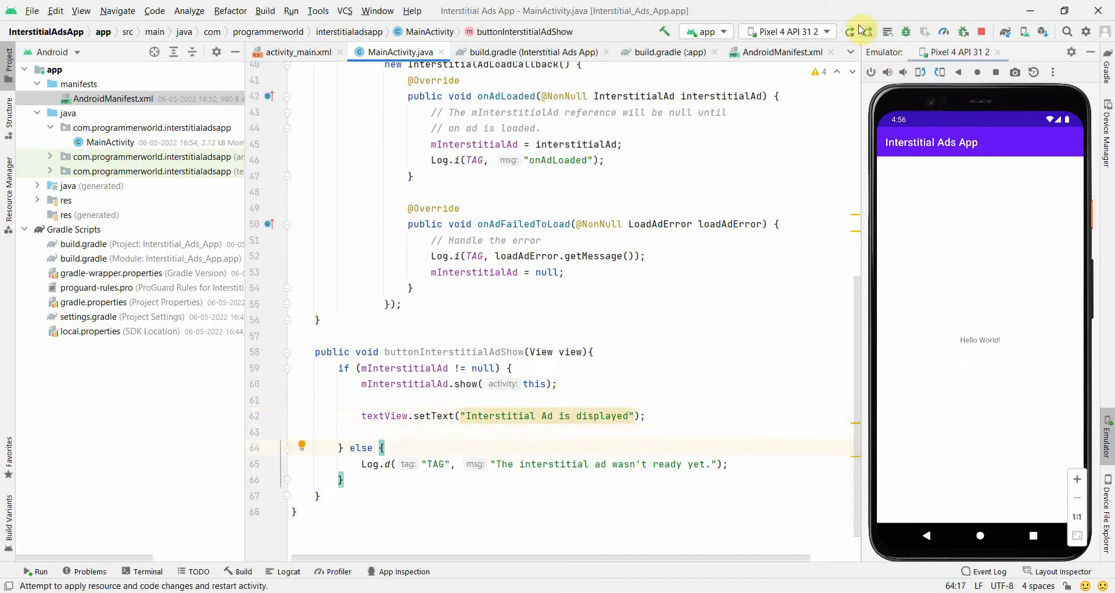
Step: Apply code changes and restart the activity, then remove the blank line between the callbacks
{"action": "left_click", "coordinate": [861, 31]}
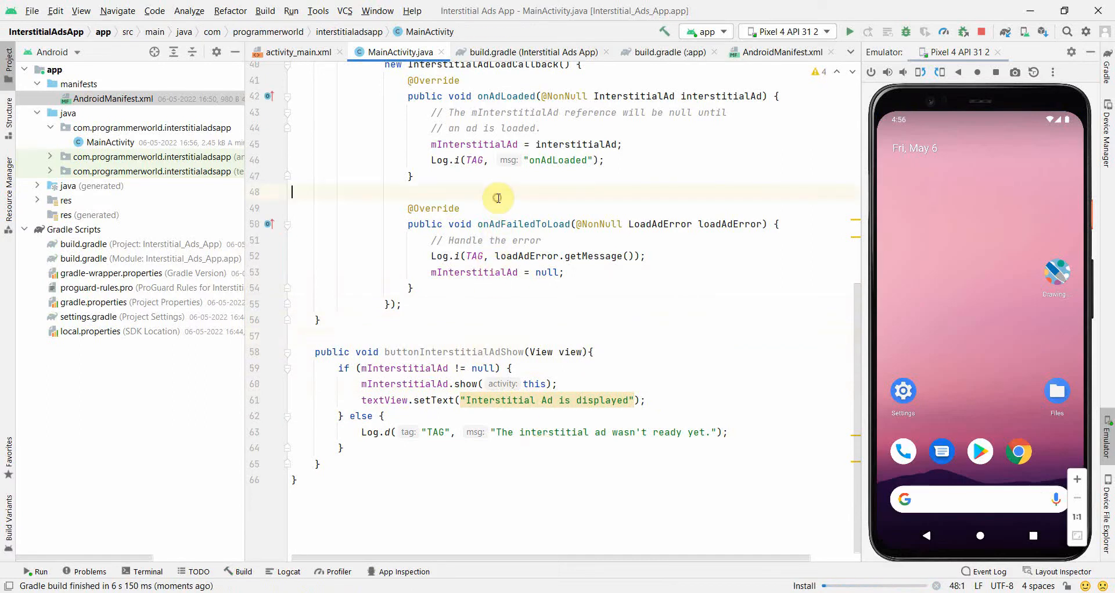
{"action": "left_click", "coordinate": [849, 32]}
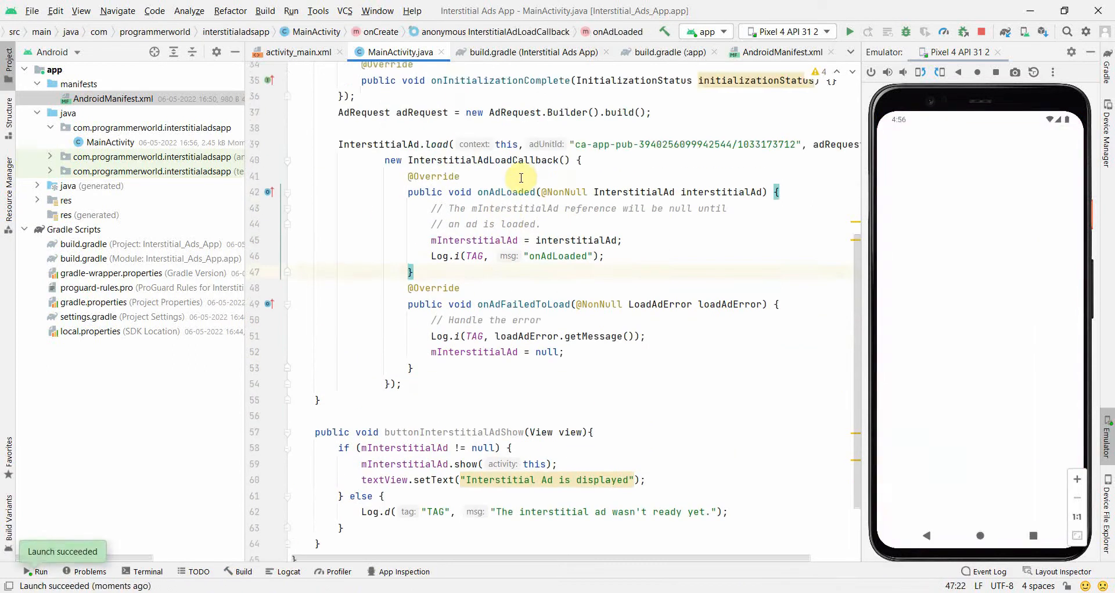
{"action": "double_click", "coordinate": [505, 193]}
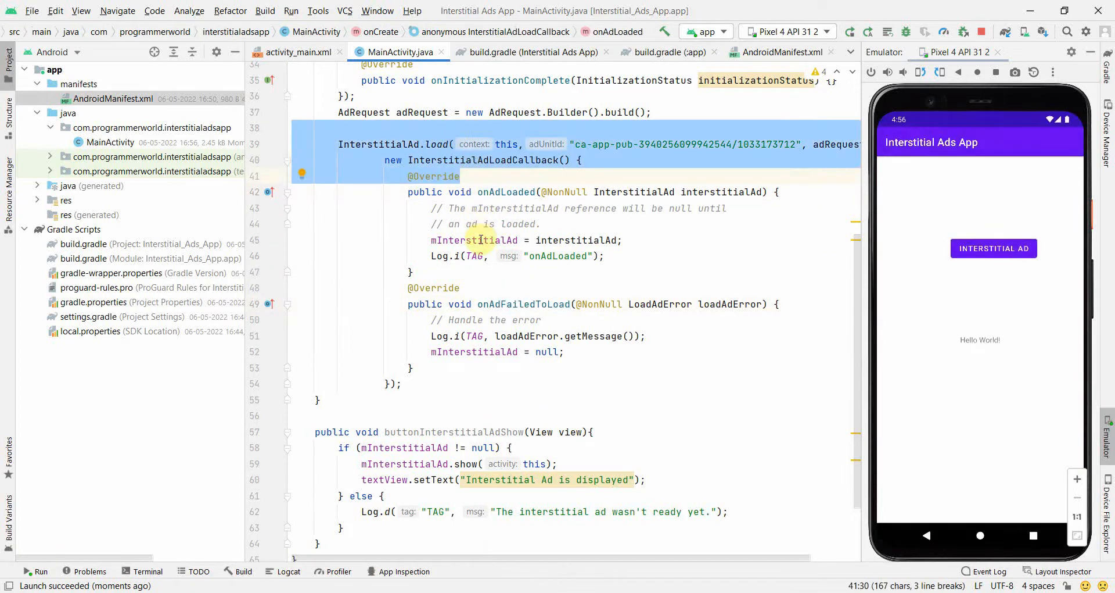
{"action": "left_click", "coordinate": [474, 240]}
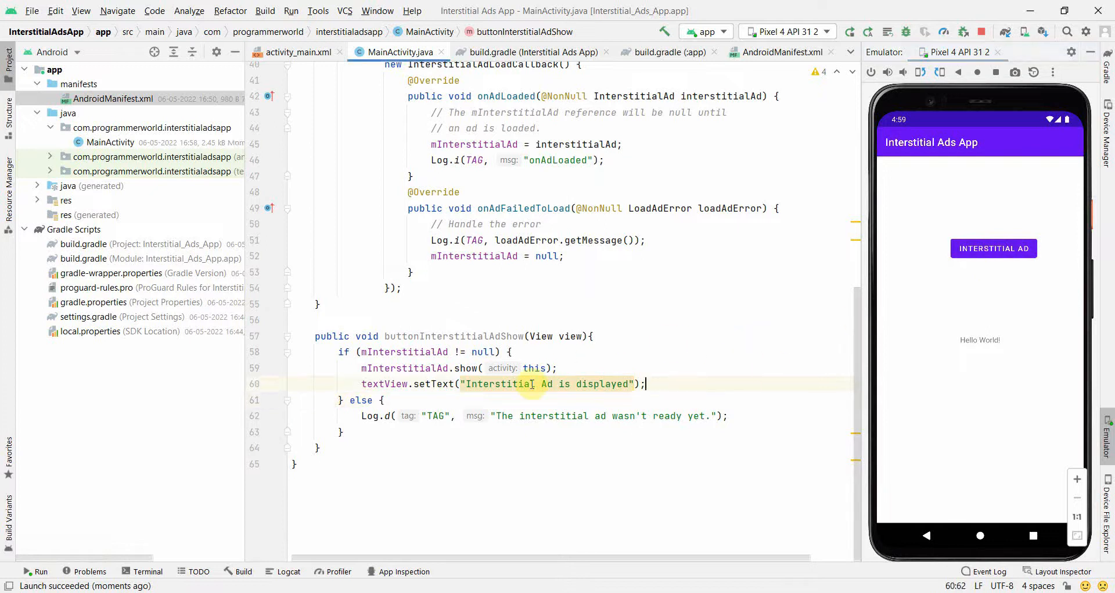
Step: Copy the textView.setText line into the else branch, reading "Interstitial Ad is null"
{"action": "double_click", "coordinate": [384, 383]}
{"action": "type", "text": "textView.setText(\"Interstitial Ad is null\");"}
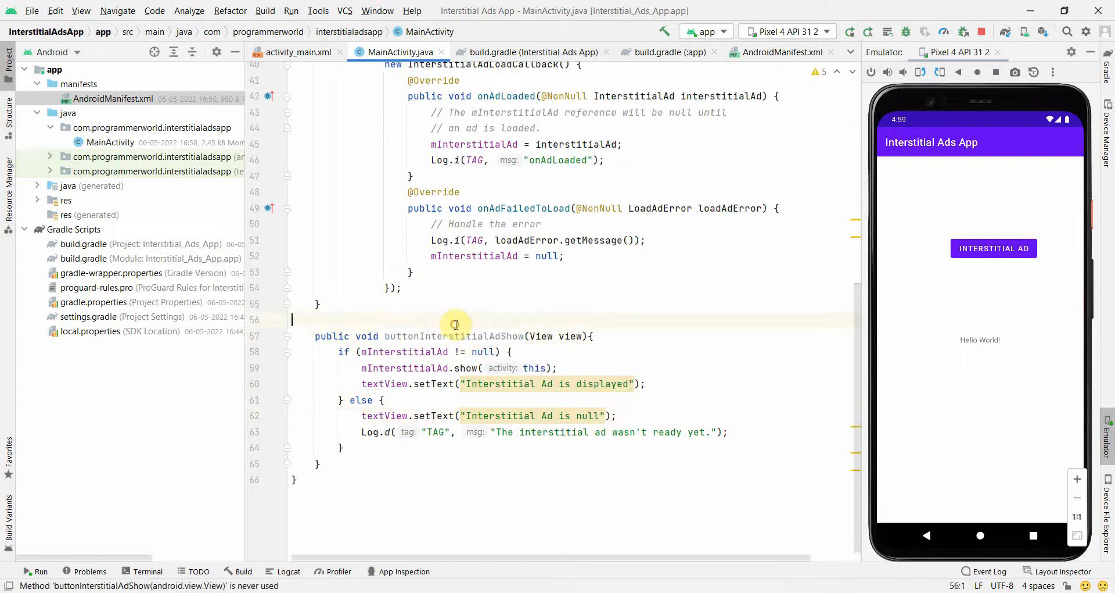
Step: Set the Interstitial Ad button's onClick attribute to buttonInterstitialAdShow in the layout
{"action": "left_click", "coordinate": [301, 51]}
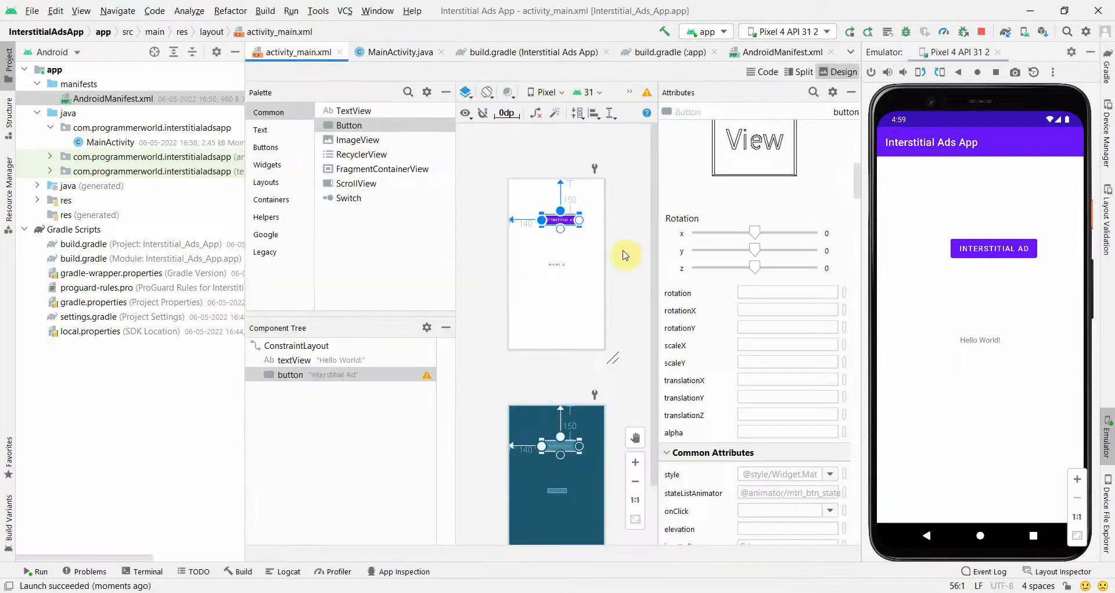
{"action": "scroll", "scroll_direction": "down", "scroll_amount": 3}
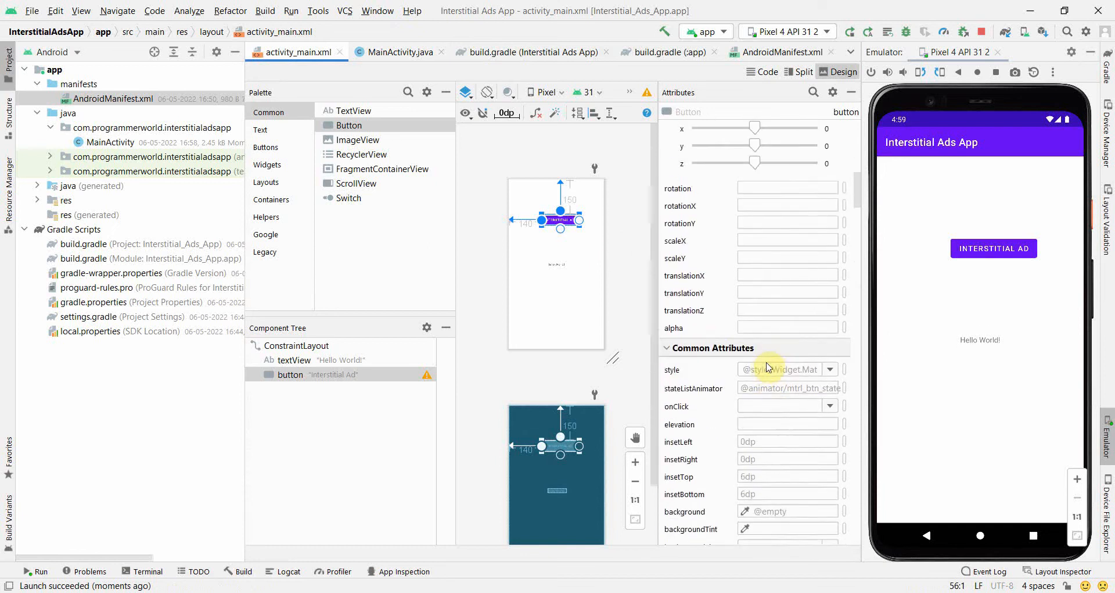
{"action": "left_click", "coordinate": [785, 405]}
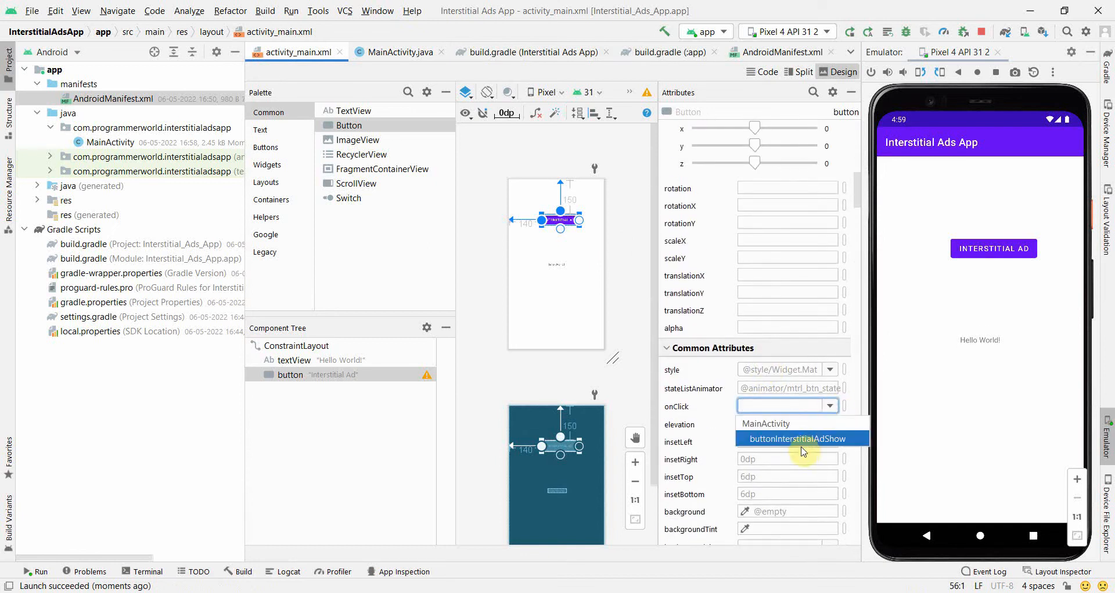
{"action": "left_click", "coordinate": [798, 438]}
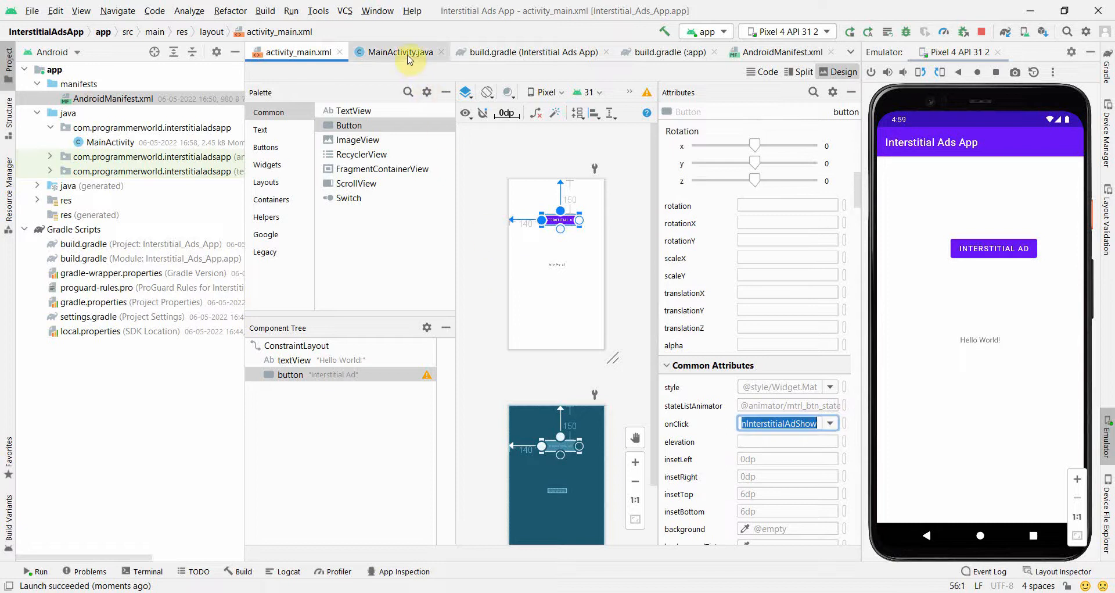
{"action": "left_click", "coordinate": [397, 52]}
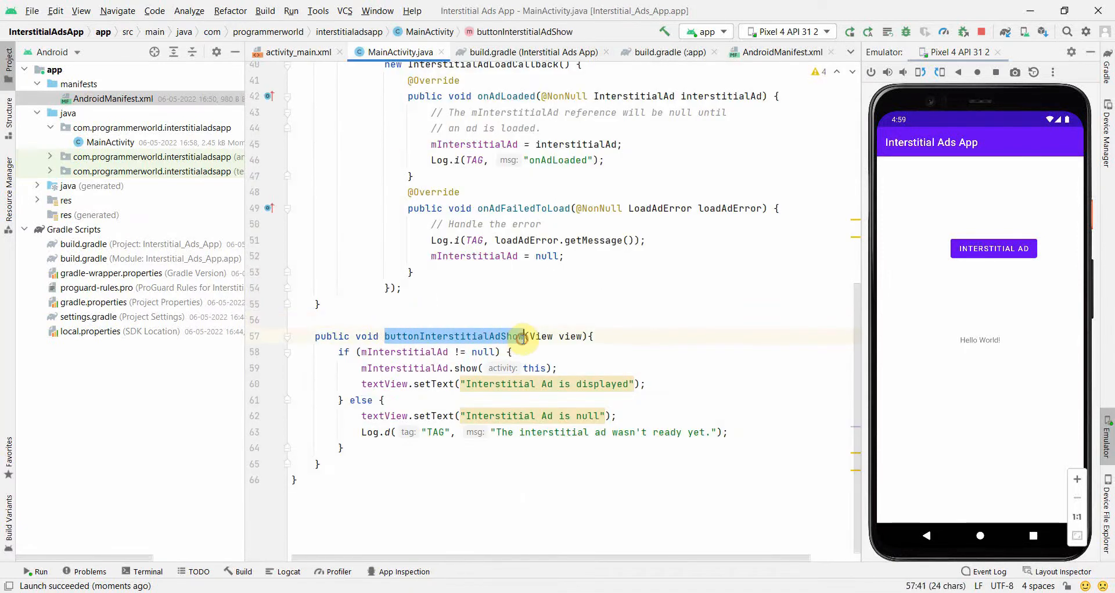
Step: Restart the app, tap INTERSTITIAL AD to show the test ad, and verify the status text
{"action": "left_click", "coordinate": [867, 32]}
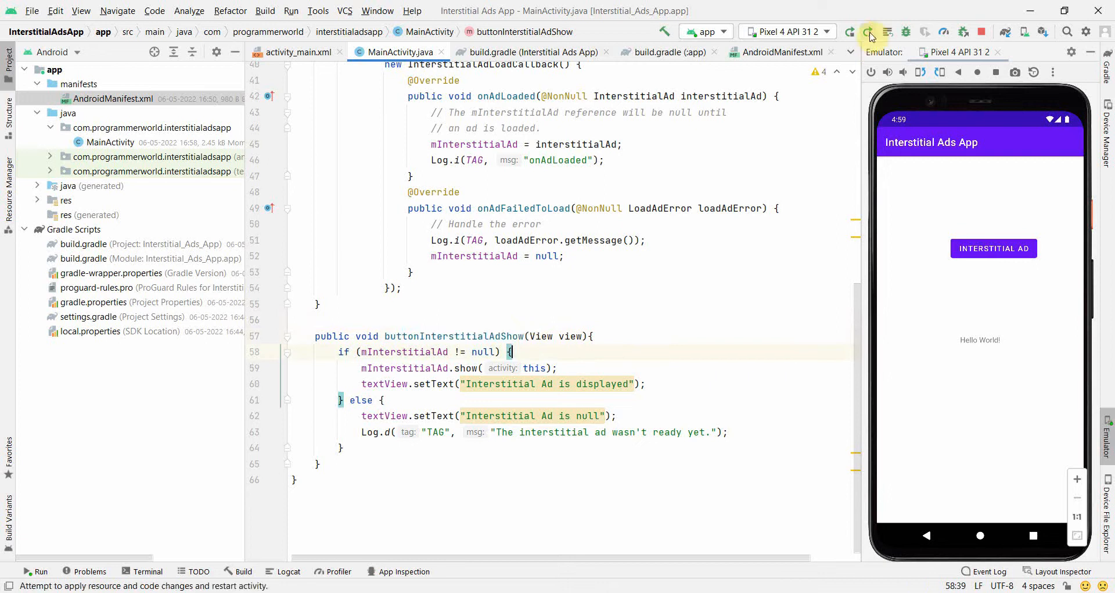
{"action": "left_click", "coordinate": [868, 31]}
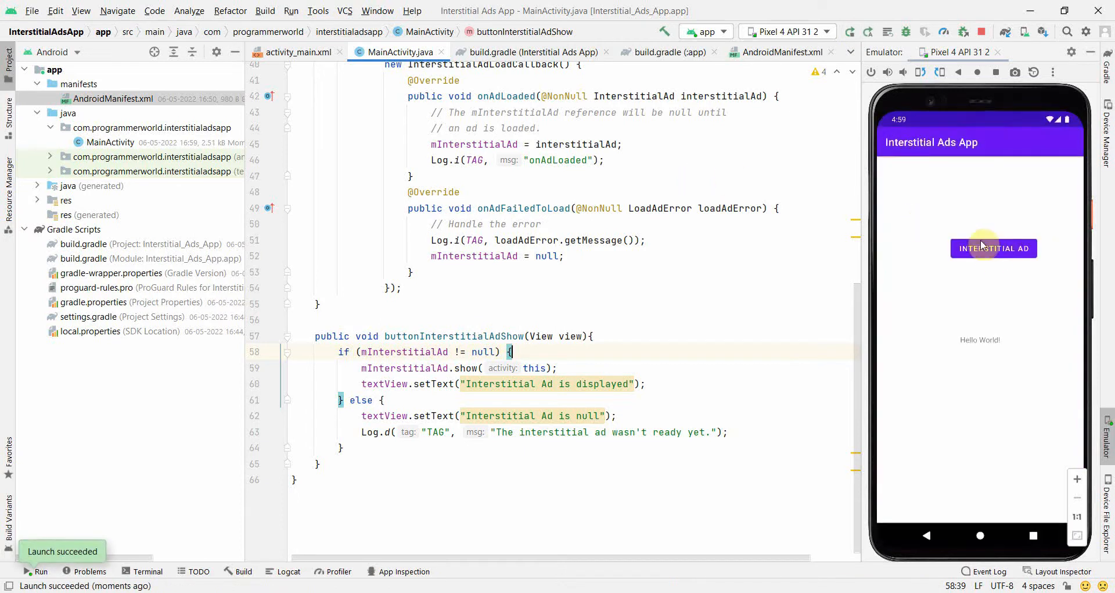
{"action": "left_click", "coordinate": [993, 248]}
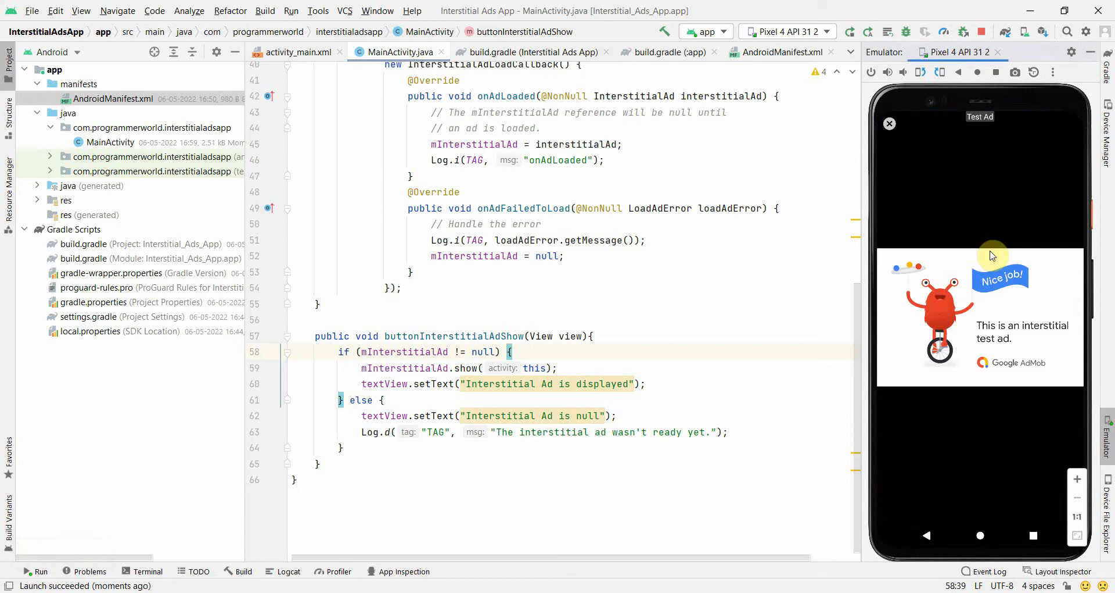
{"action": "mouse_move", "coordinate": [888, 142]}
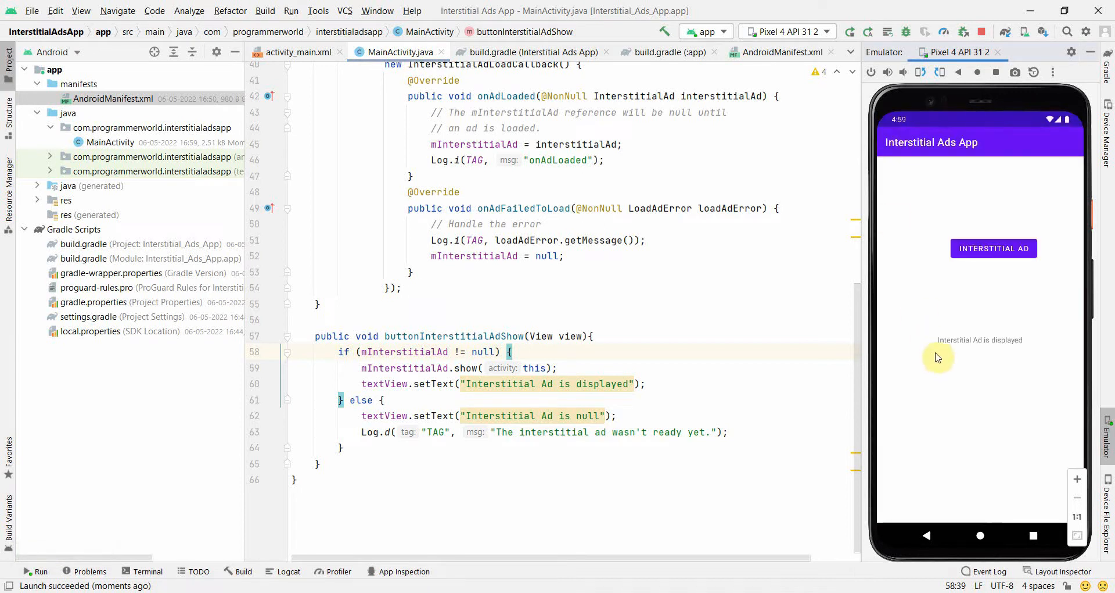
{"action": "mouse_move", "coordinate": [1027, 354]}
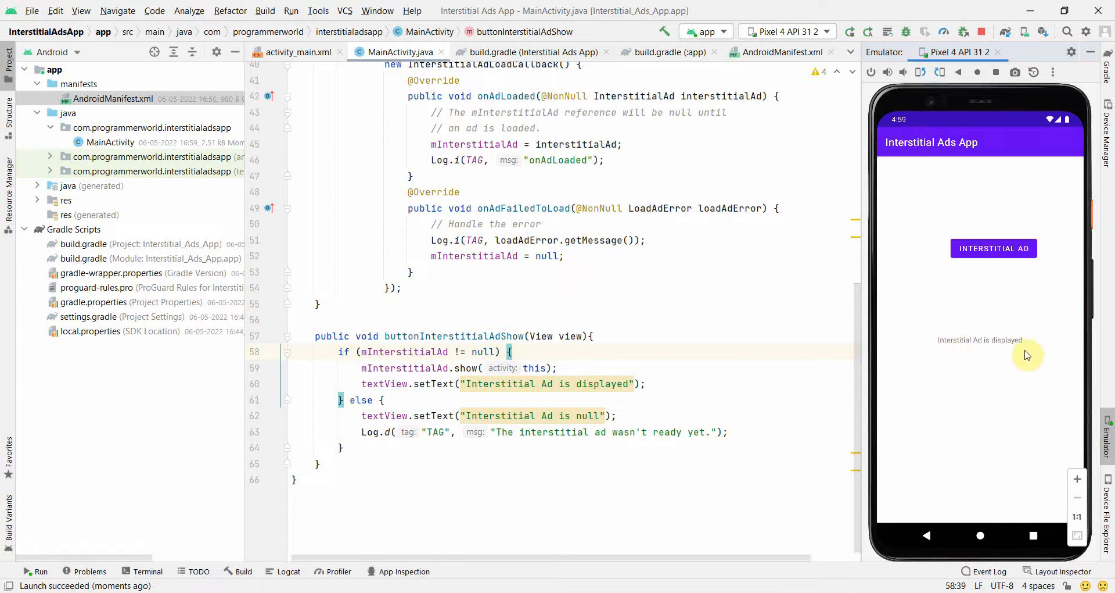
{"action": "left_click", "coordinate": [558, 368]}
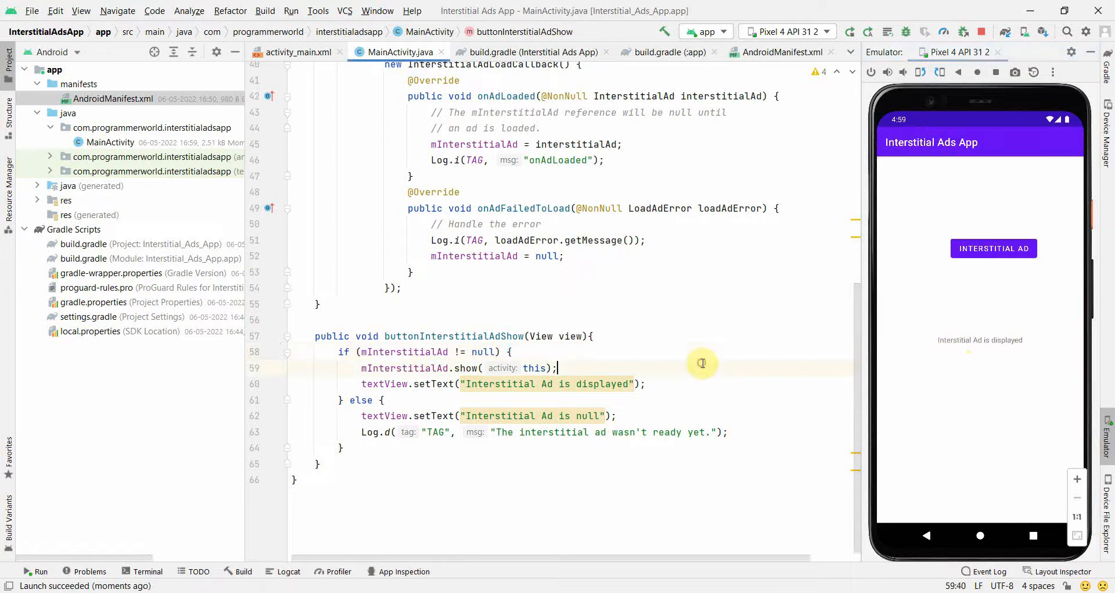
{"action": "mouse_move", "coordinate": [636, 330]}
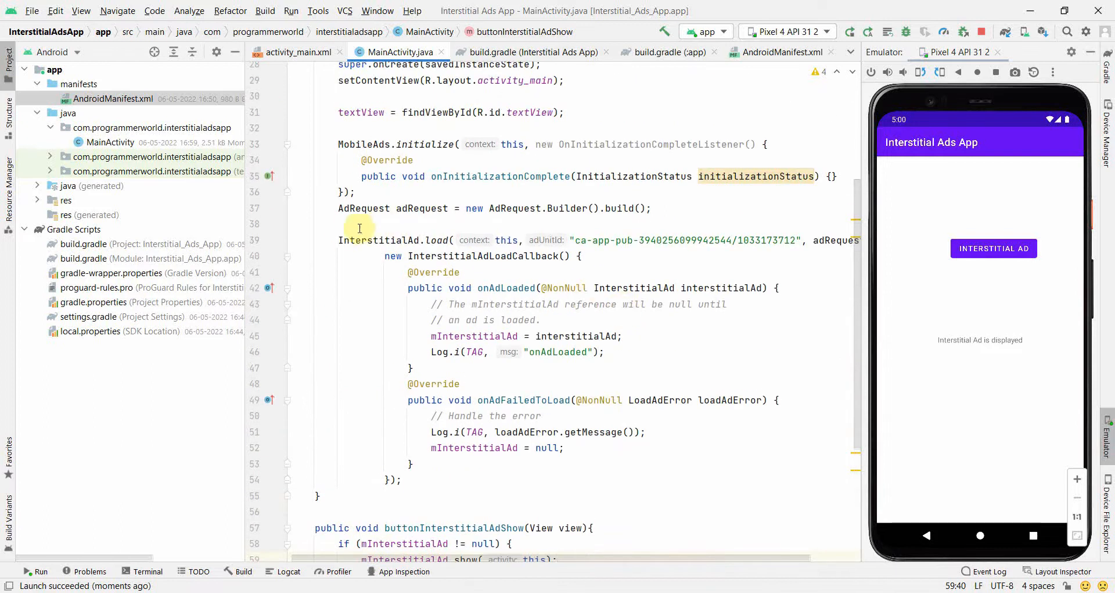
{"action": "left_click_drag", "start_coordinate": [359, 228], "coordinate": [447, 471]}
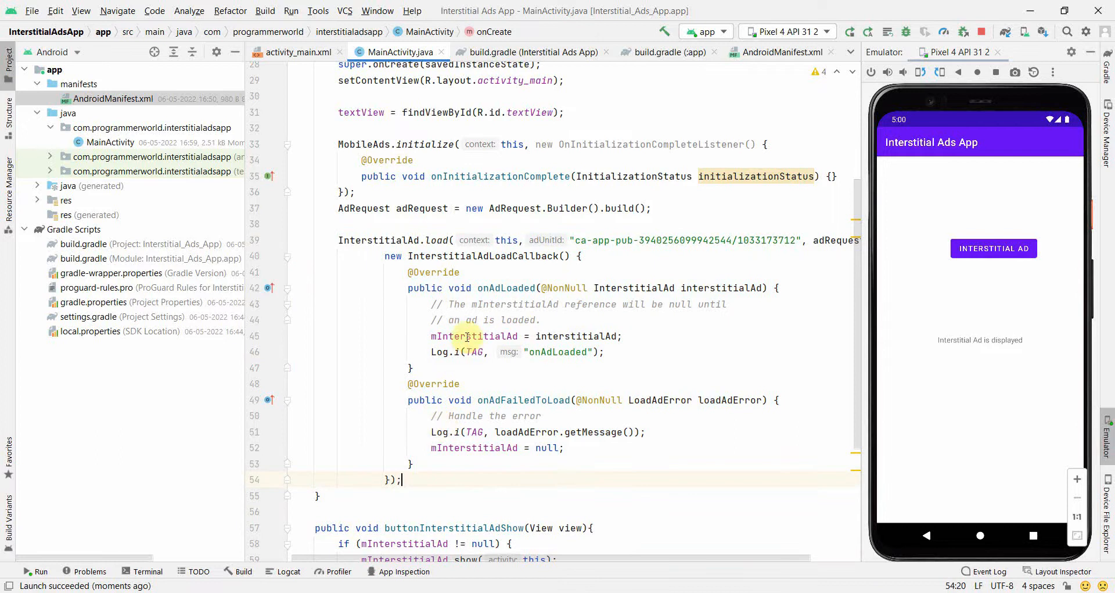
{"action": "scroll", "scroll_direction": "down", "scroll_amount": 3}
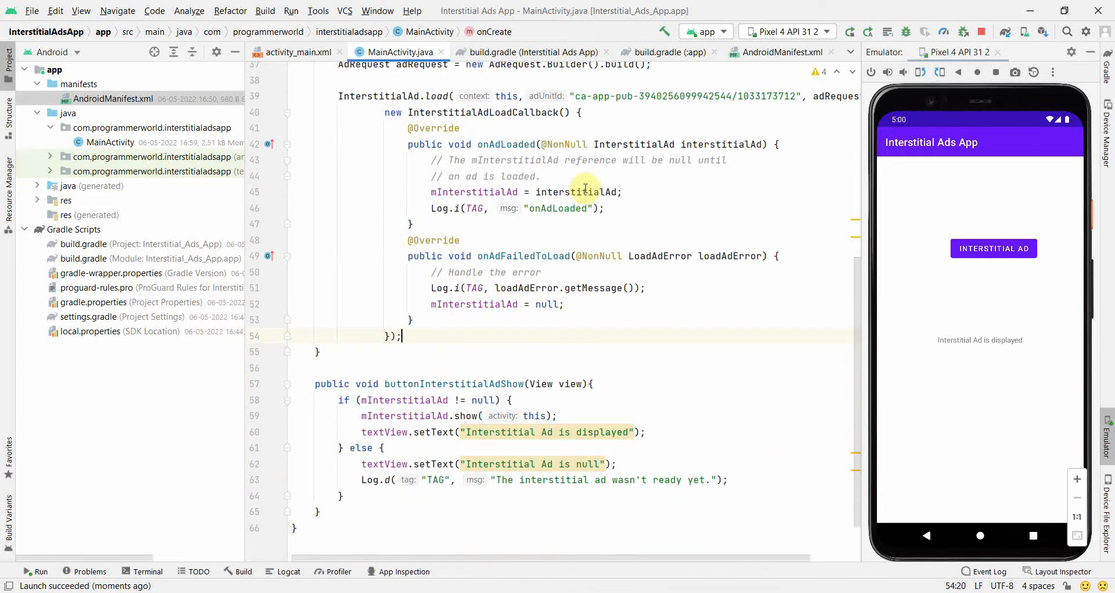
{"action": "double_click", "coordinate": [506, 143]}
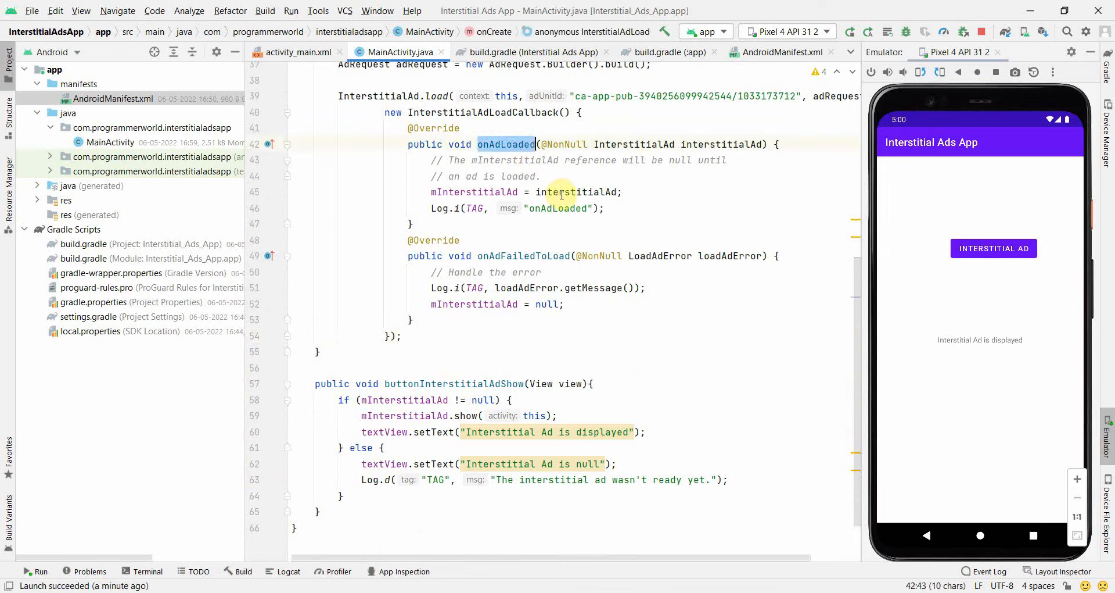
{"action": "double_click", "coordinate": [577, 192]}
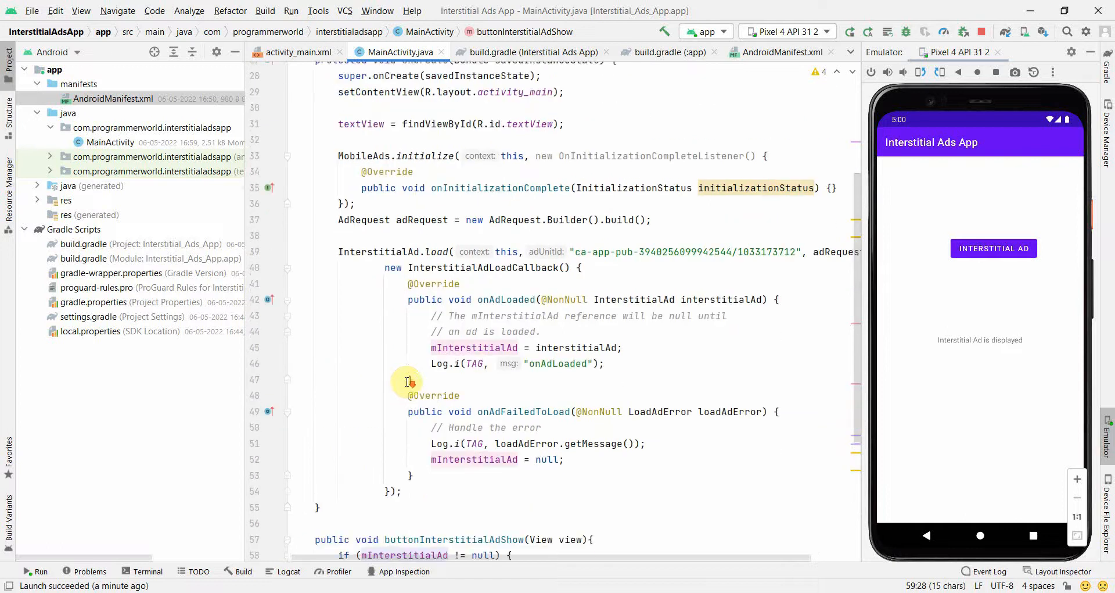
{"action": "scroll", "scroll_direction": "down", "scroll_amount": 3}
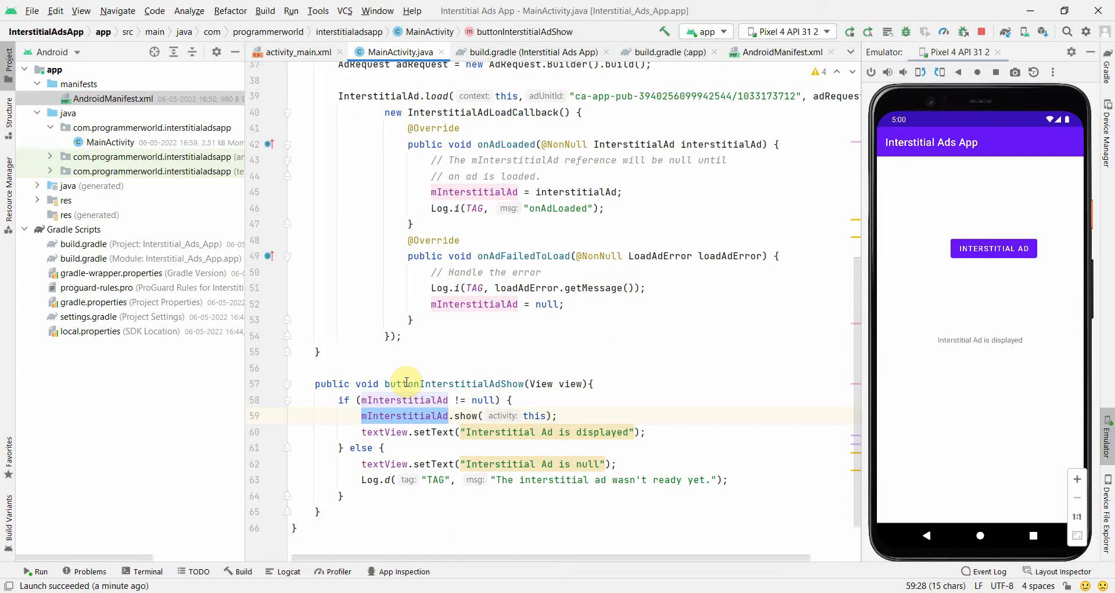
{"action": "mouse_move", "coordinate": [495, 359]}
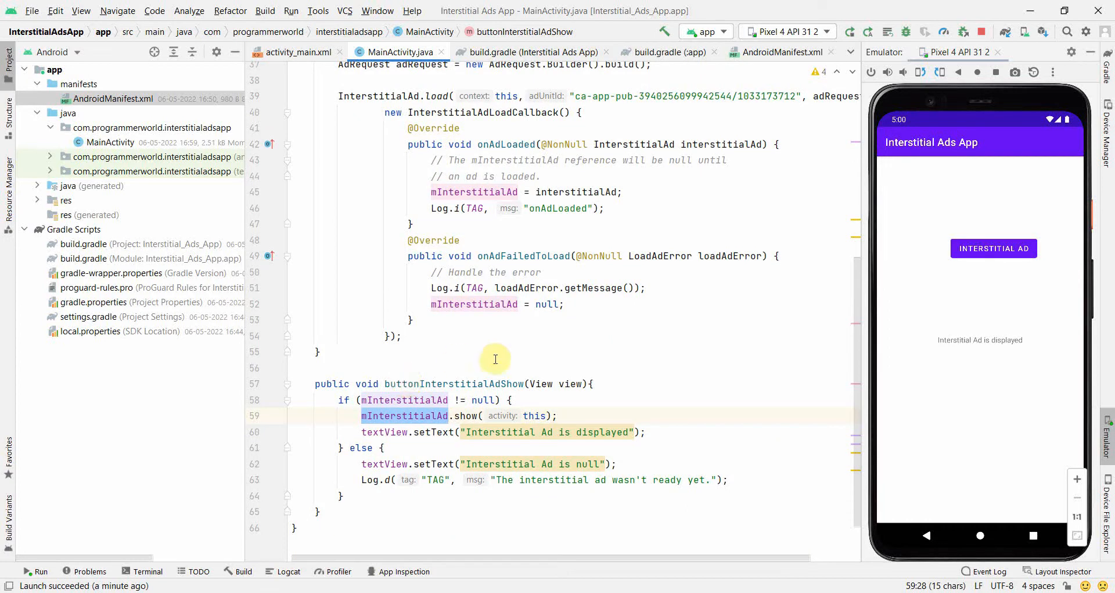
{"action": "left_click", "coordinate": [512, 368]}
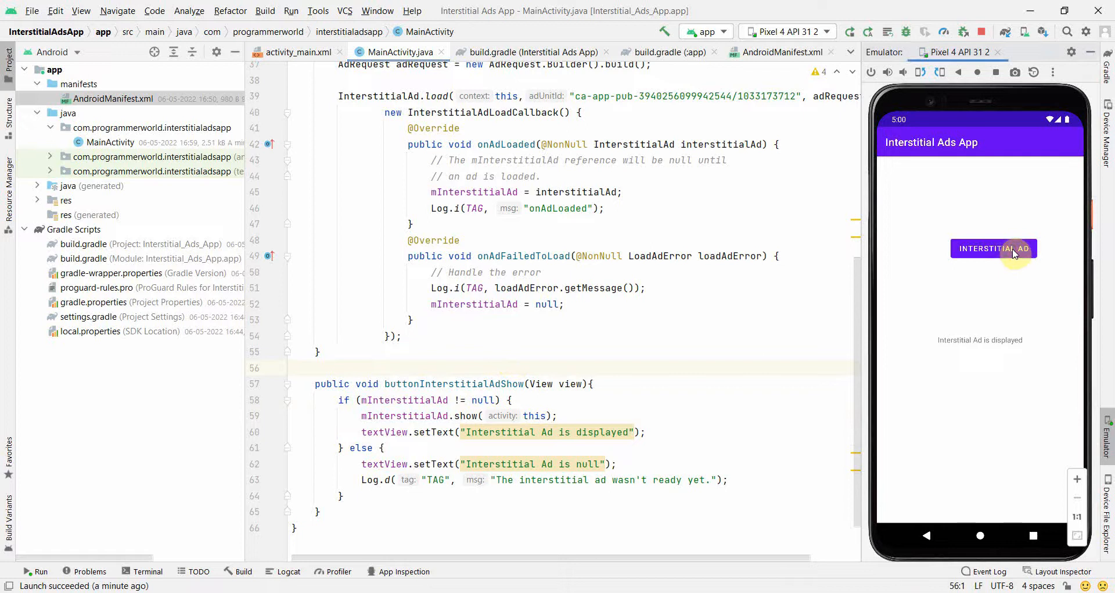
{"action": "mouse_move", "coordinate": [781, 316]}
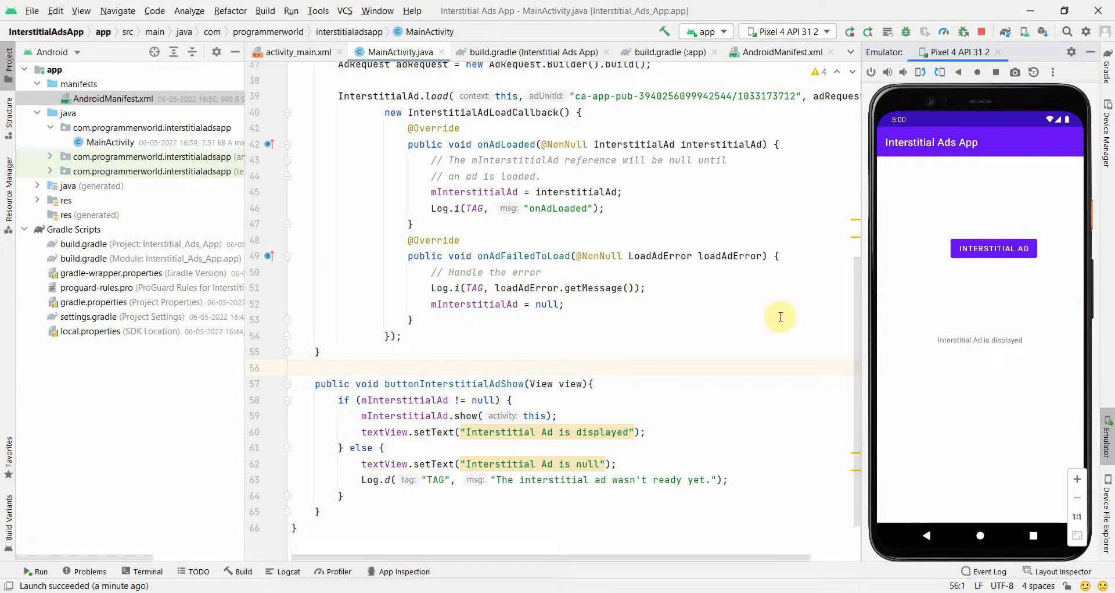